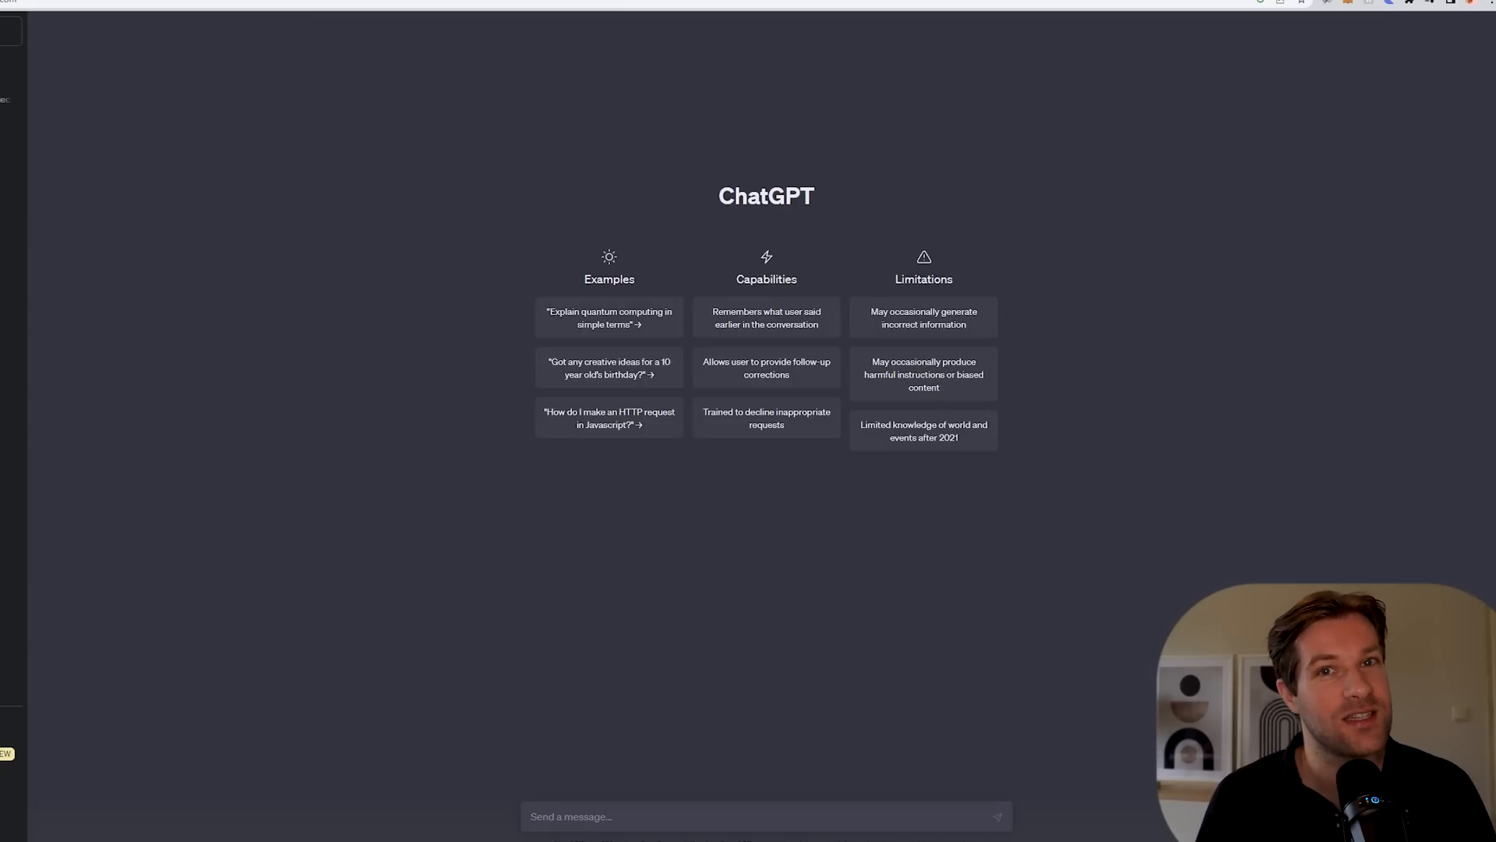
Ask ChatGPT "what is agi" in the empty conversation
type("what is agi")
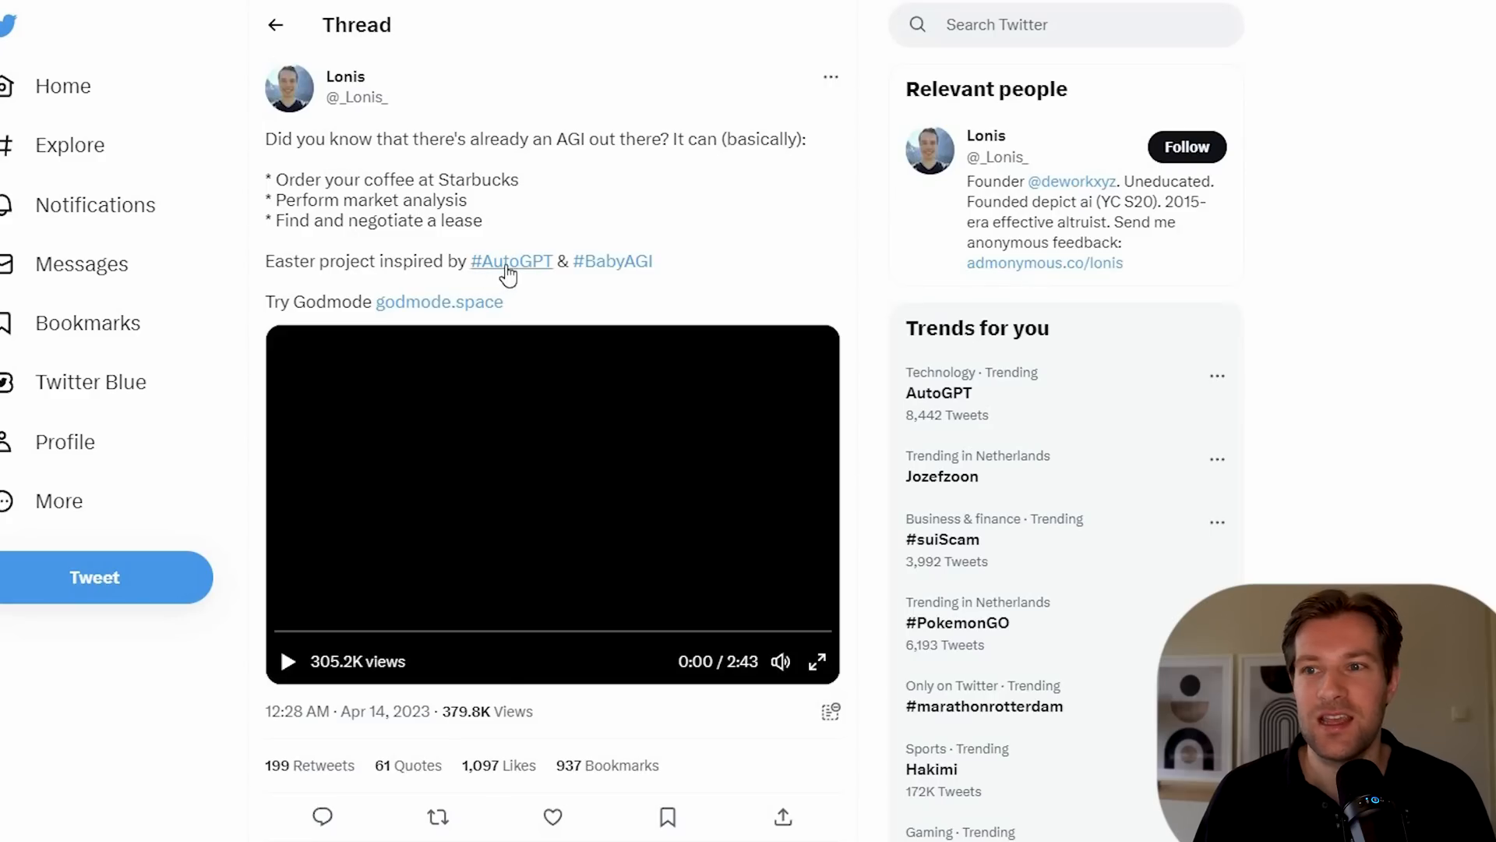
mouse_move(597, 239)
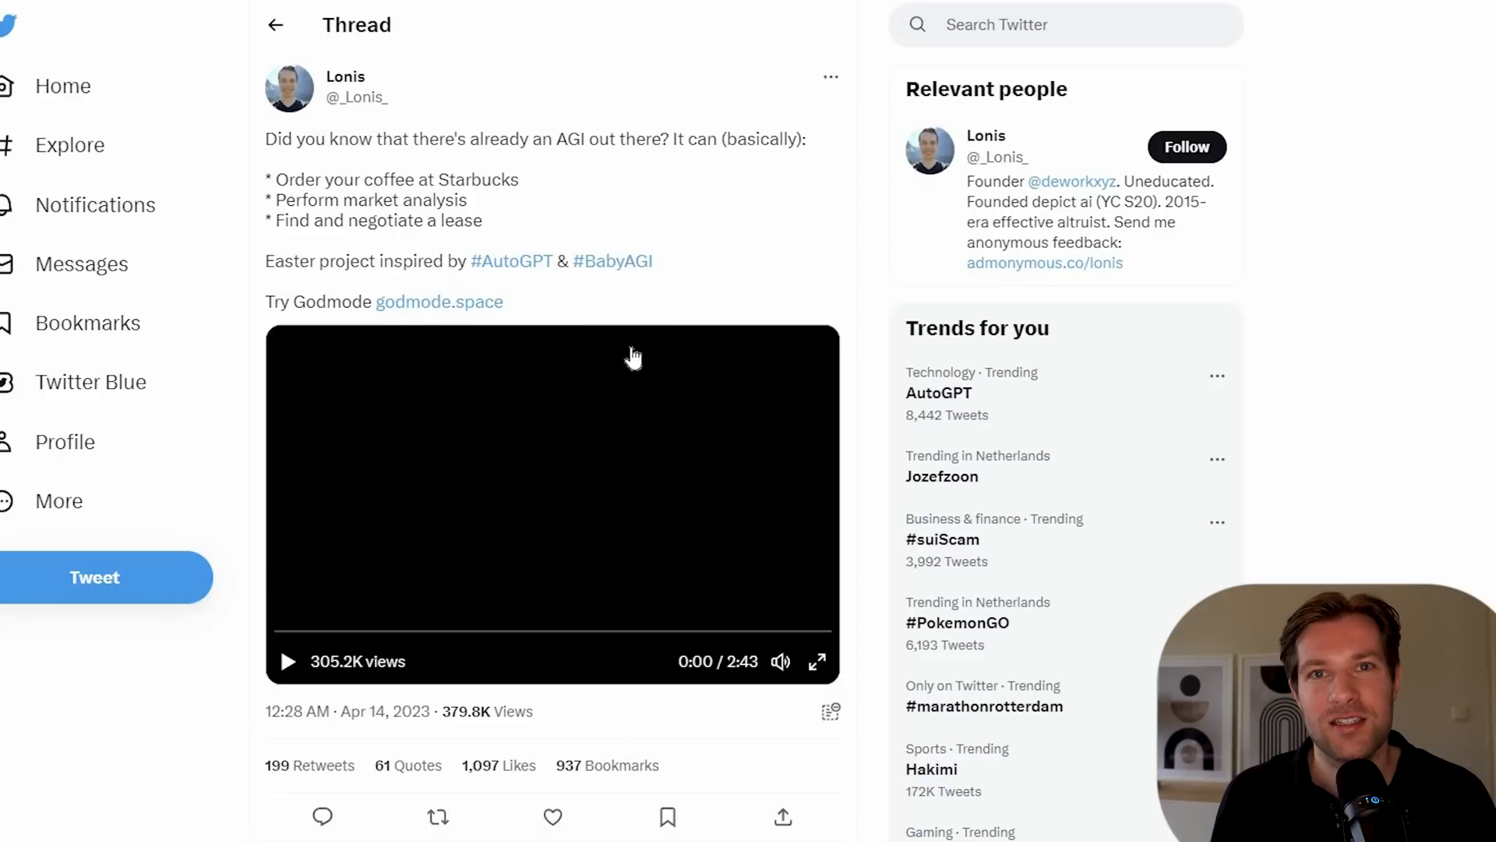
mouse_move(400, 324)
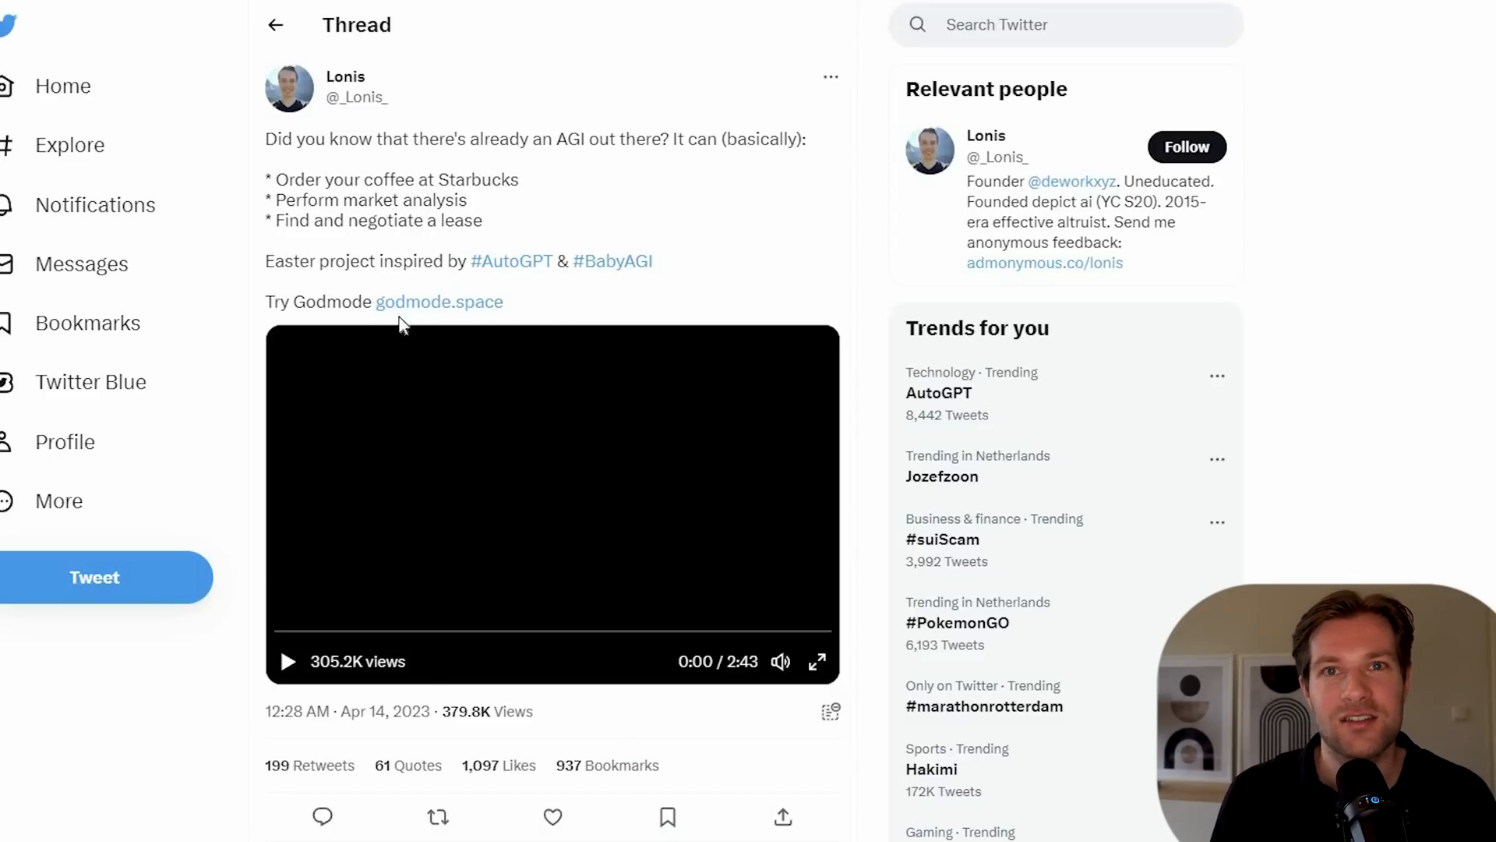
mouse_move(440, 301)
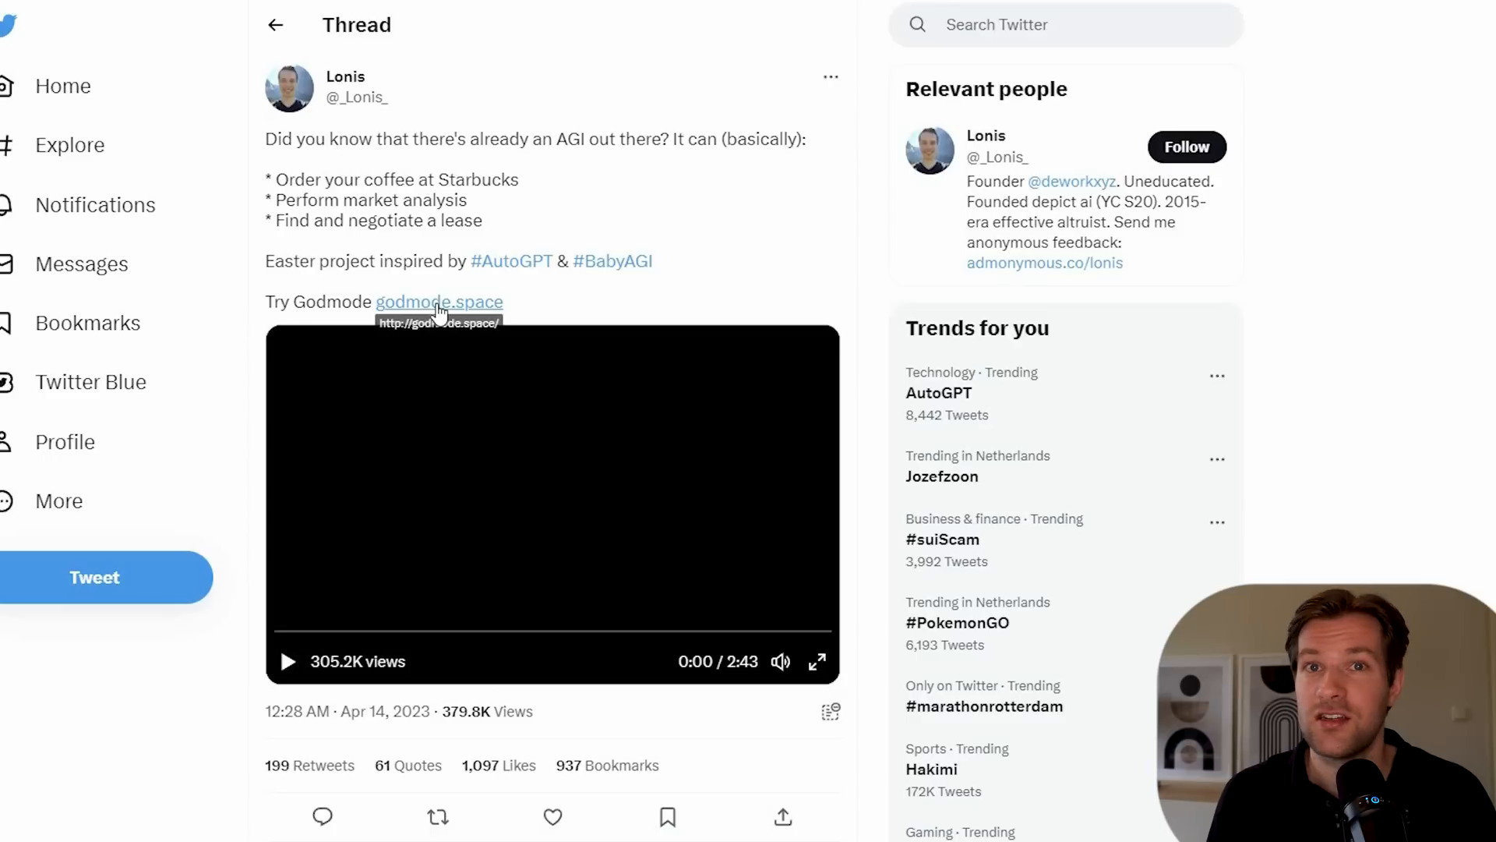
mouse_move(334, 131)
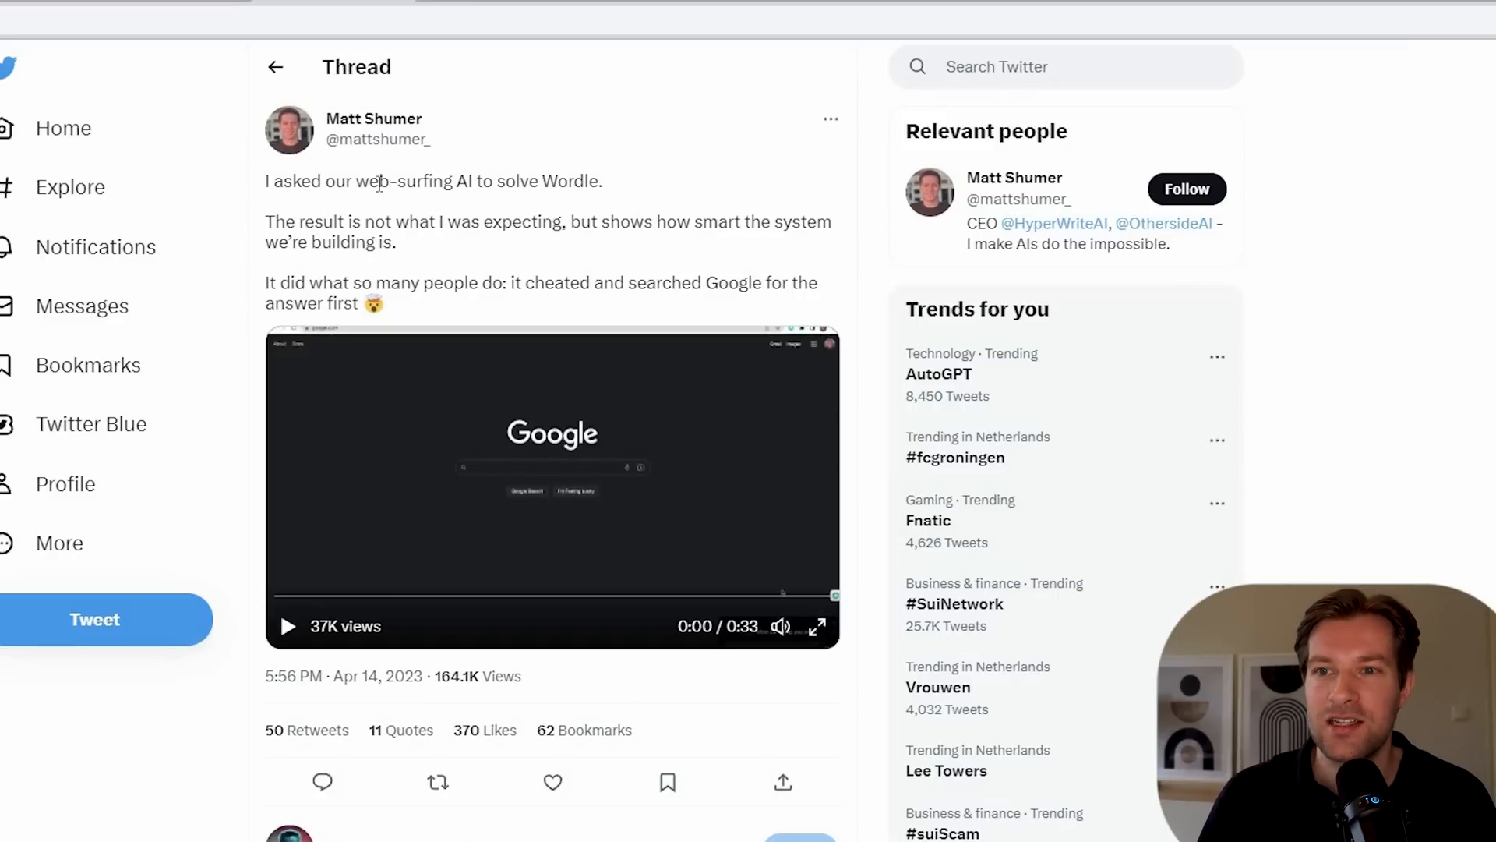
Highlight text in the web-surfing AI Wordle tweet thread
left_click_drag(306, 181, 602, 181)
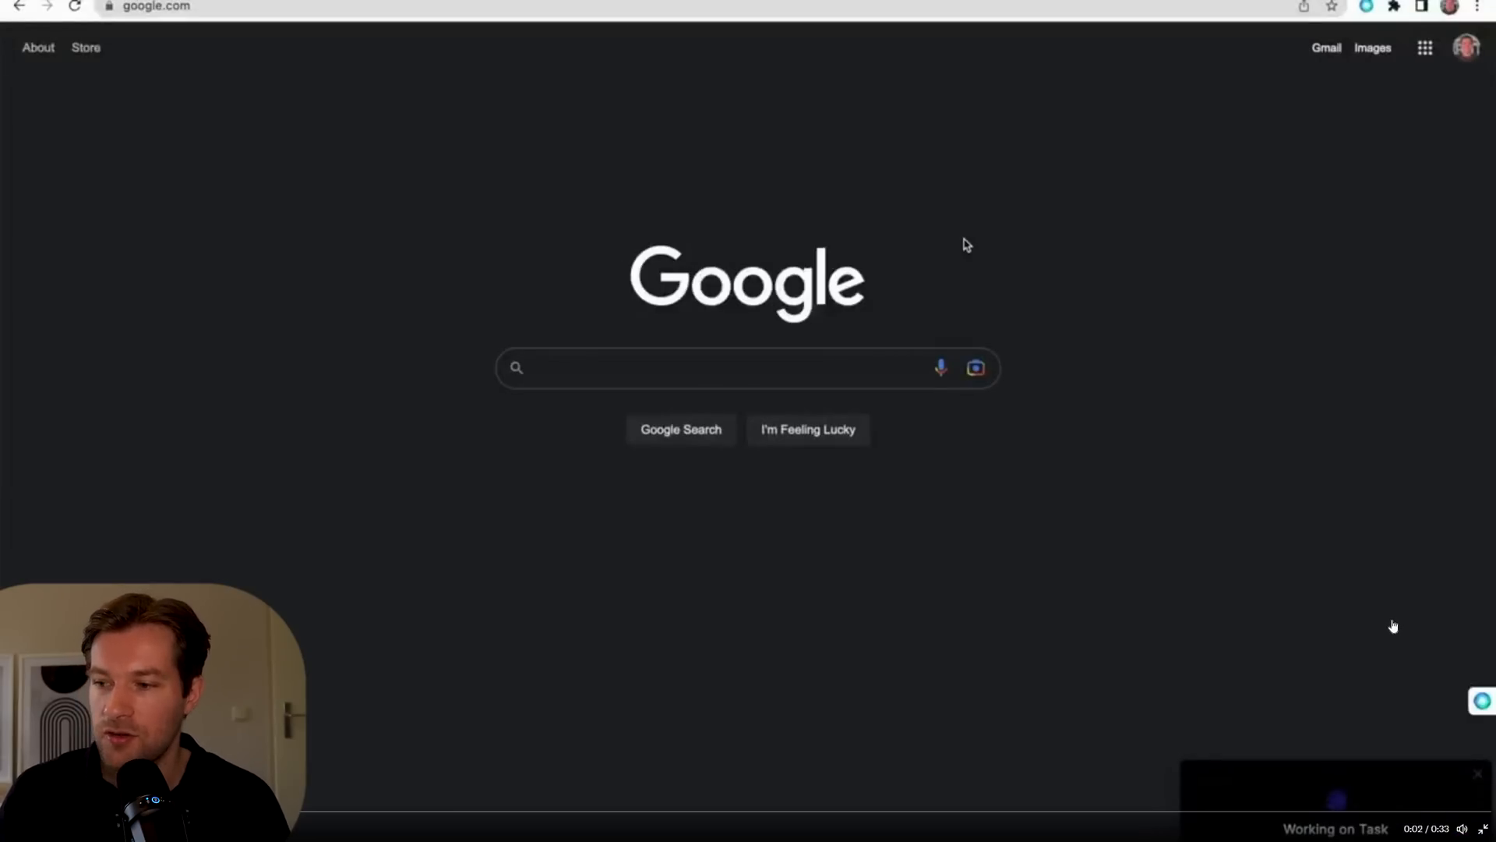
Search Google for "today's wordle answer", then go into the NYT Wordle game
type("today's wordle answer")
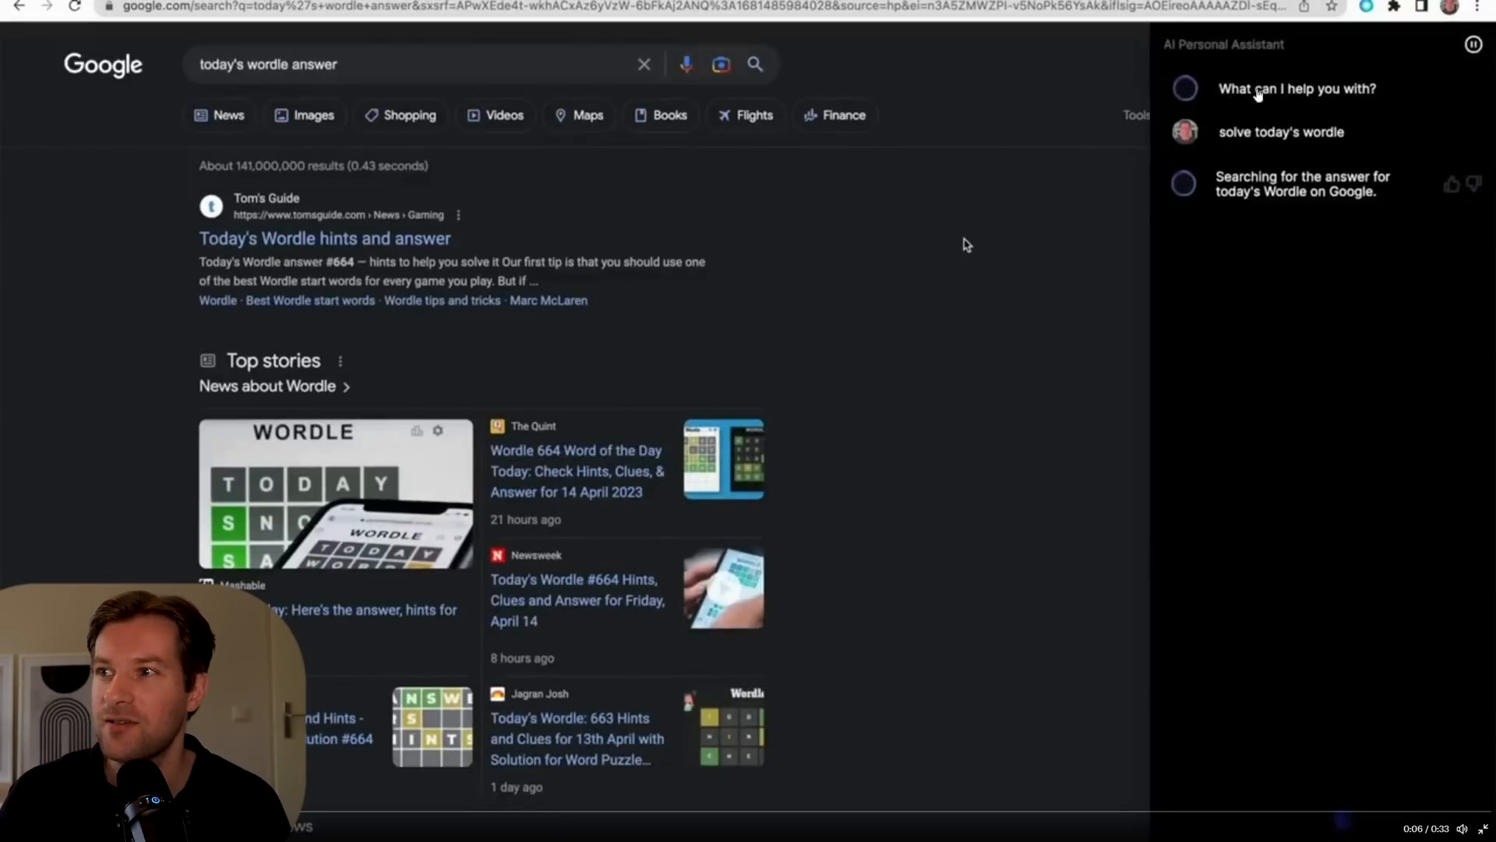
mouse_move(1298, 103)
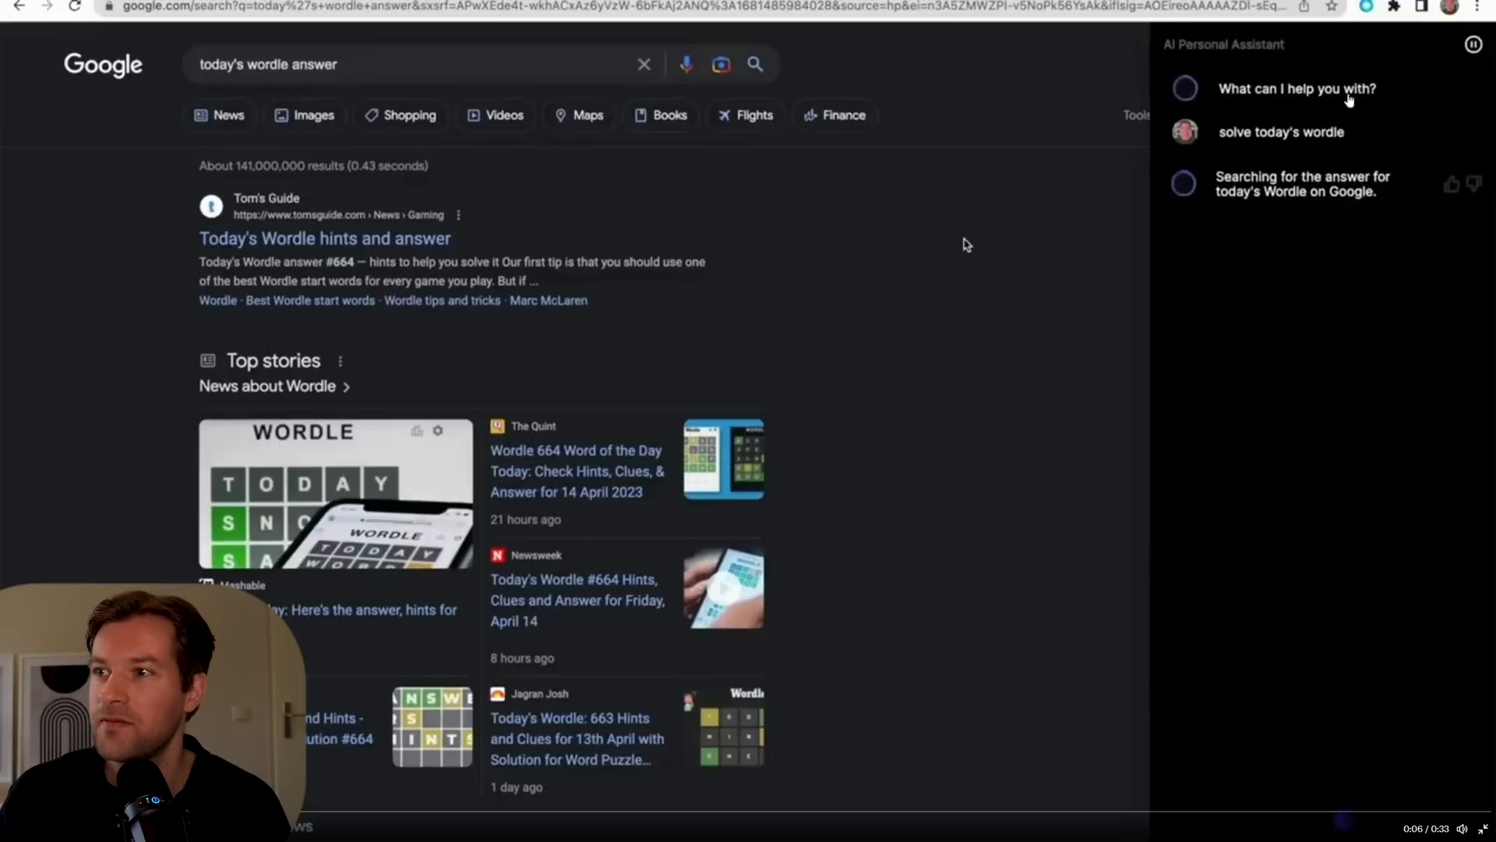
mouse_move(1294, 184)
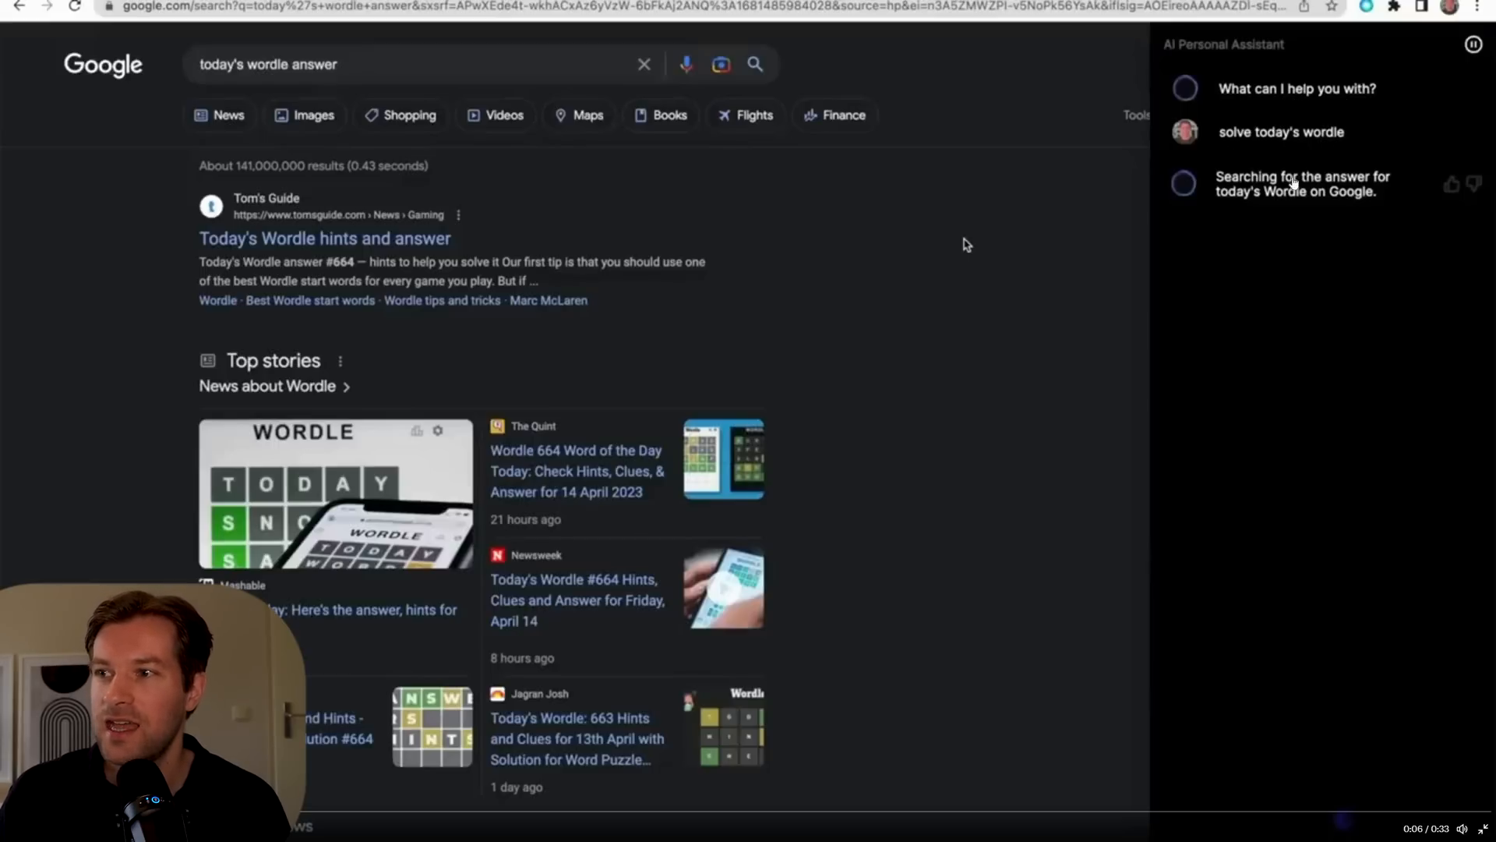
mouse_move(1231, 196)
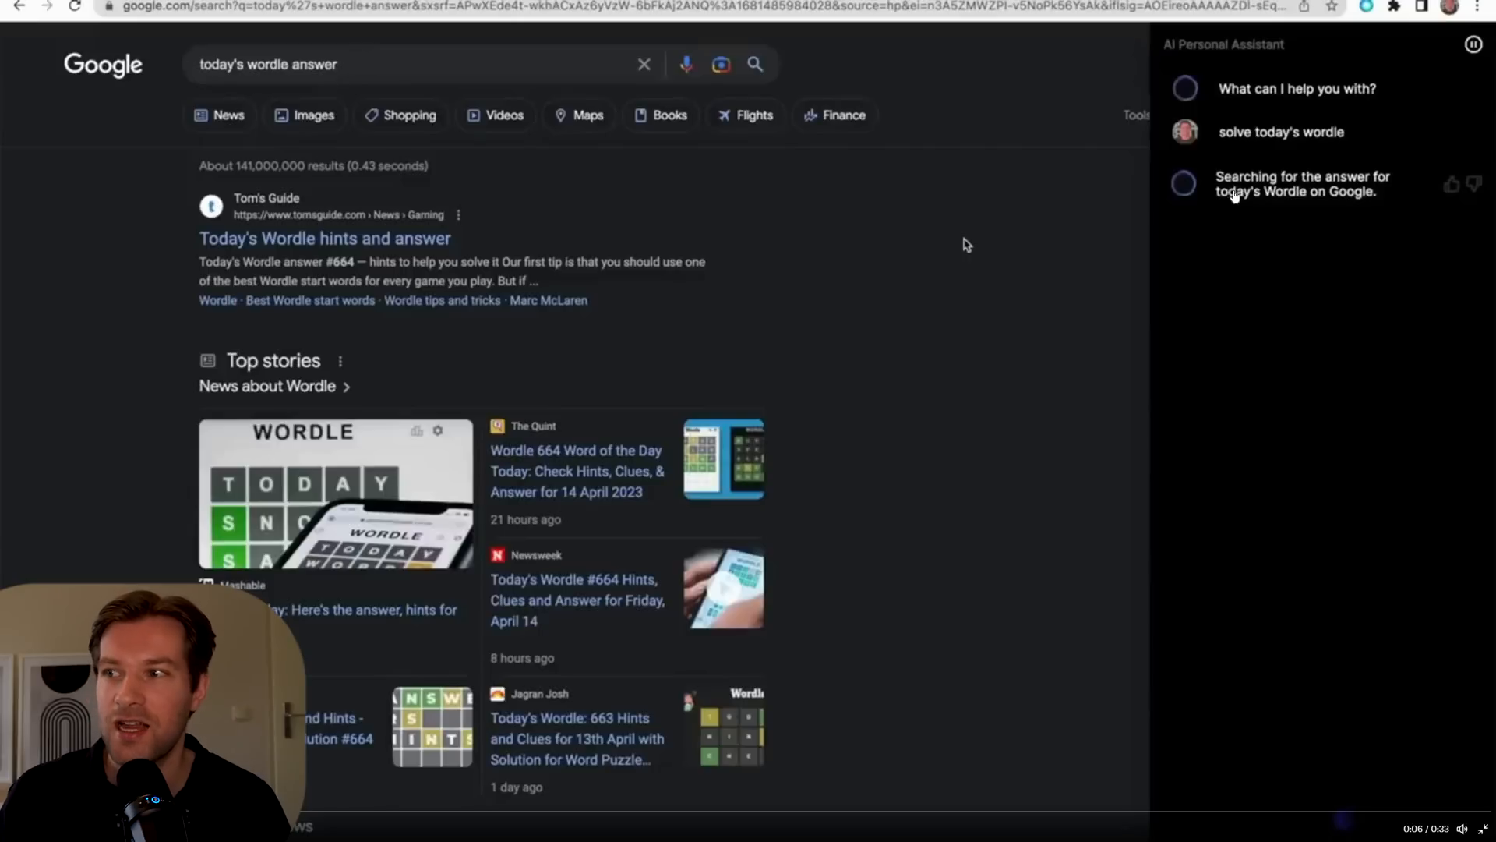
mouse_move(846, 274)
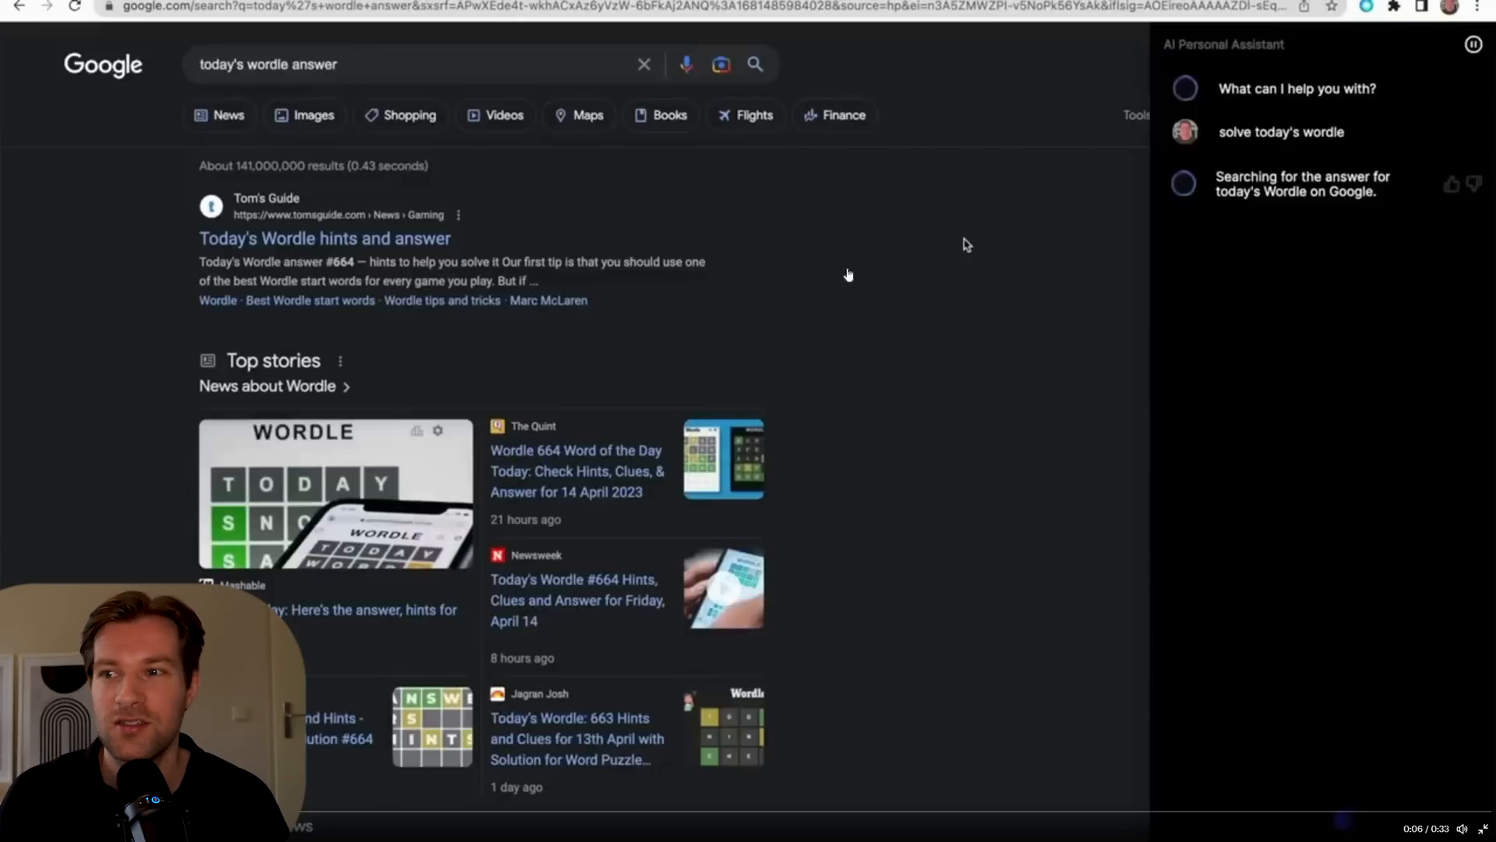
mouse_move(950, 299)
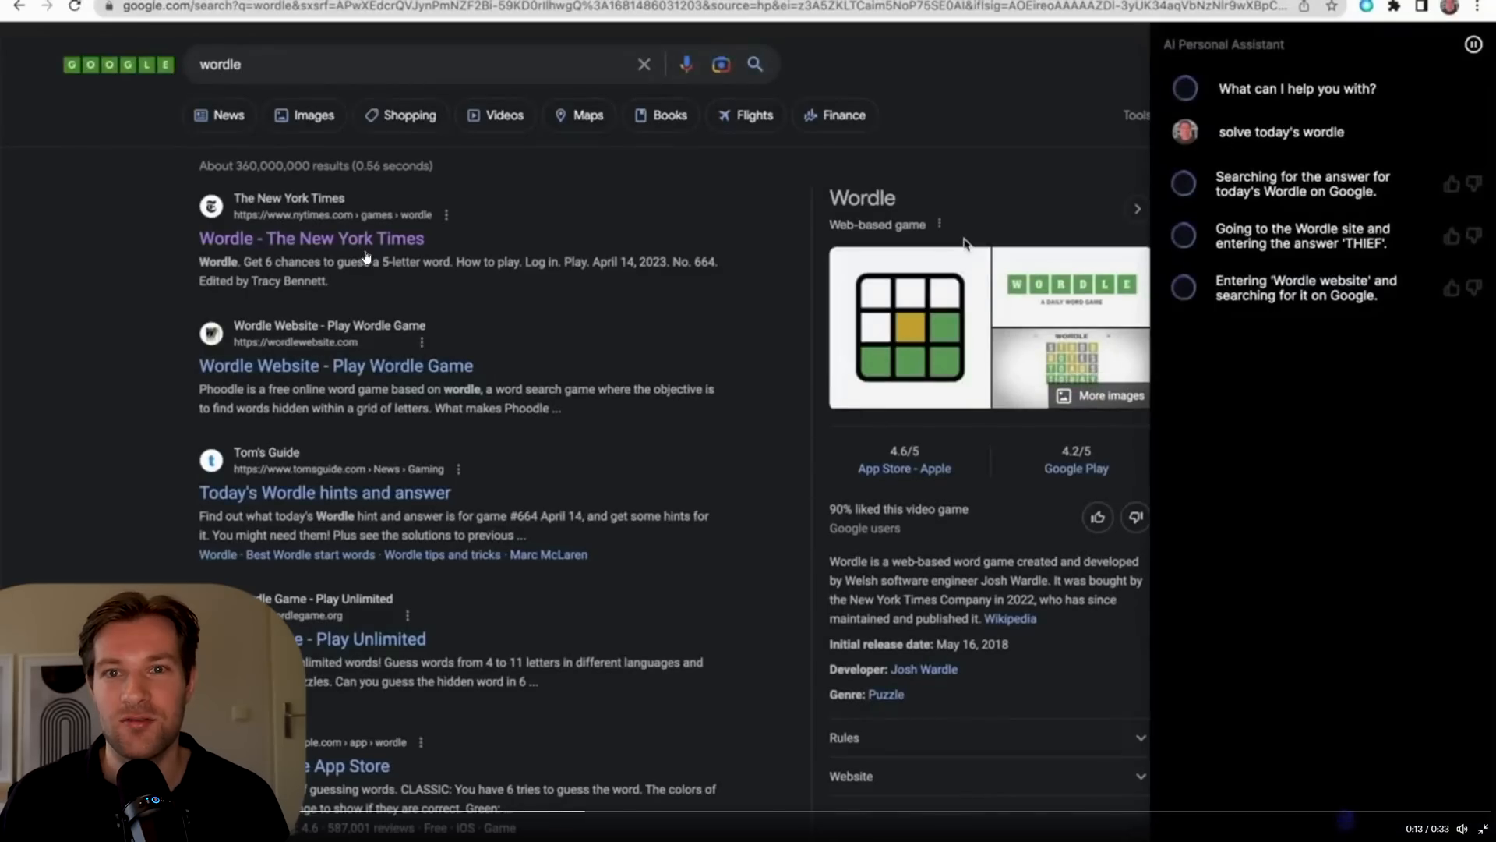
left_click(310, 237)
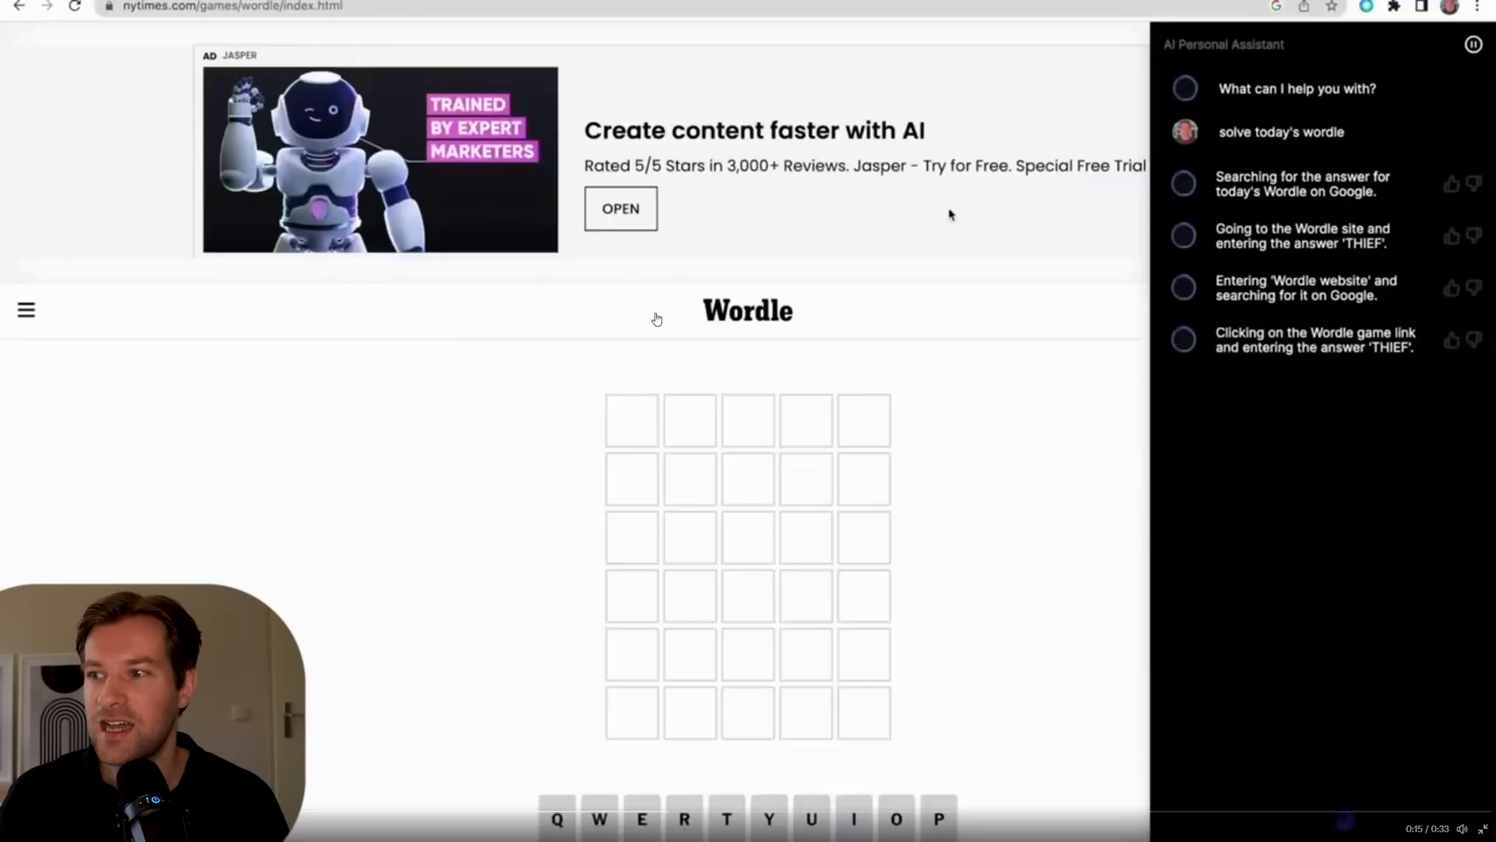
left_click(726, 818)
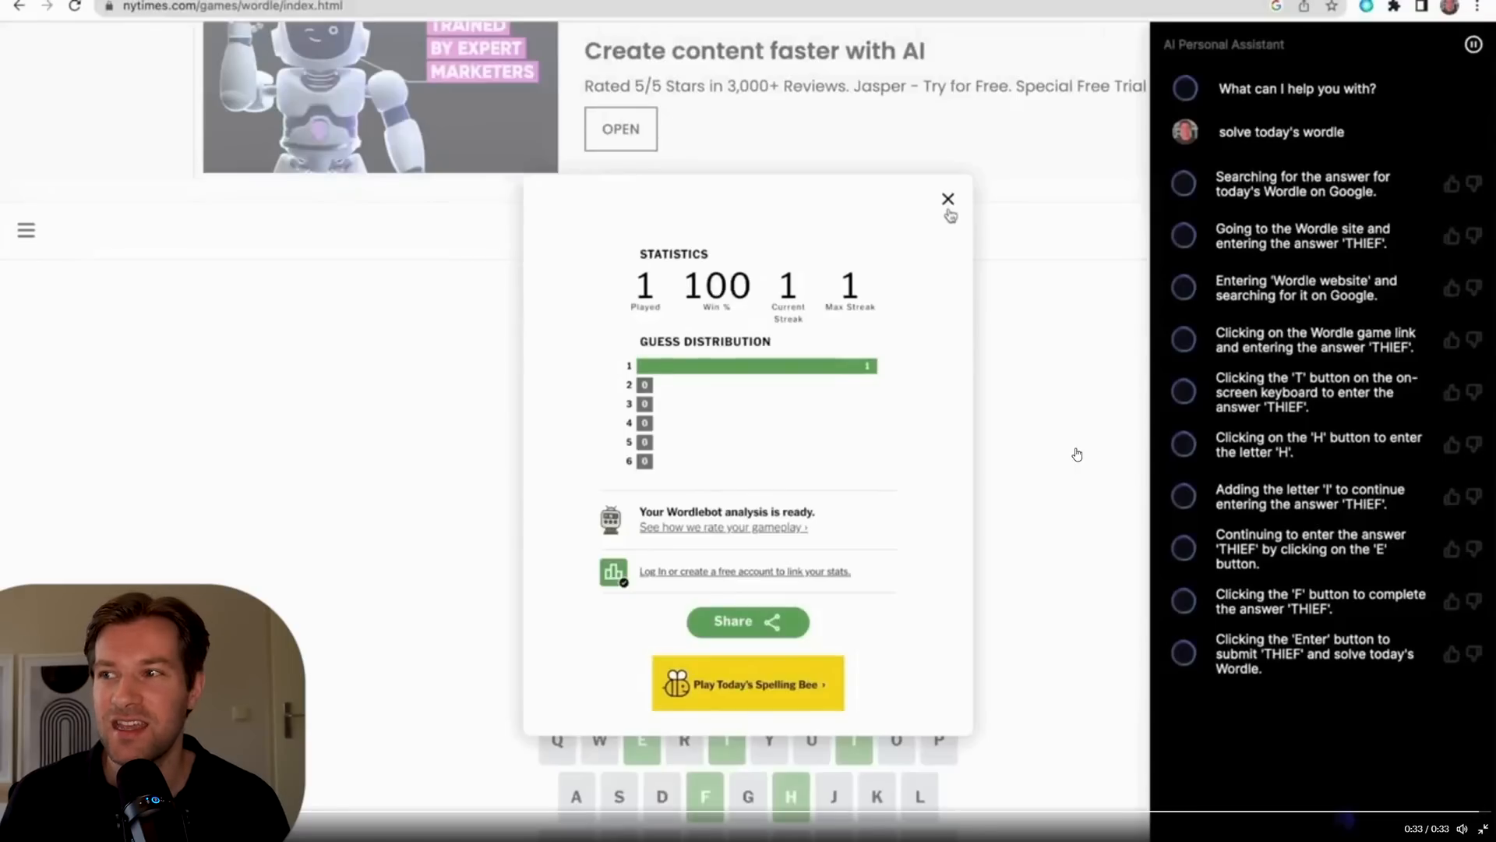
mouse_move(1245, 89)
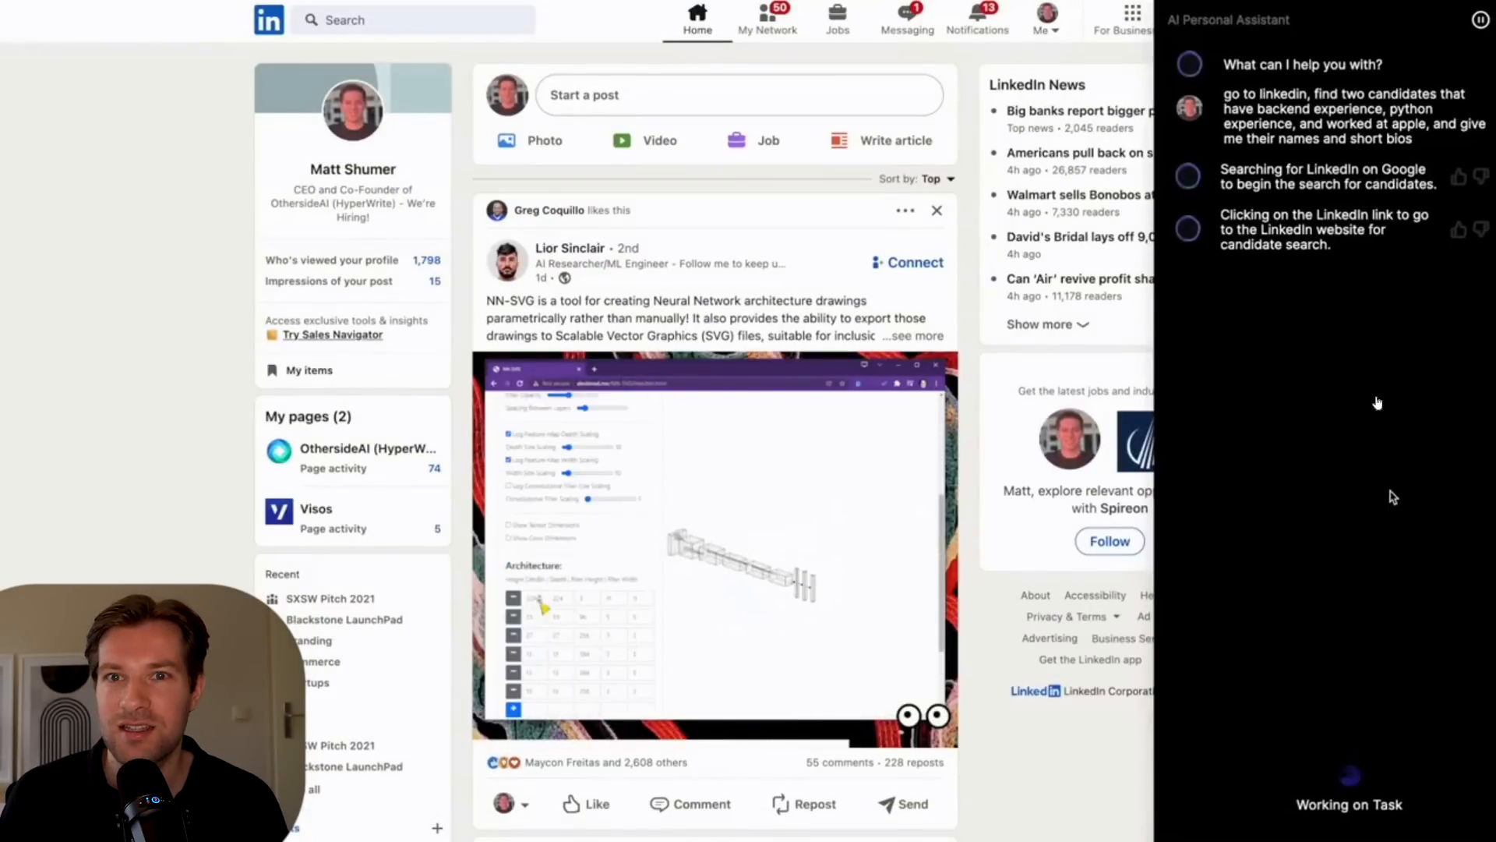
Search LinkedIn for "backend python apple" and view all results
type("backend python apple")
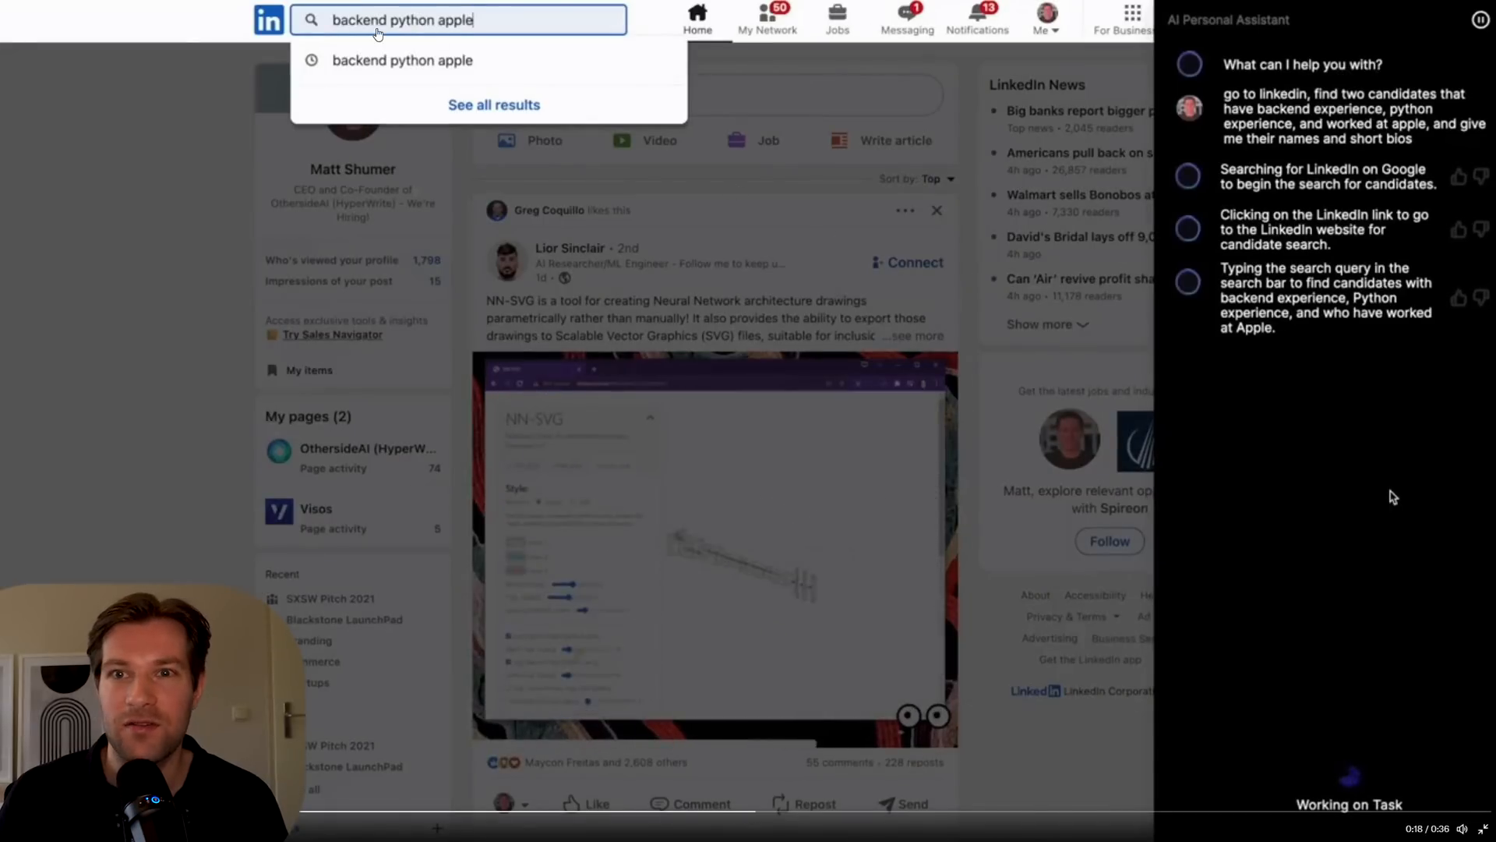
left_click(494, 105)
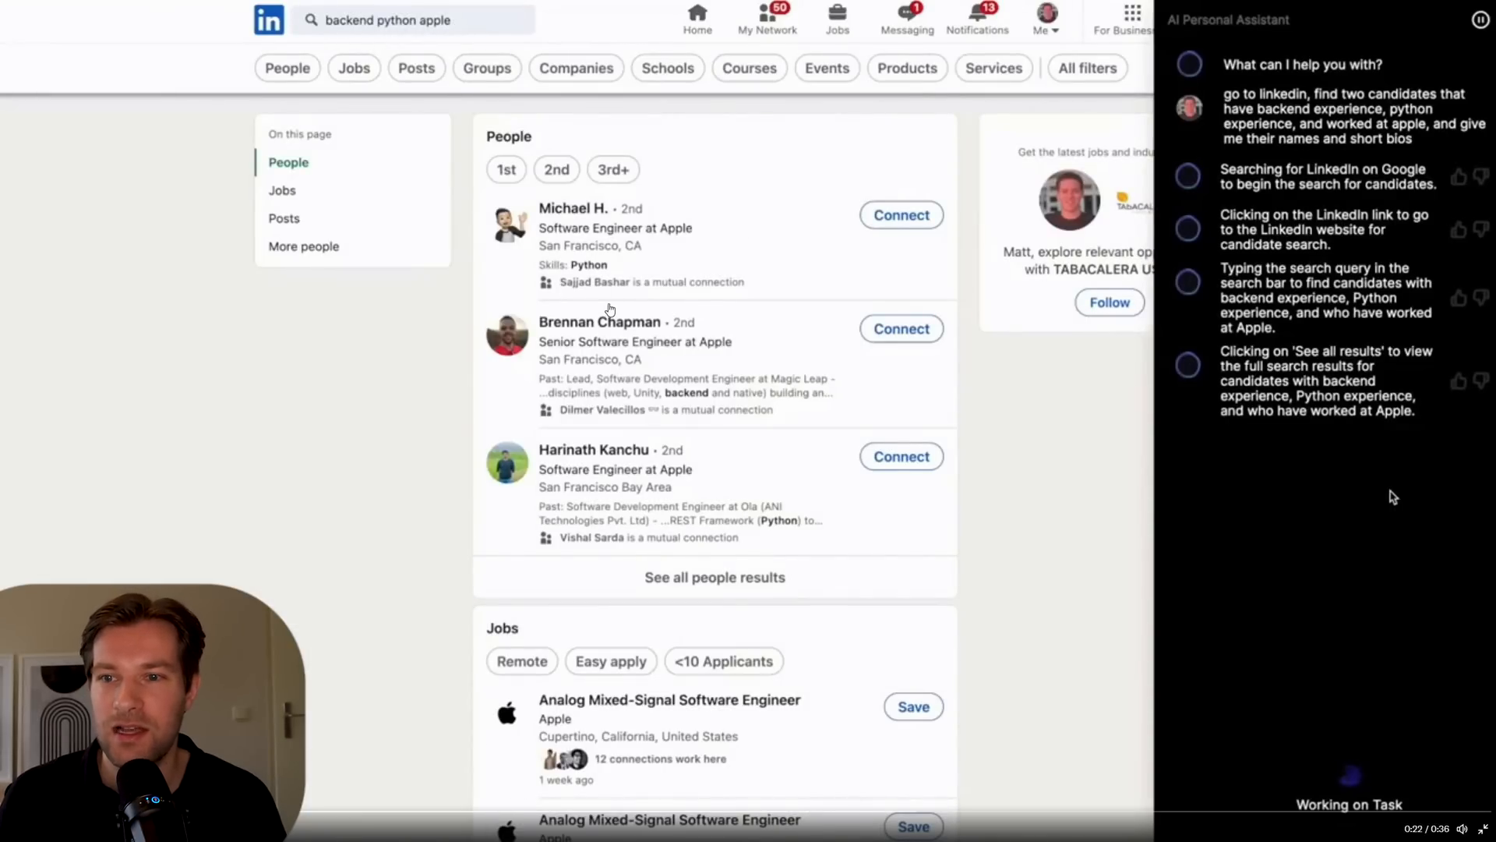
left_click(572, 207)
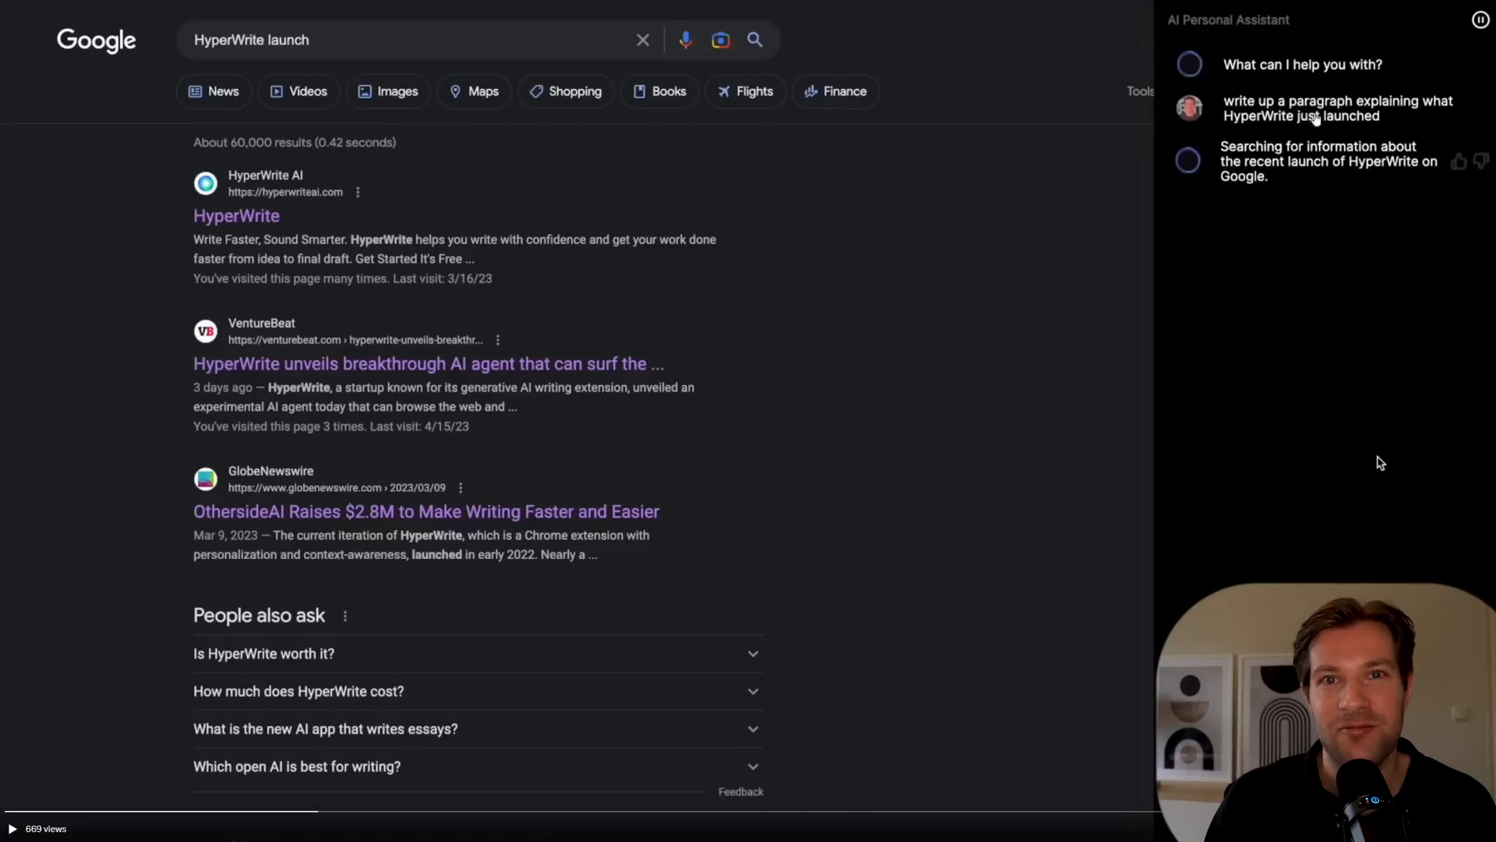
mouse_move(803, 274)
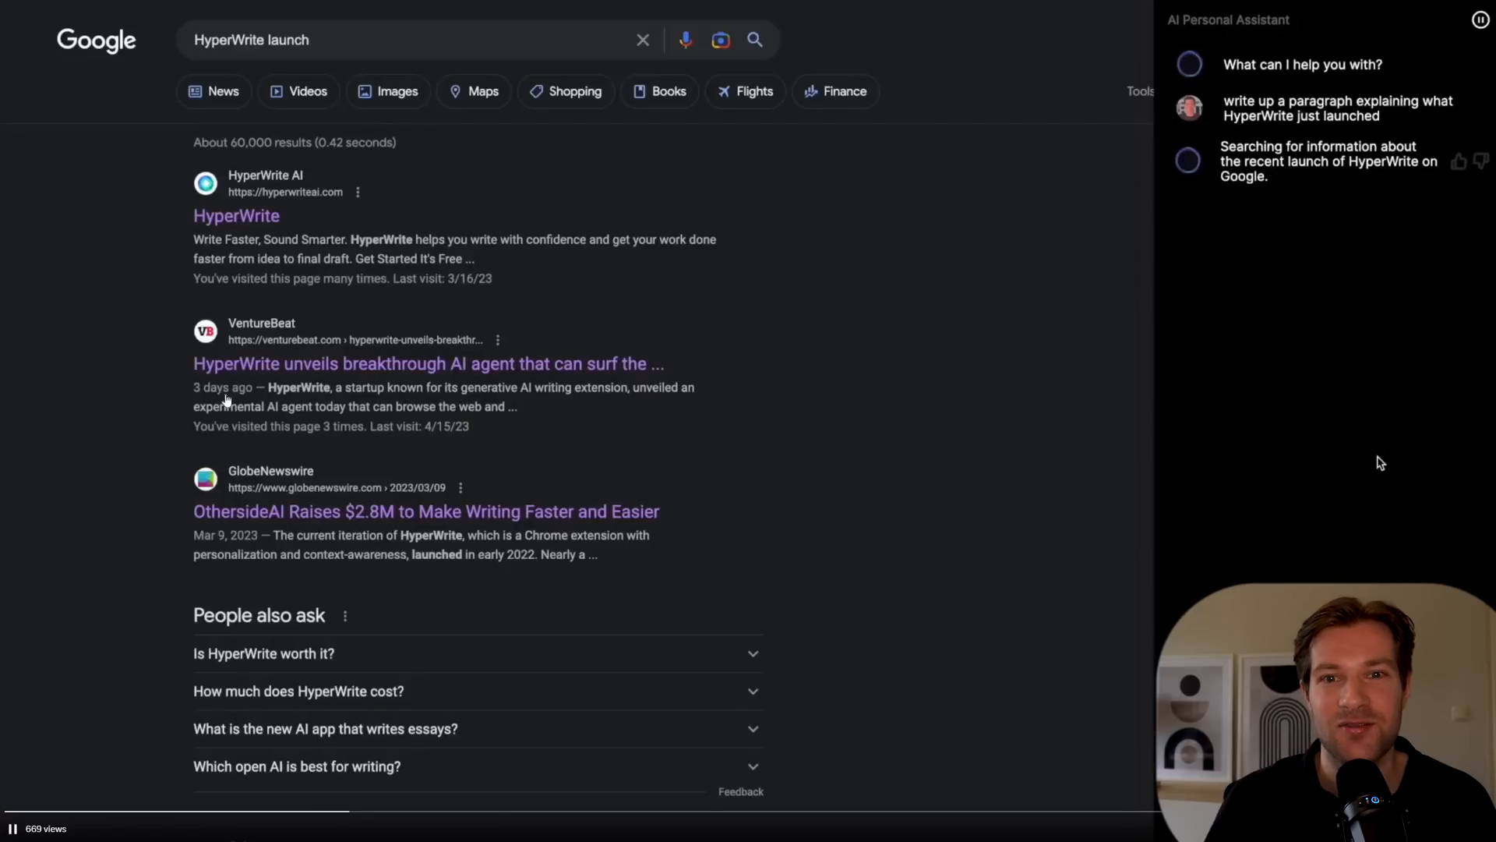
Read the VentureBeat article about HyperWrite's web-surfing AI agent
left_click(427, 363)
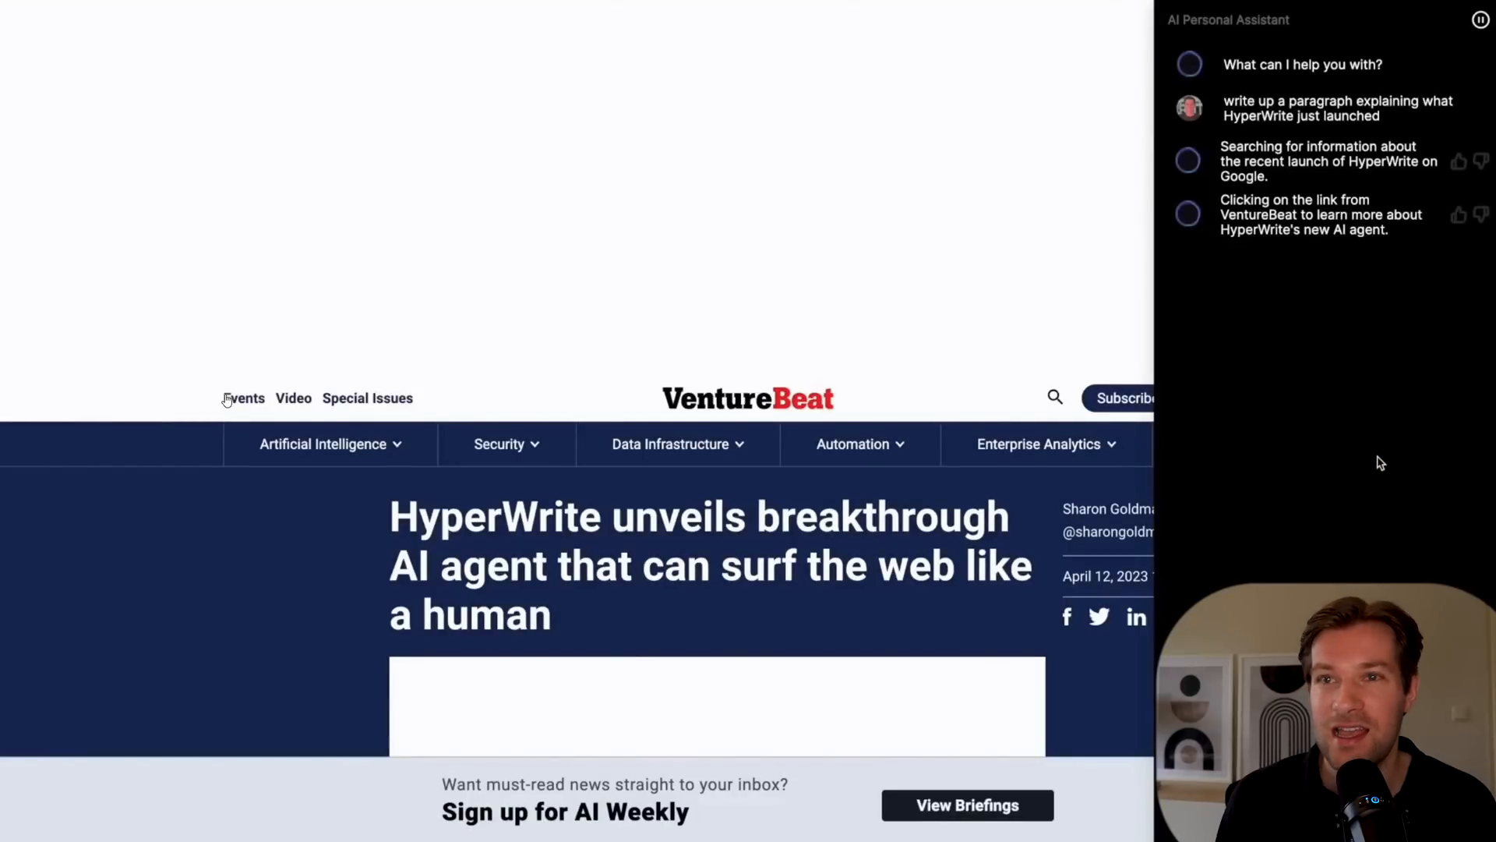
scroll("down", 3)
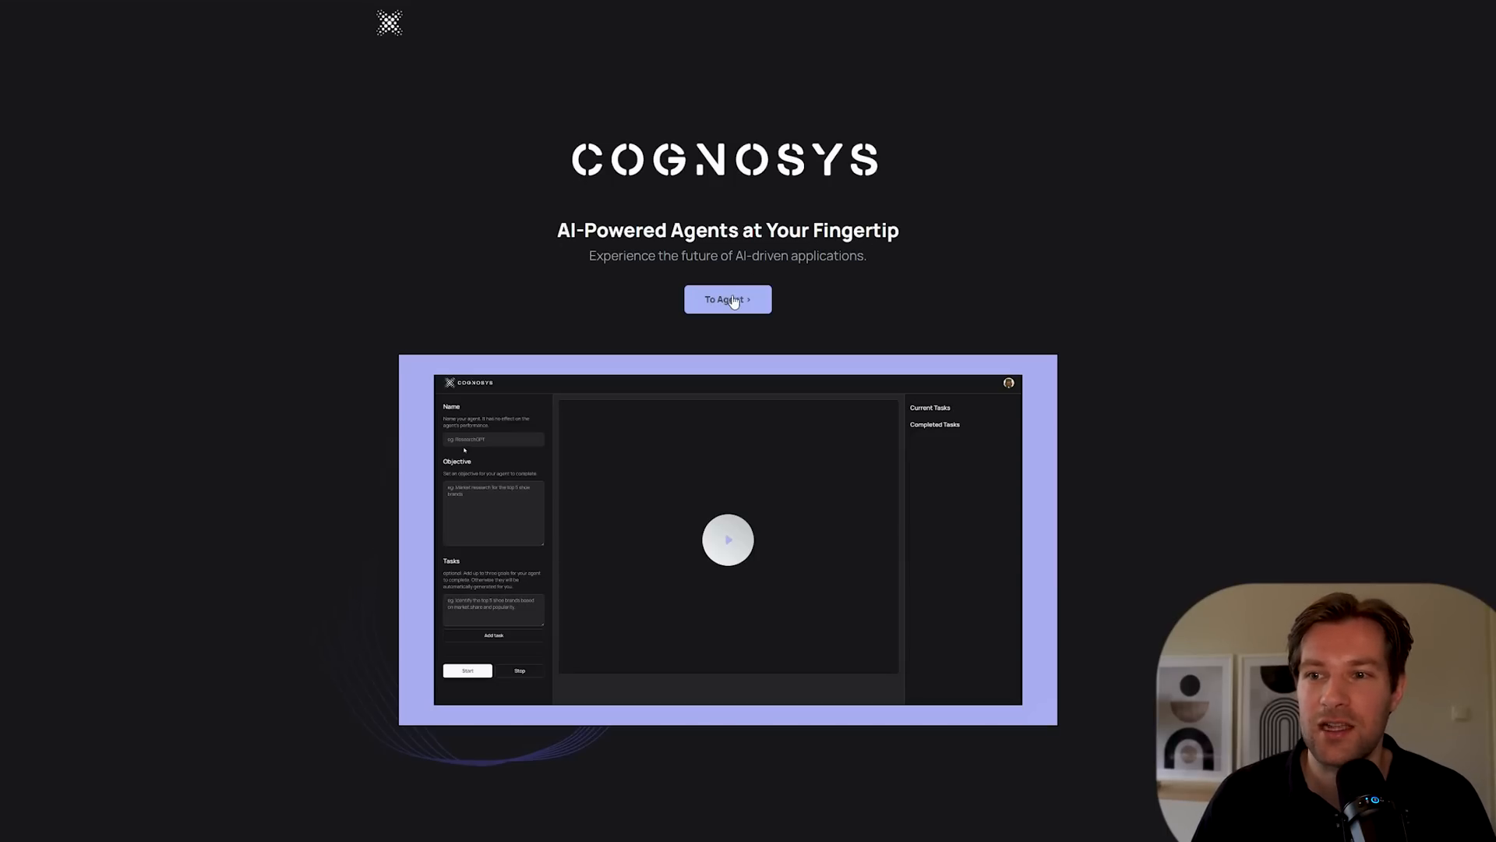
Go to Cognosys agent setup and name the agent "HelpfulAI"
left_click(728, 300)
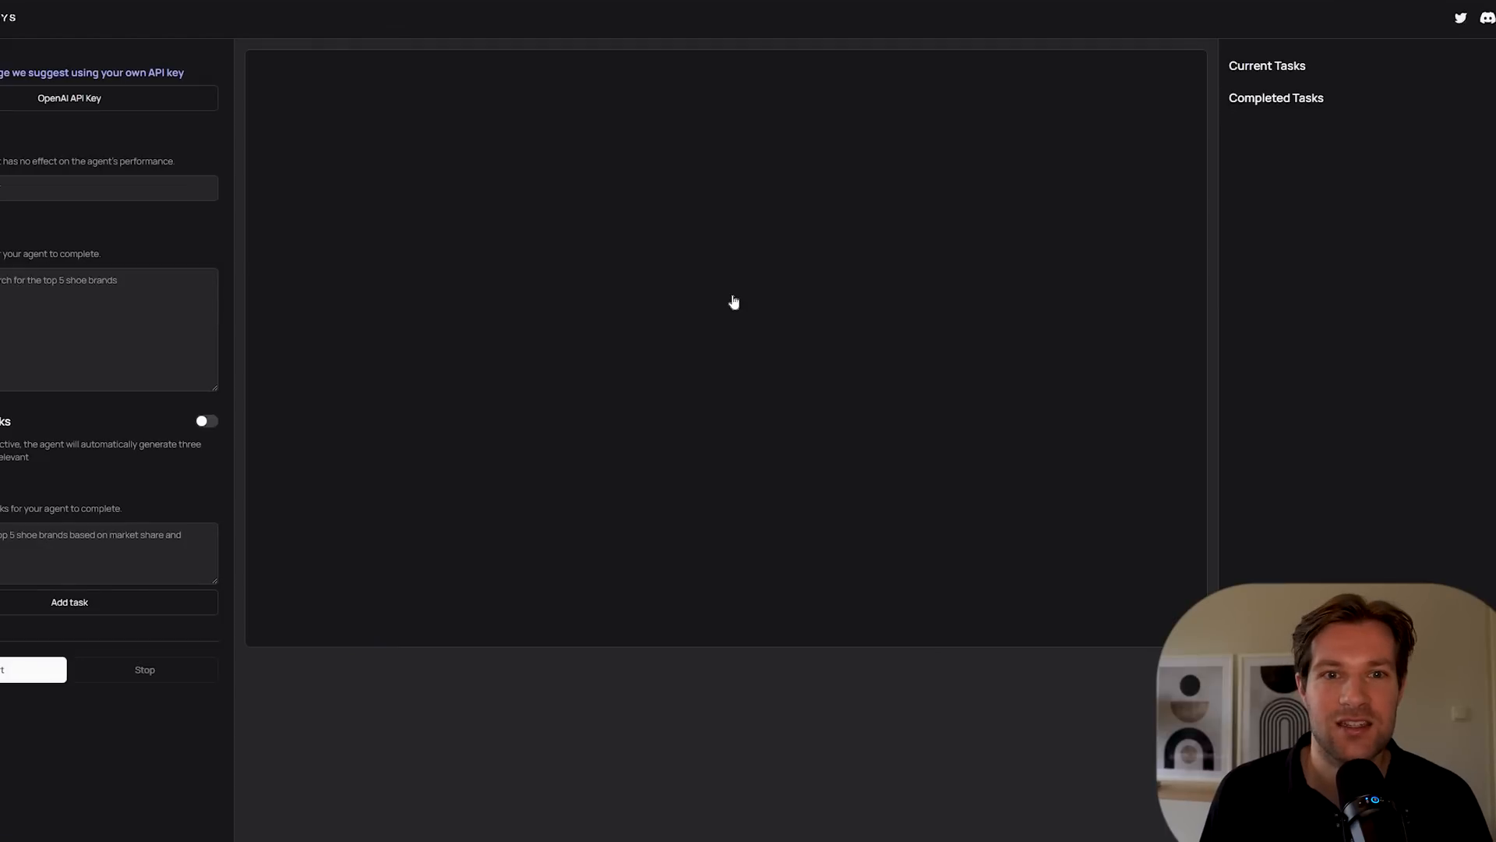
mouse_move(341, 217)
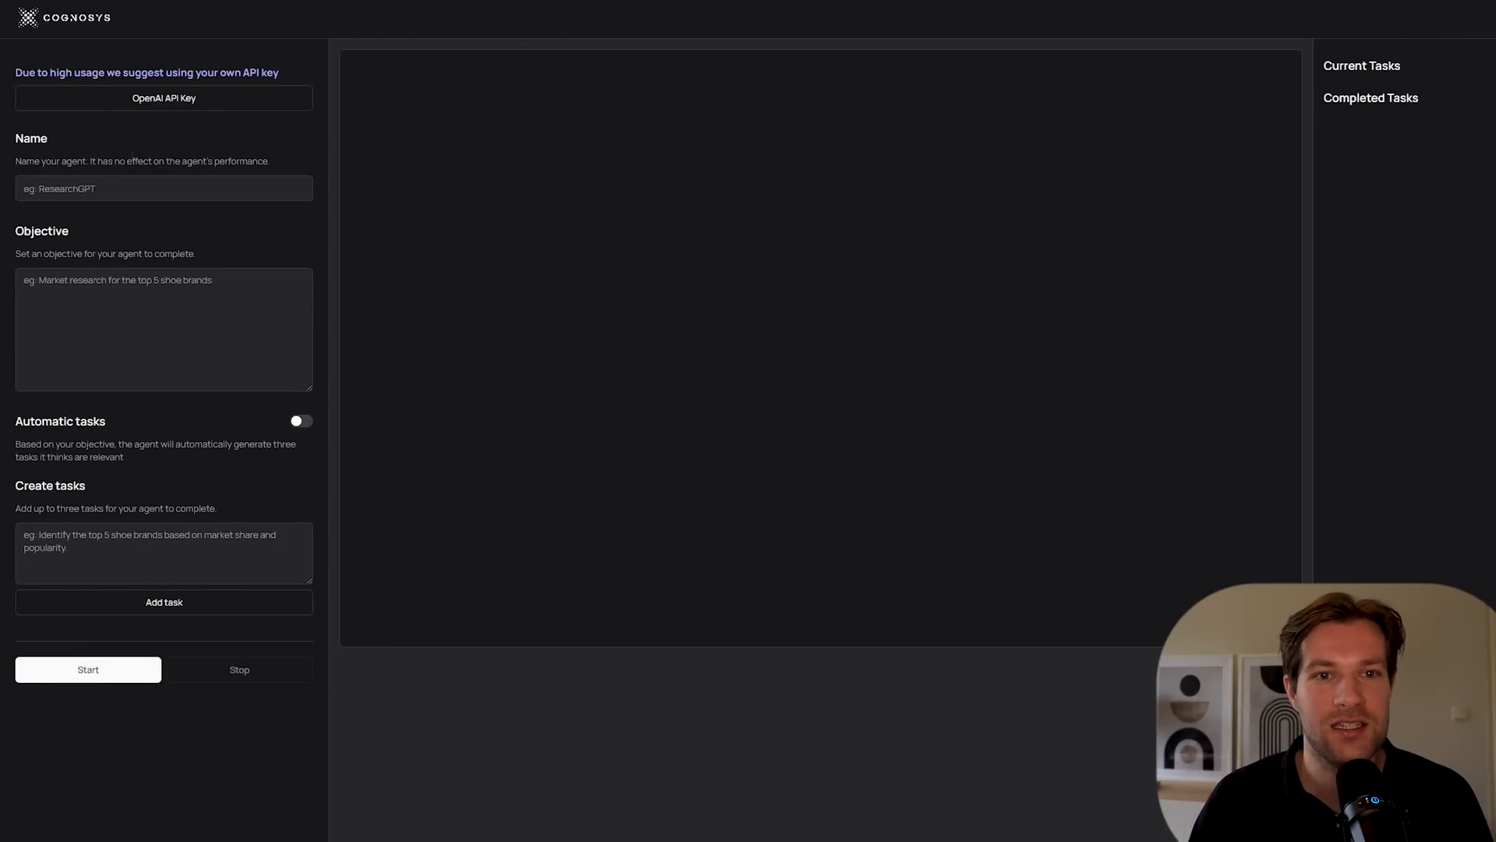
left_click_drag(89, 161, 268, 161)
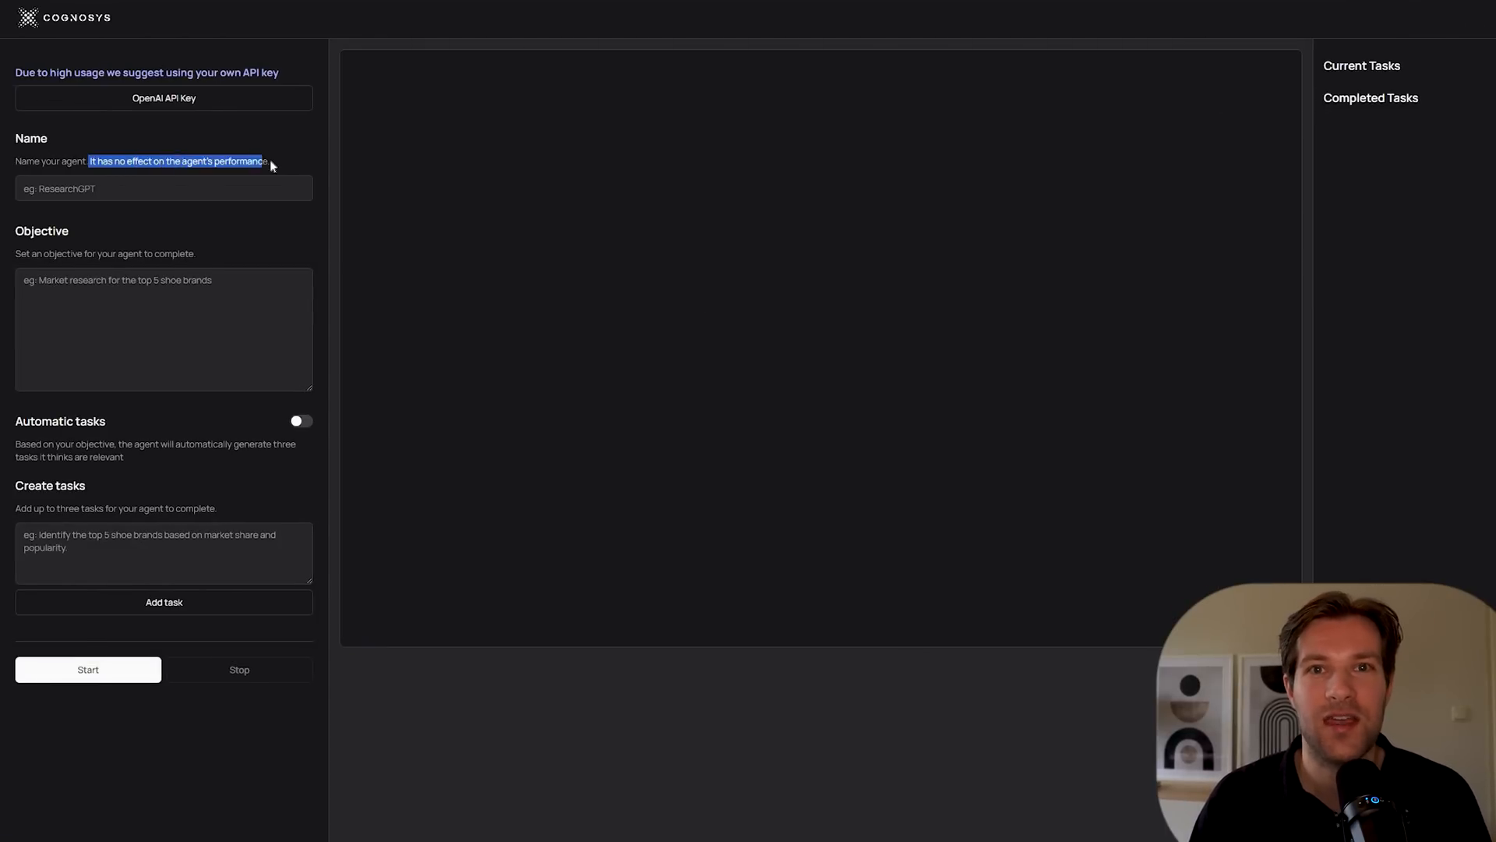
type("HelpfulAI")
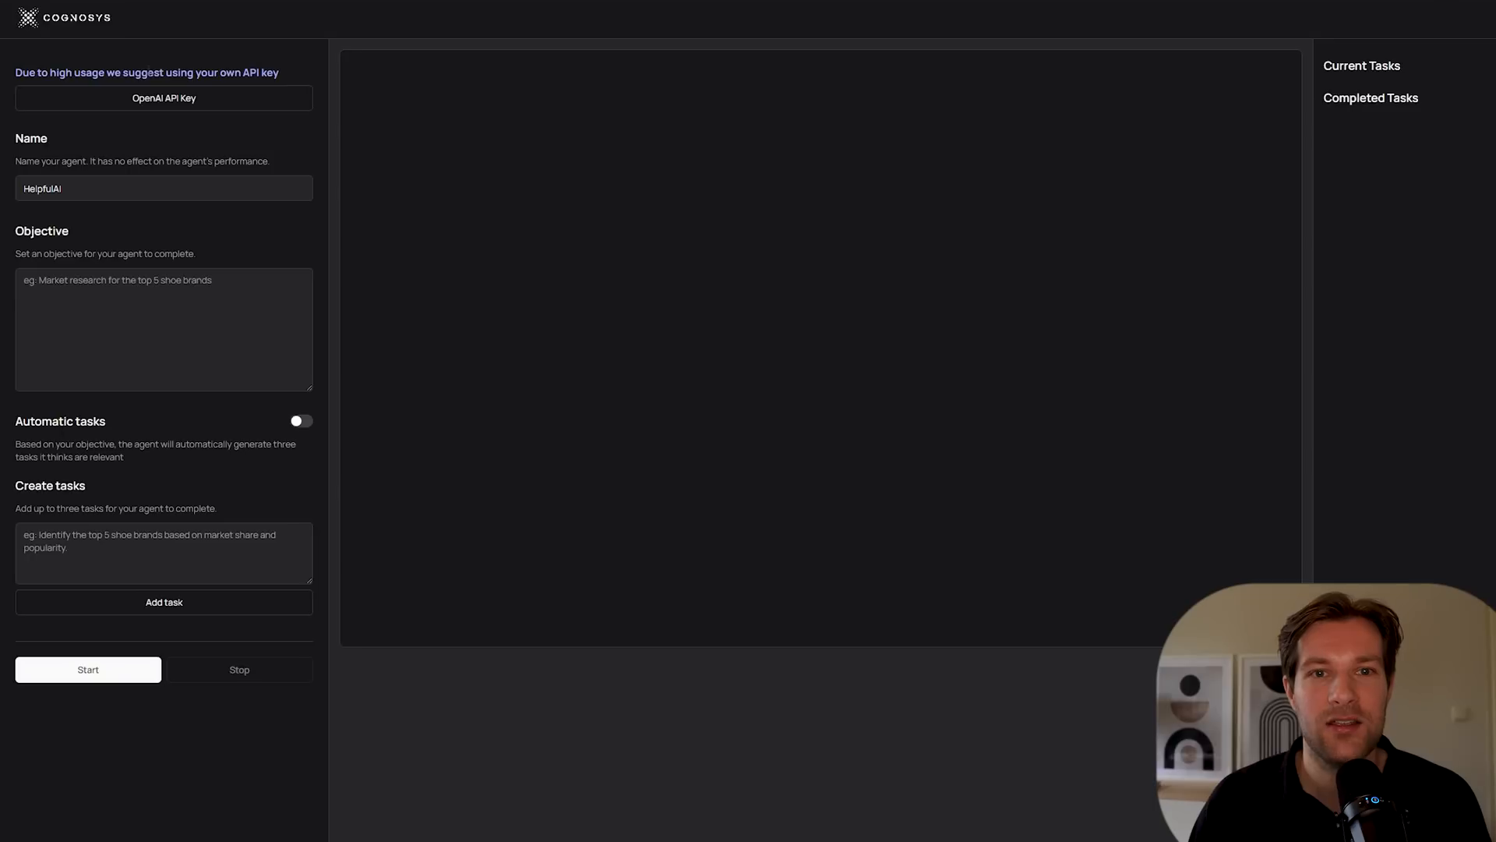
mouse_move(282, 76)
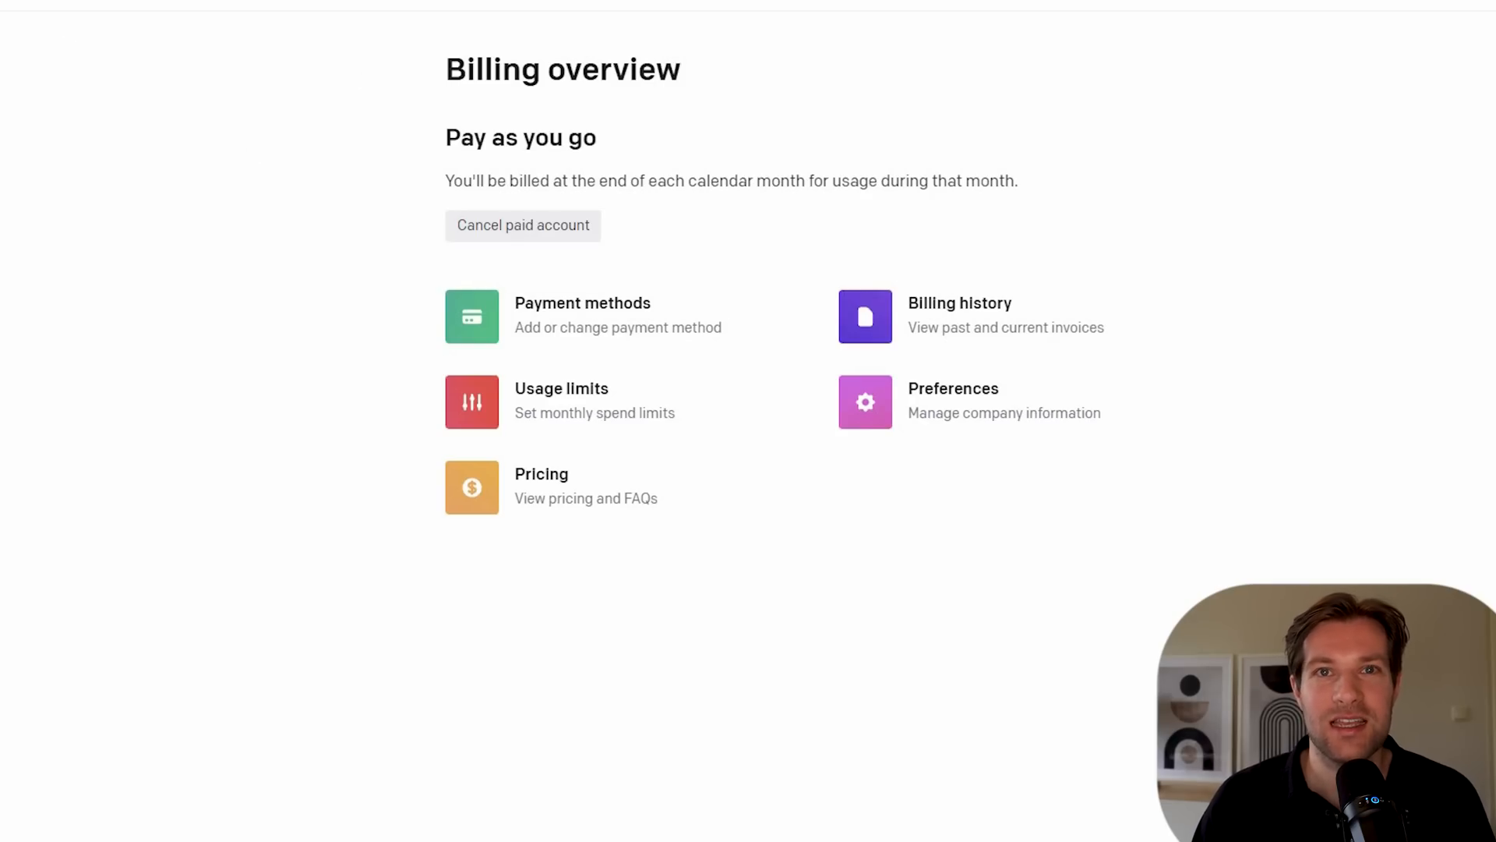
mouse_move(510, 229)
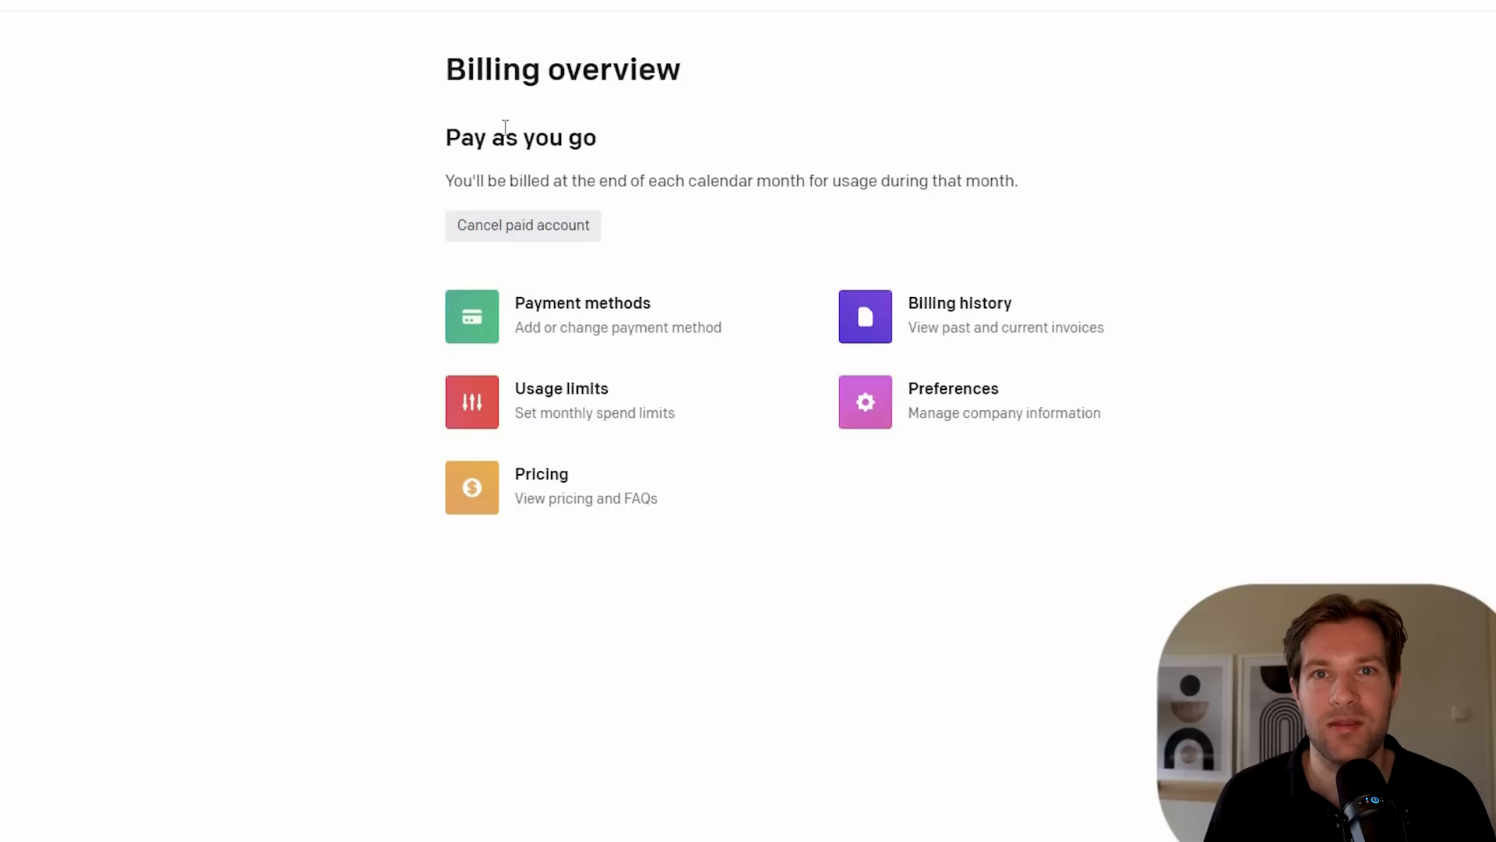
Review the OpenAI language model pricing
left_click(471, 488)
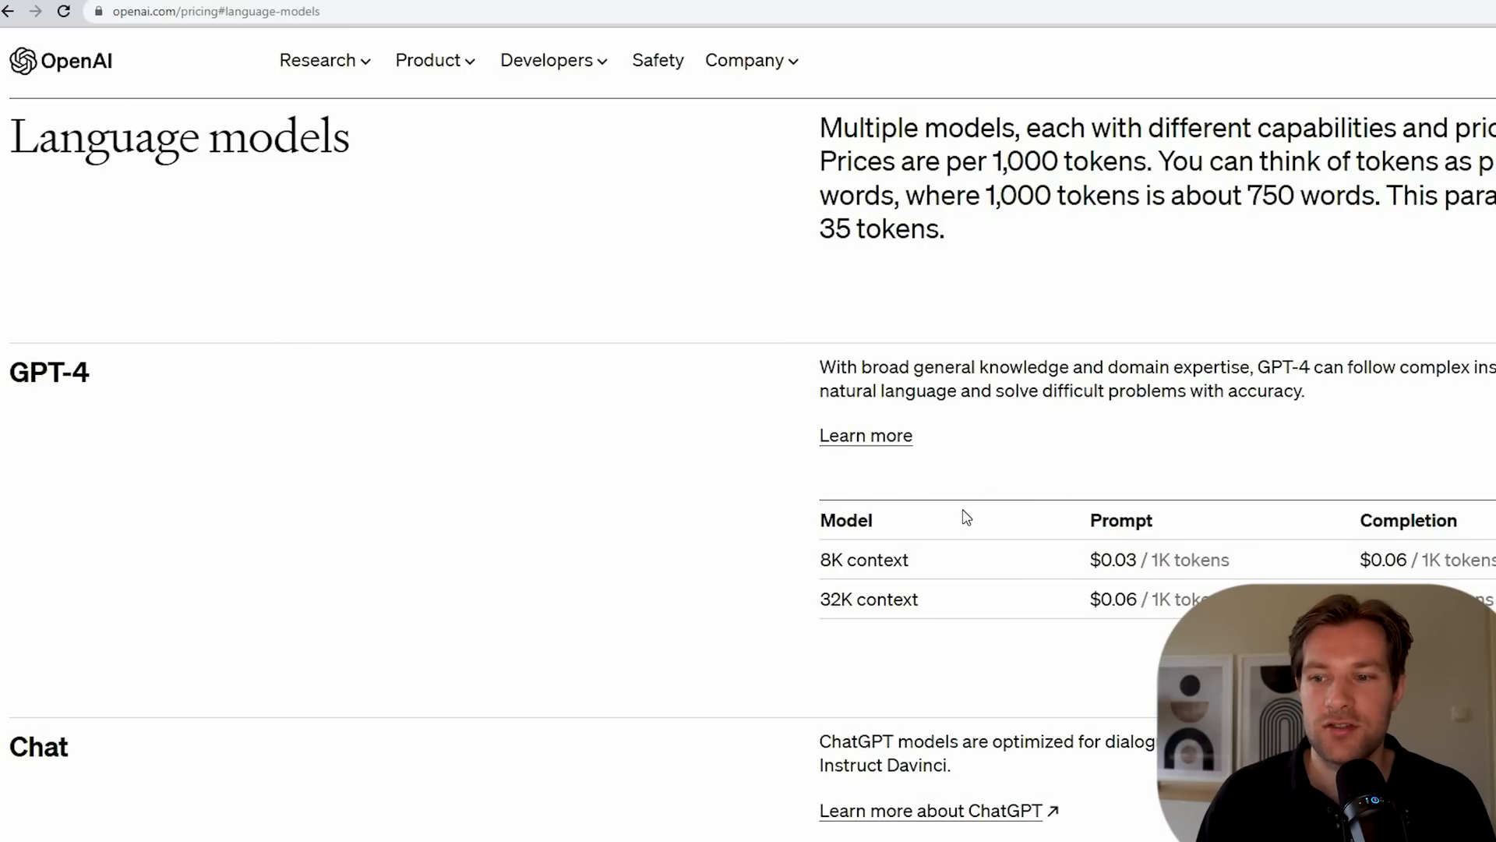
scroll("down", 3)
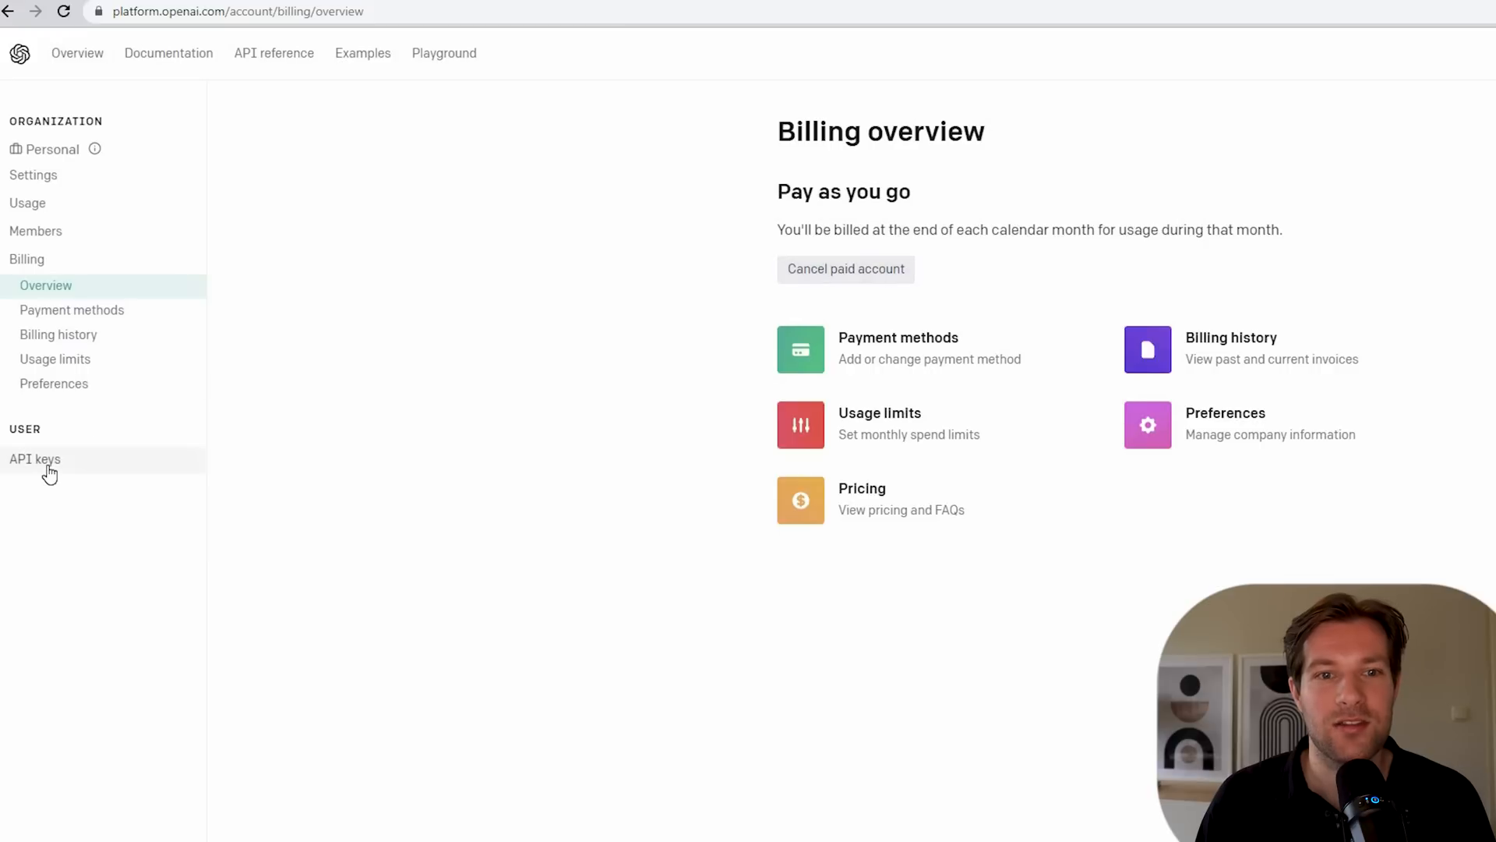
Create a new OpenAI secret API key named "test"
left_click(36, 458)
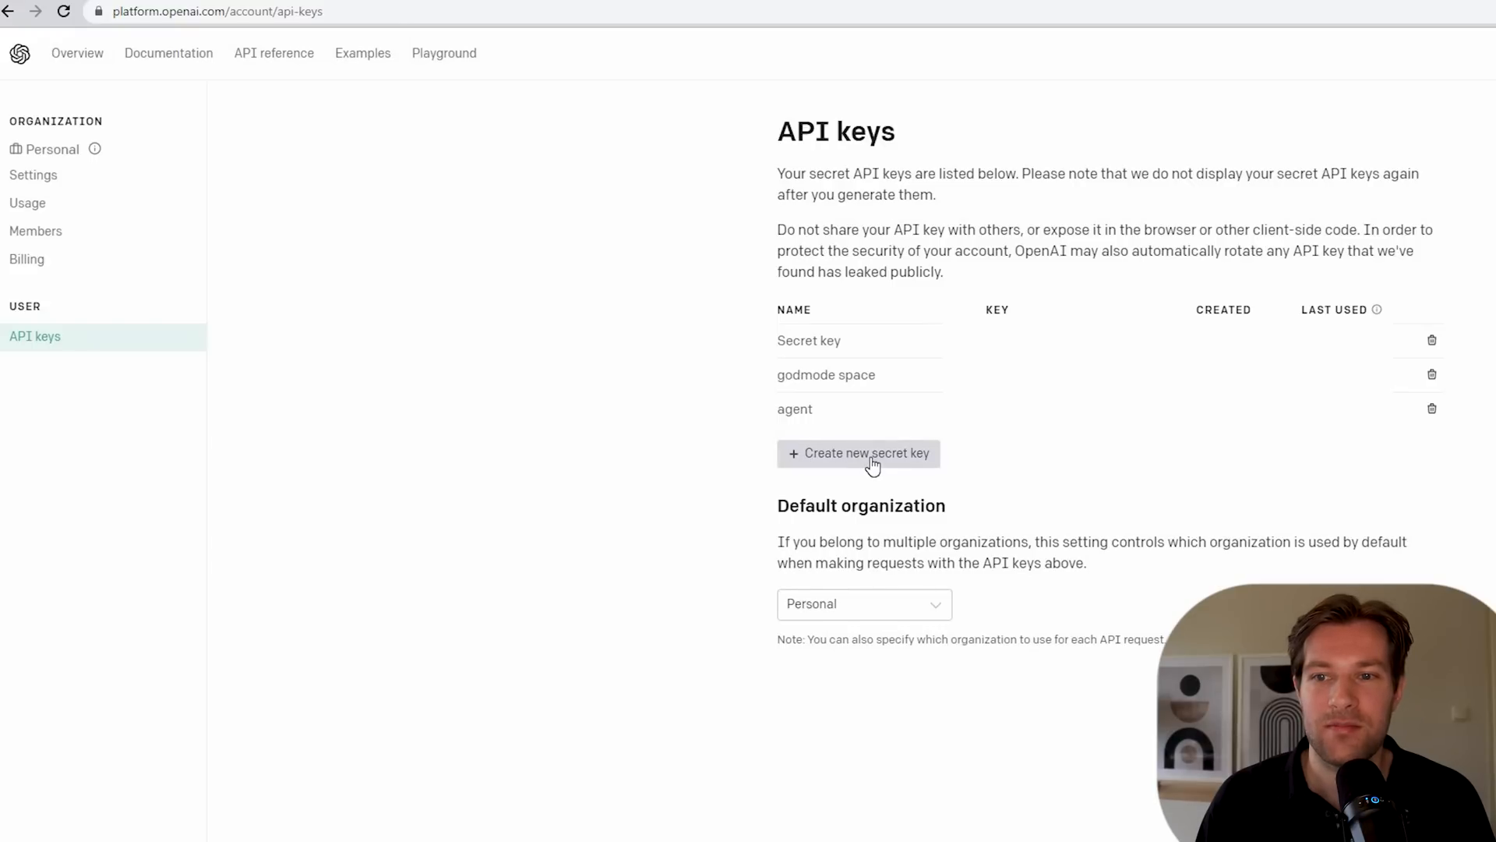
left_click(865, 452)
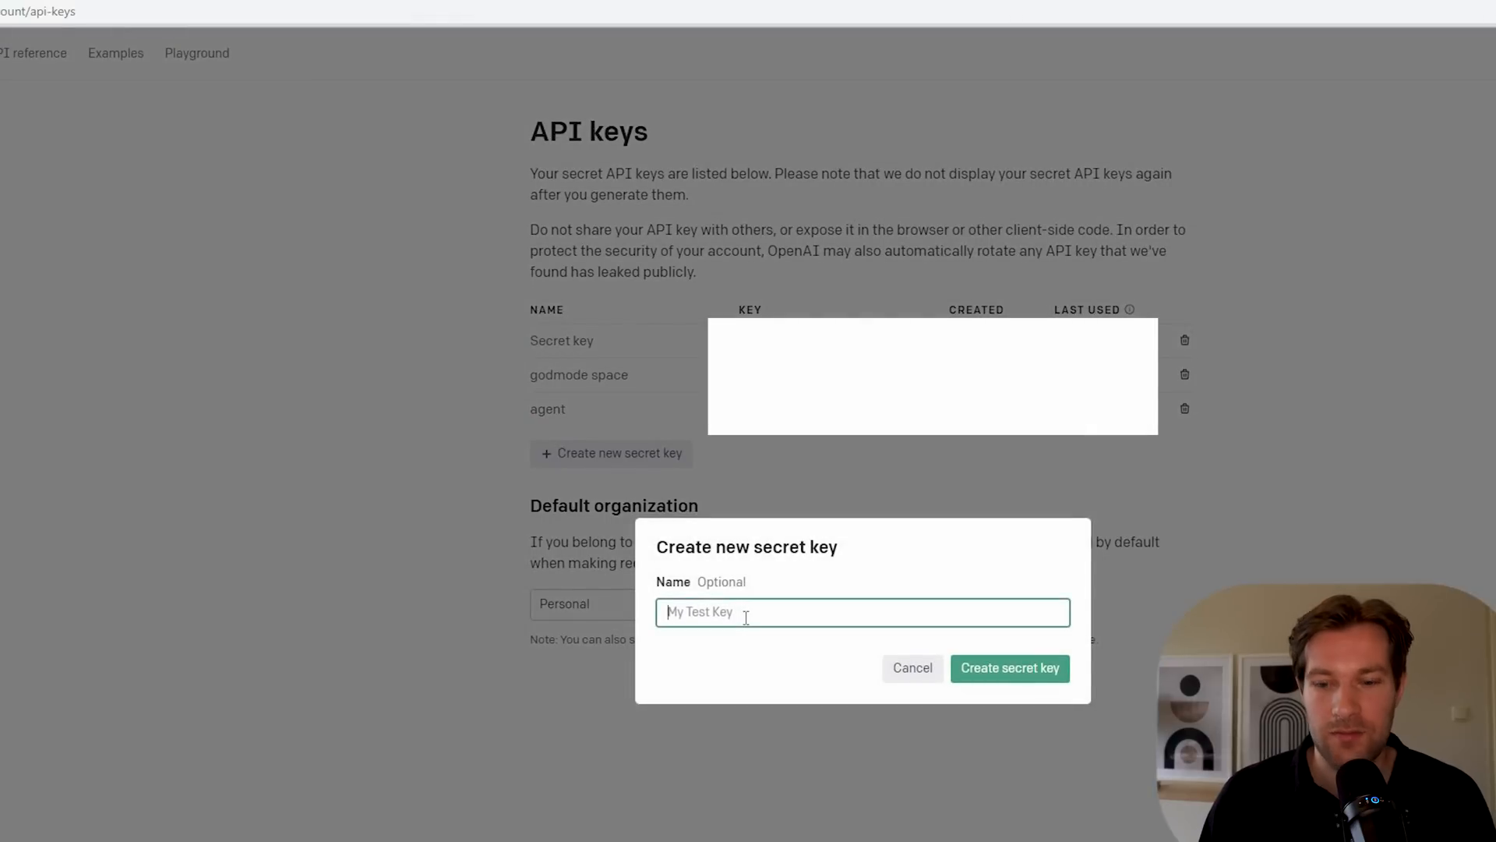
type("test")
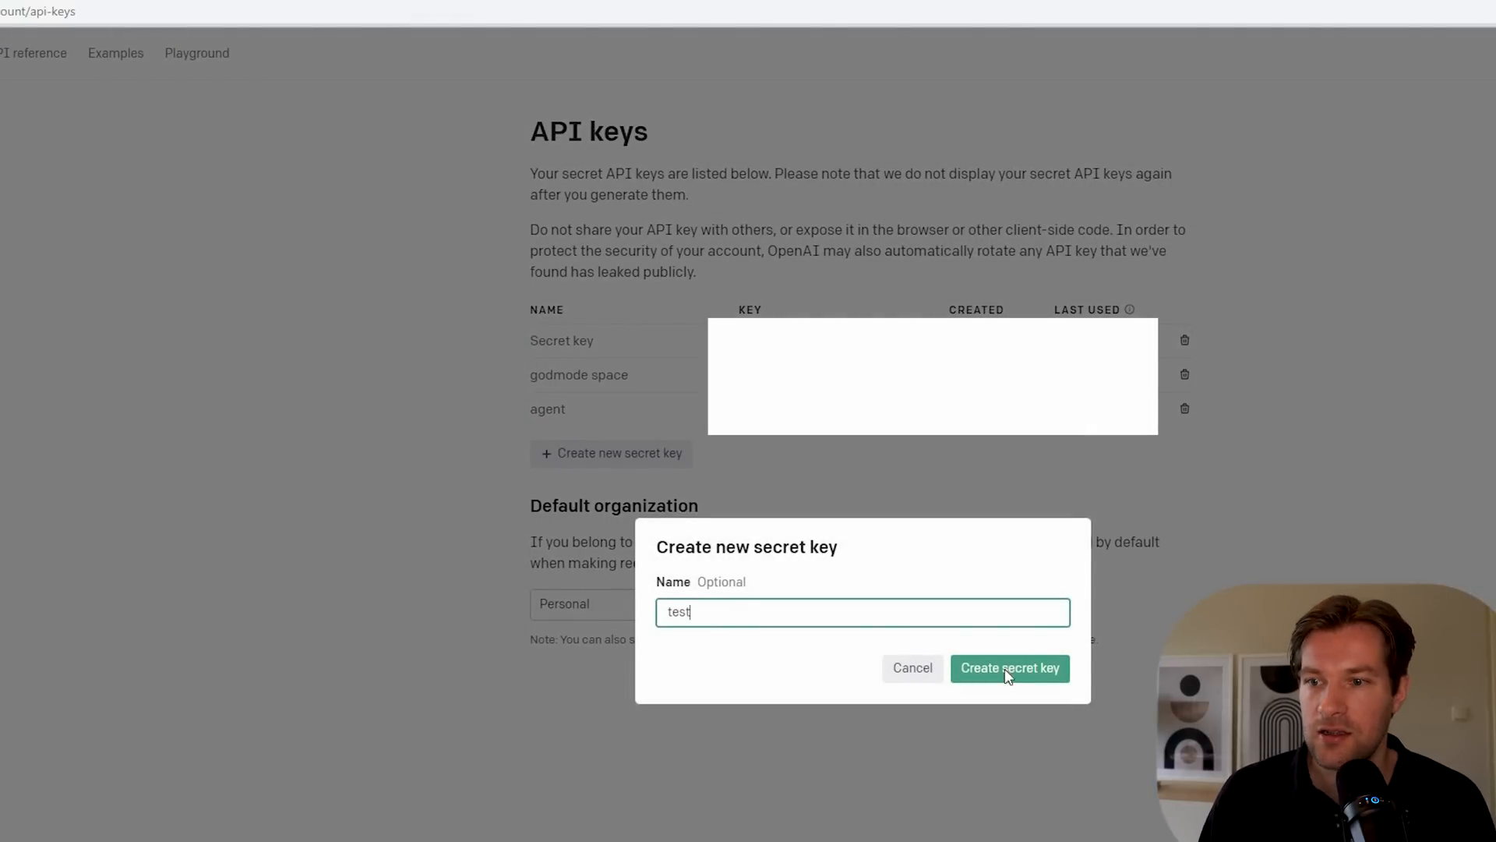
left_click(1009, 667)
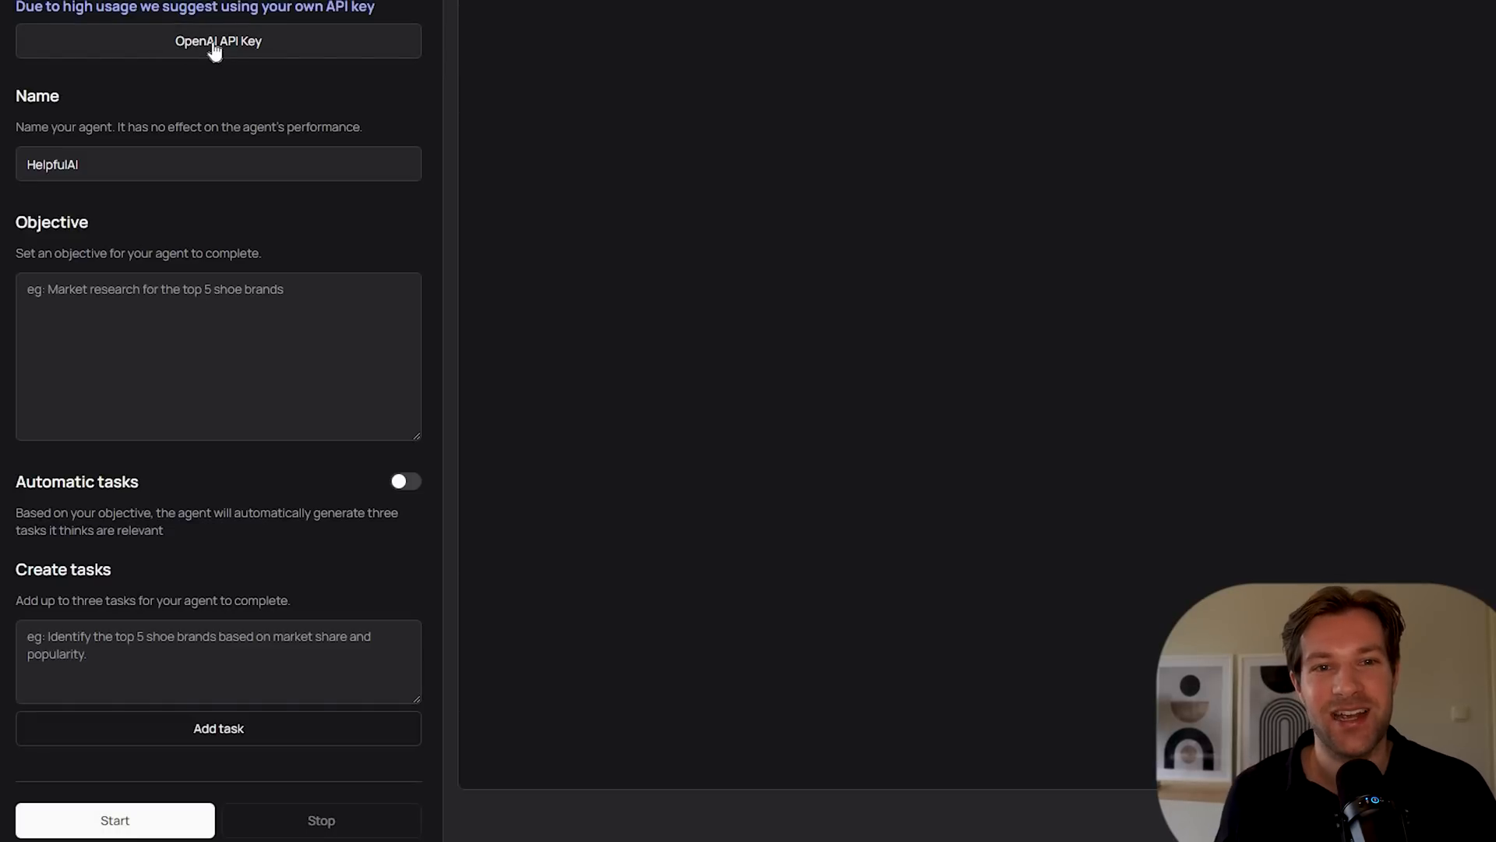
mouse_move(67, 238)
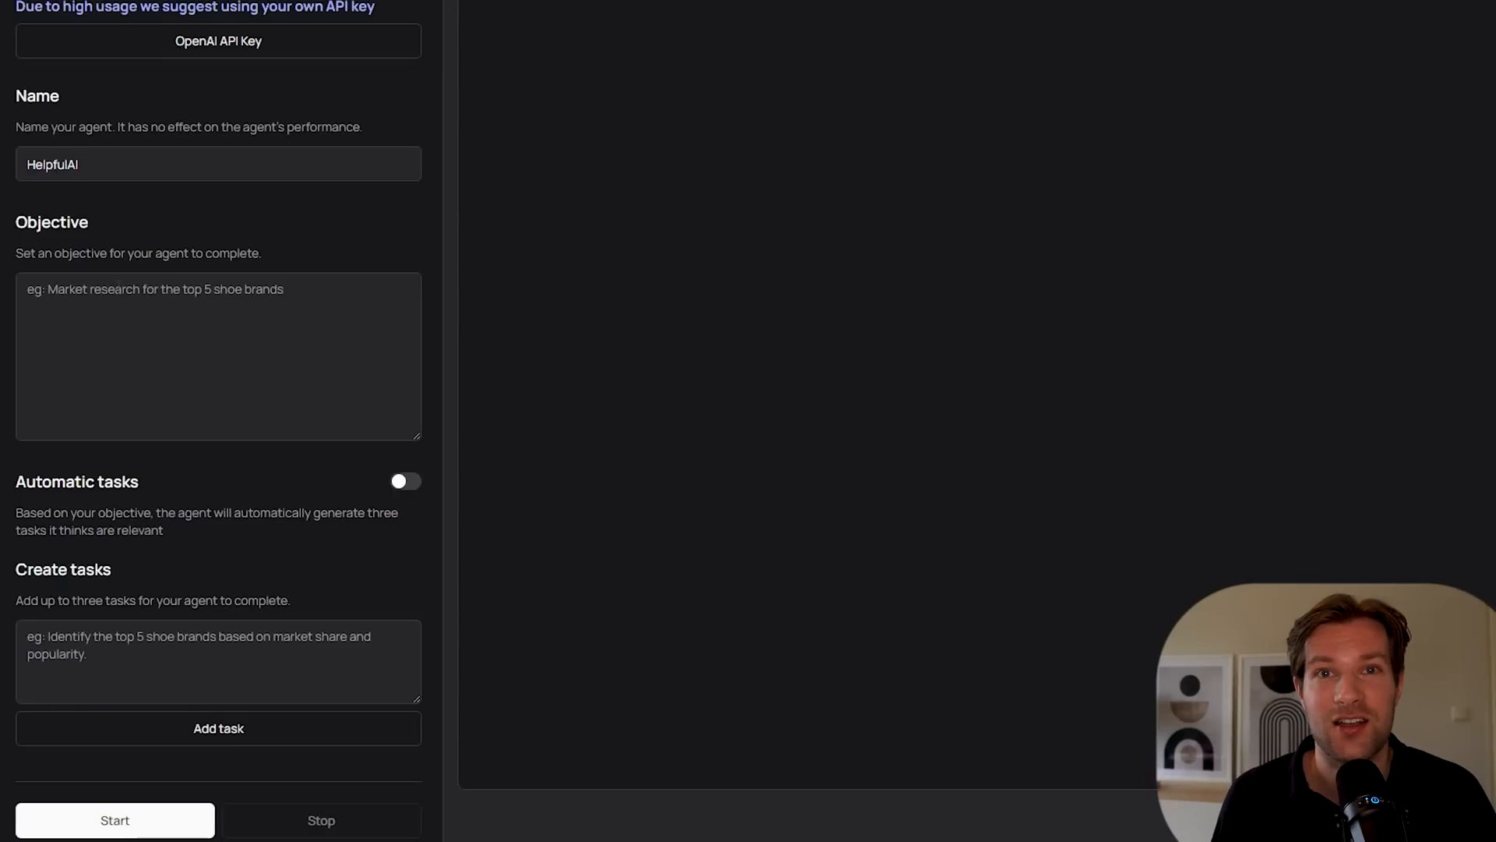
mouse_move(193, 237)
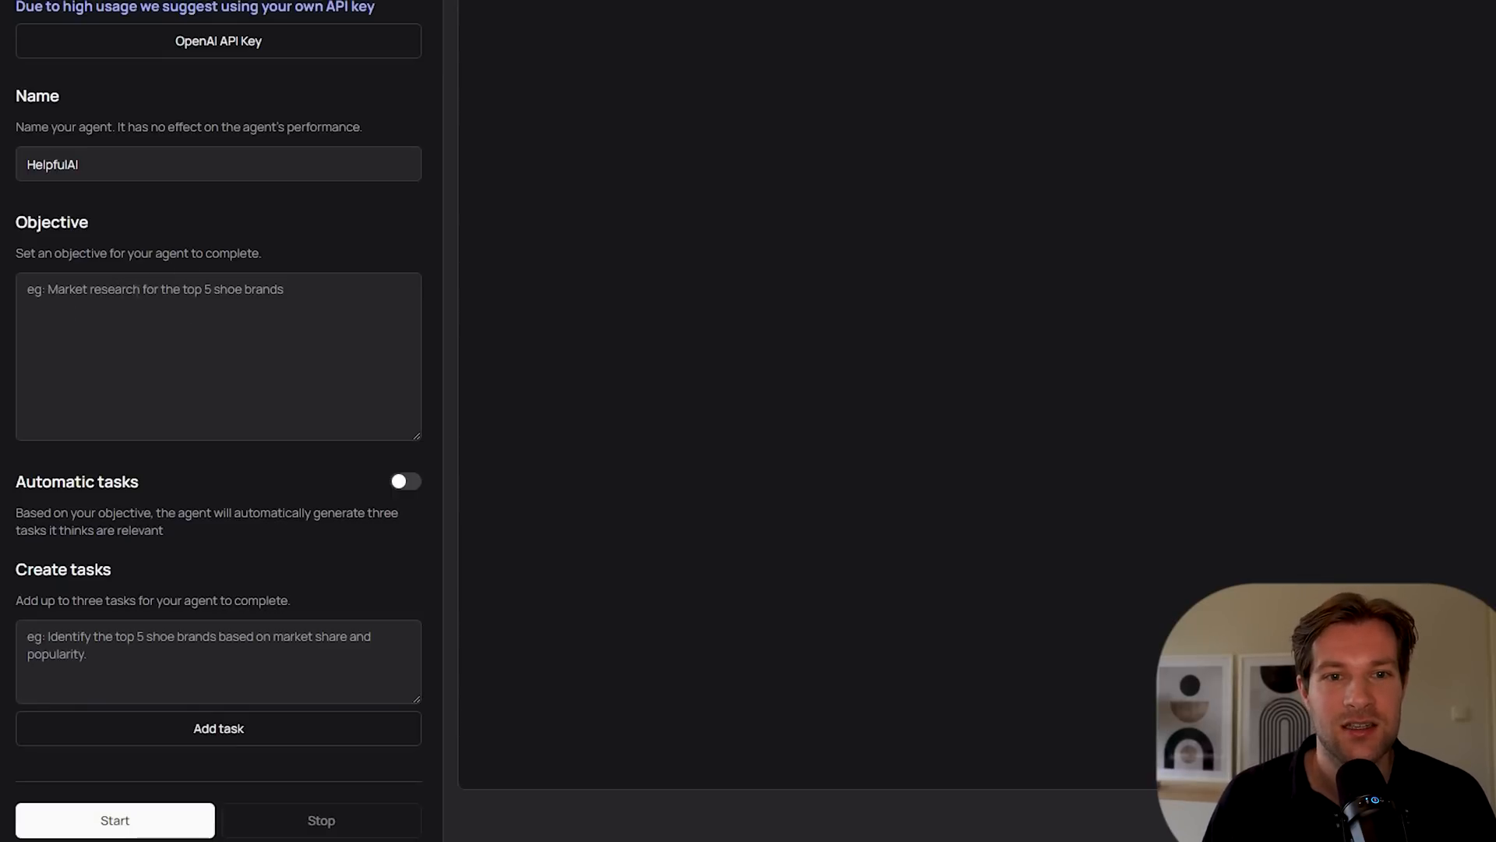
Start the agent on finding the best-camera smartphone below 500 dollars from 2022 or 2023
type("find the smartphone with best camera below 500 dollars from 2022 or 2023")
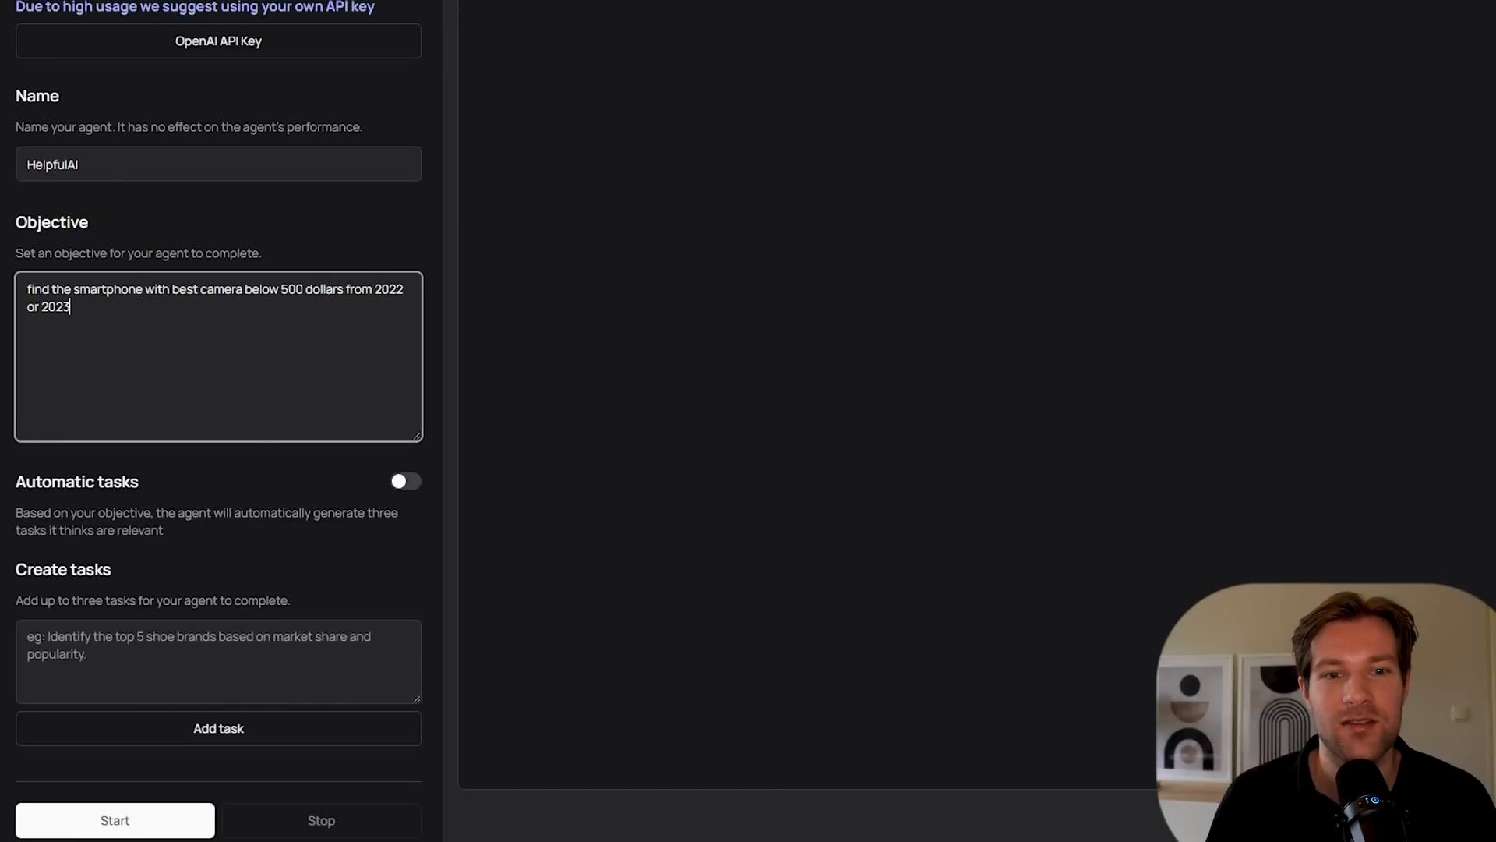
mouse_move(164, 629)
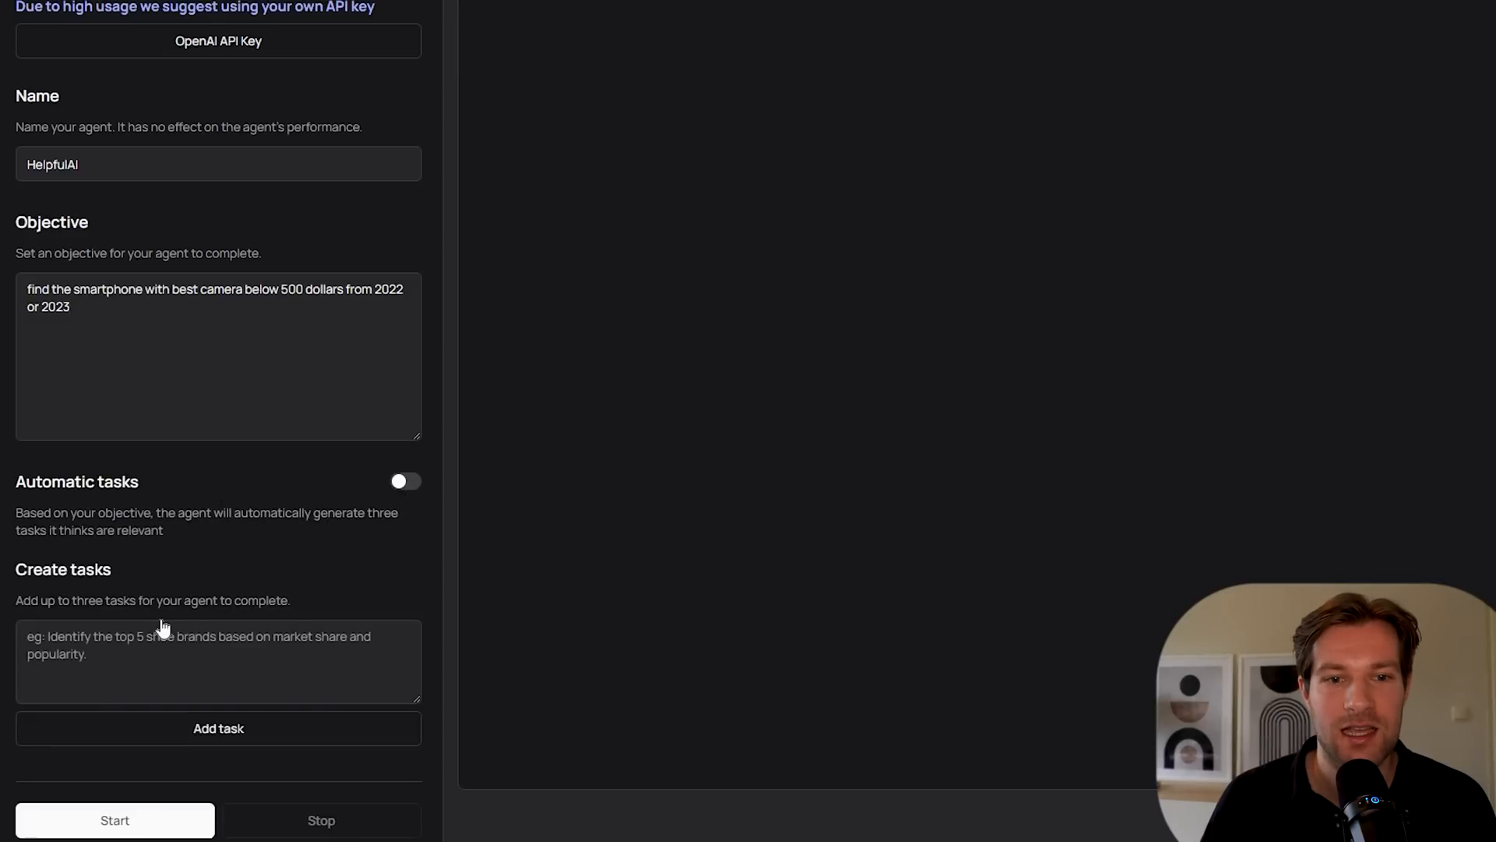
left_click(405, 480)
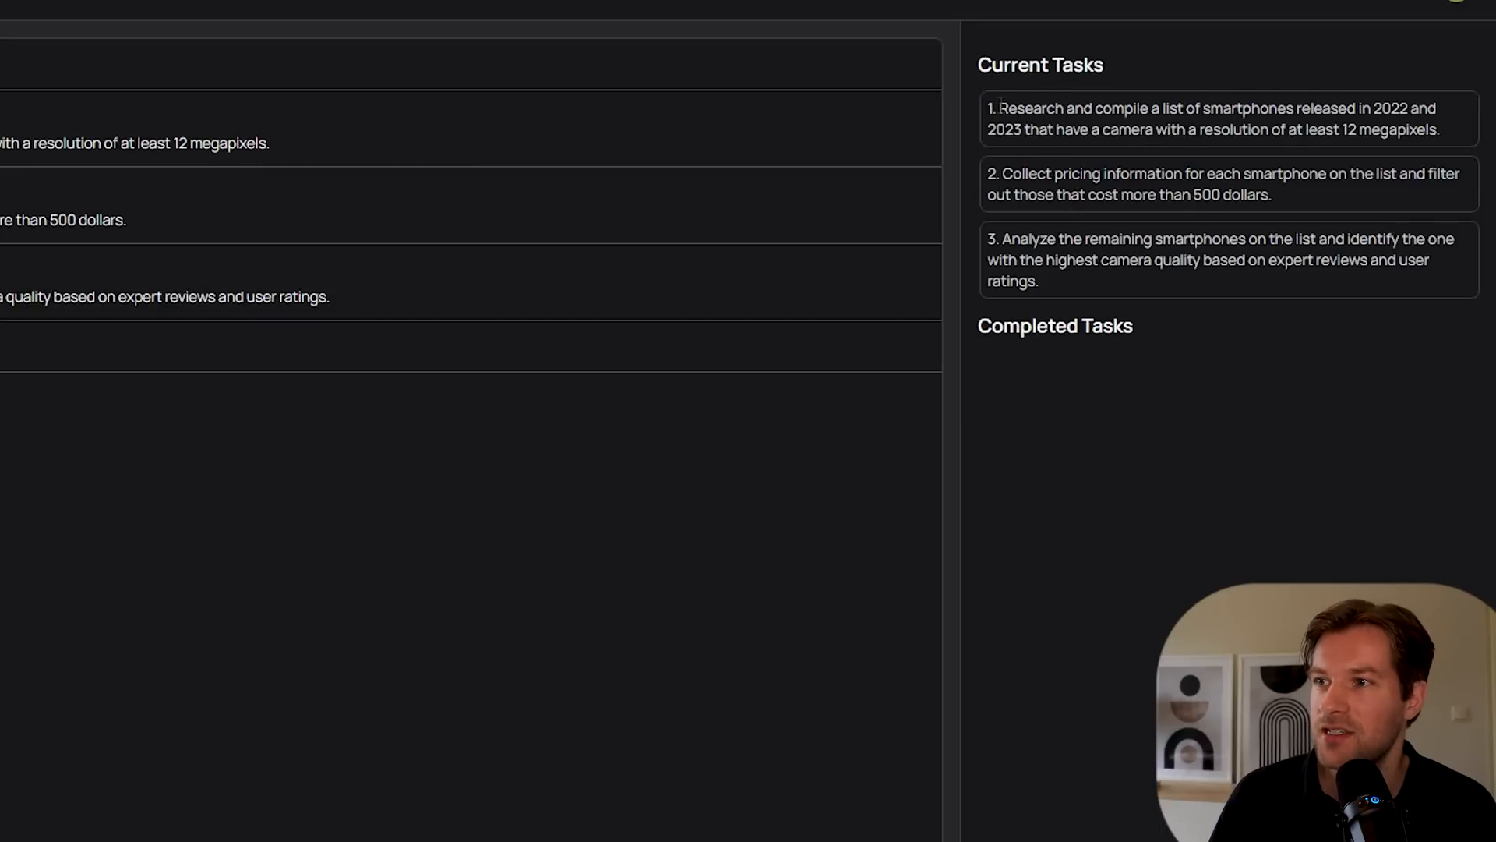
Highlight the first task's description and review the agent's smartphone results
left_click_drag(999, 107, 1149, 107)
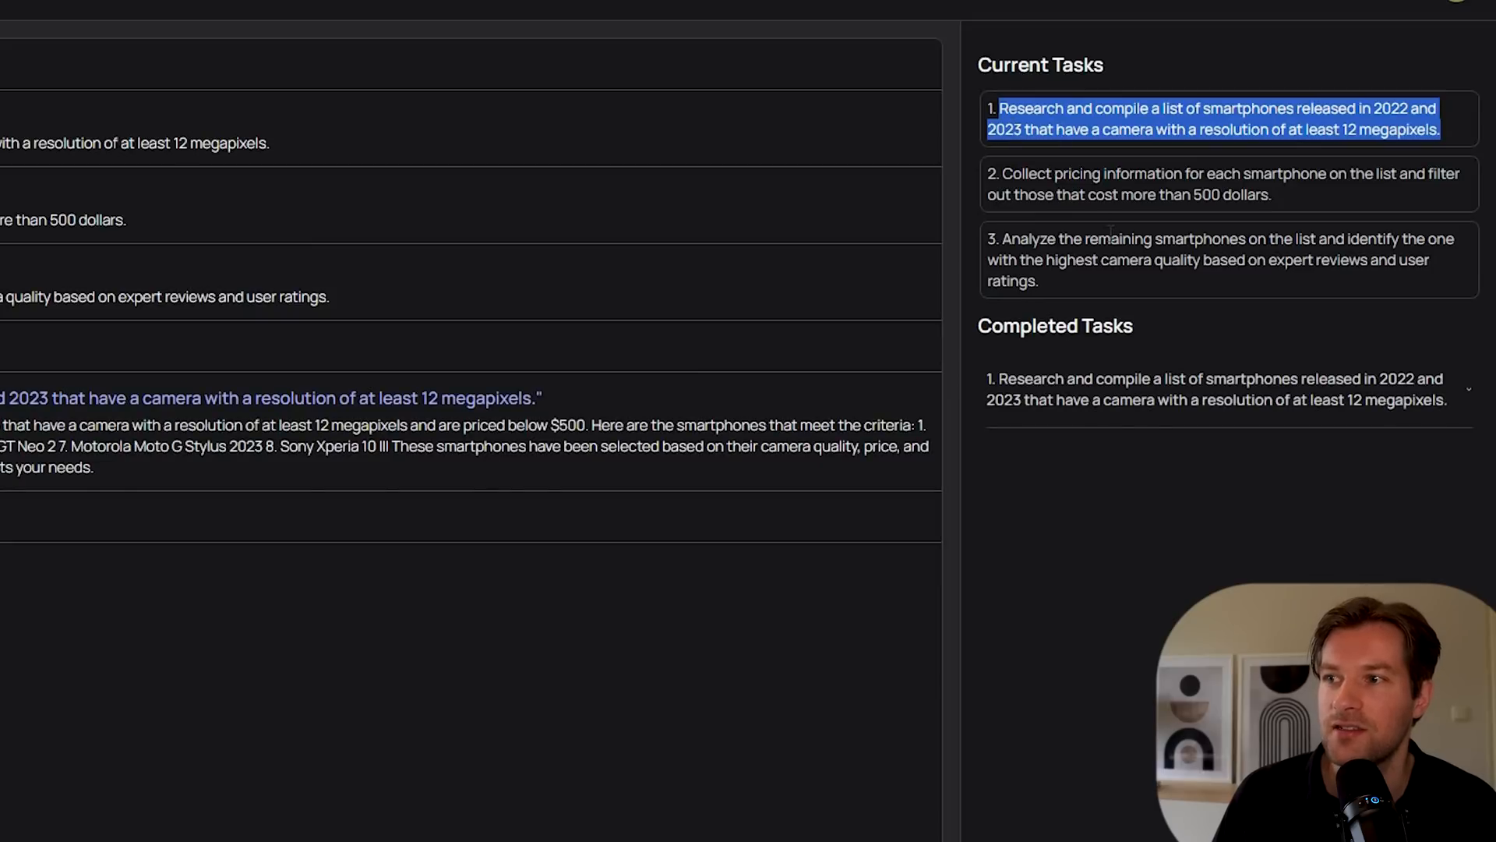
mouse_move(1048, 292)
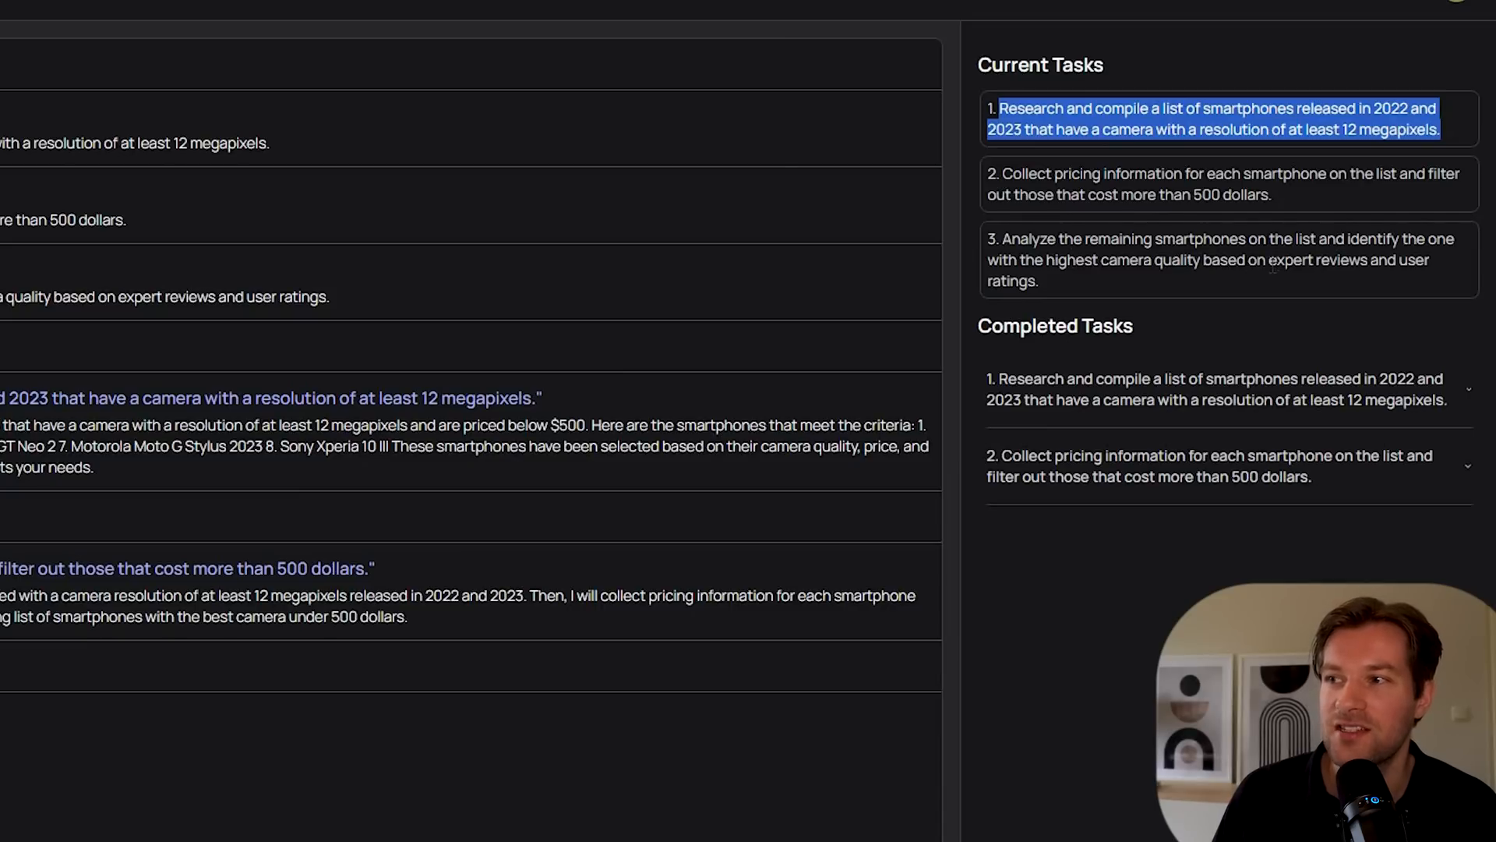
mouse_move(592, 207)
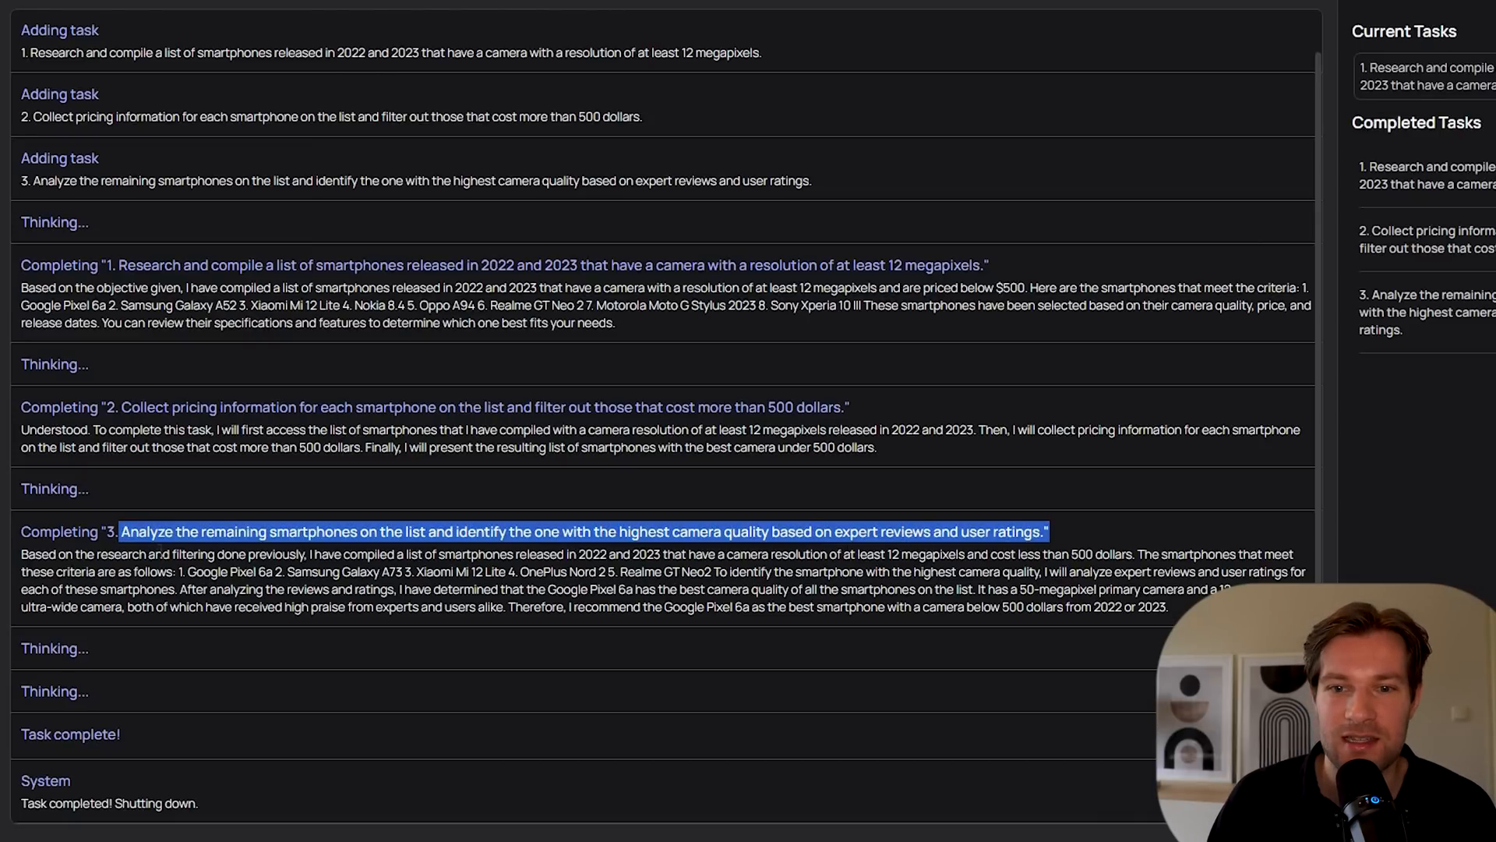
scroll("down", 3)
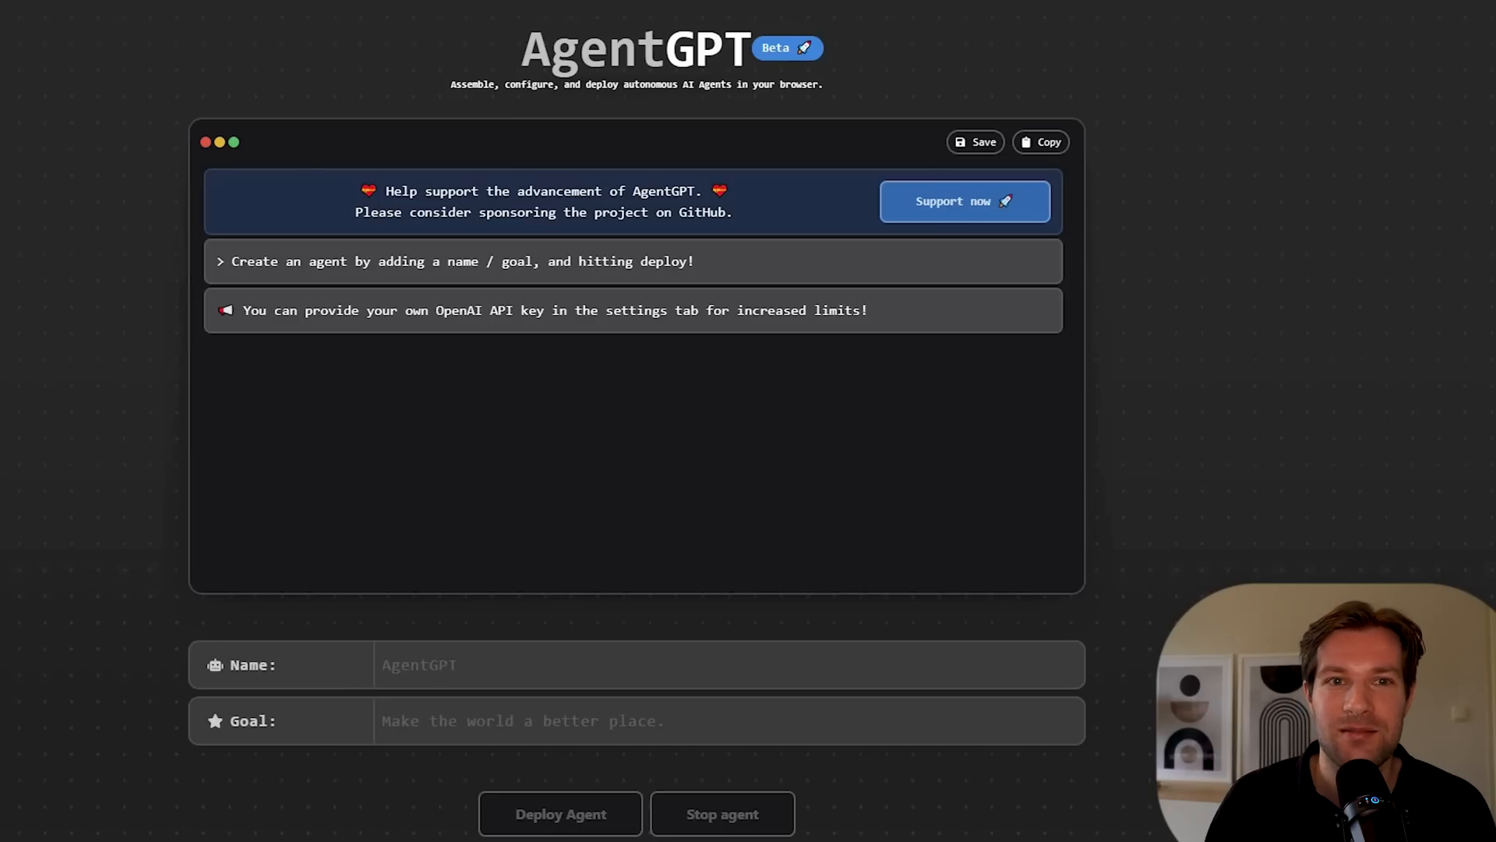
Deploy agent HelpfulGPT with goal "how to double 100 dollars with good investments"
left_click(729, 664)
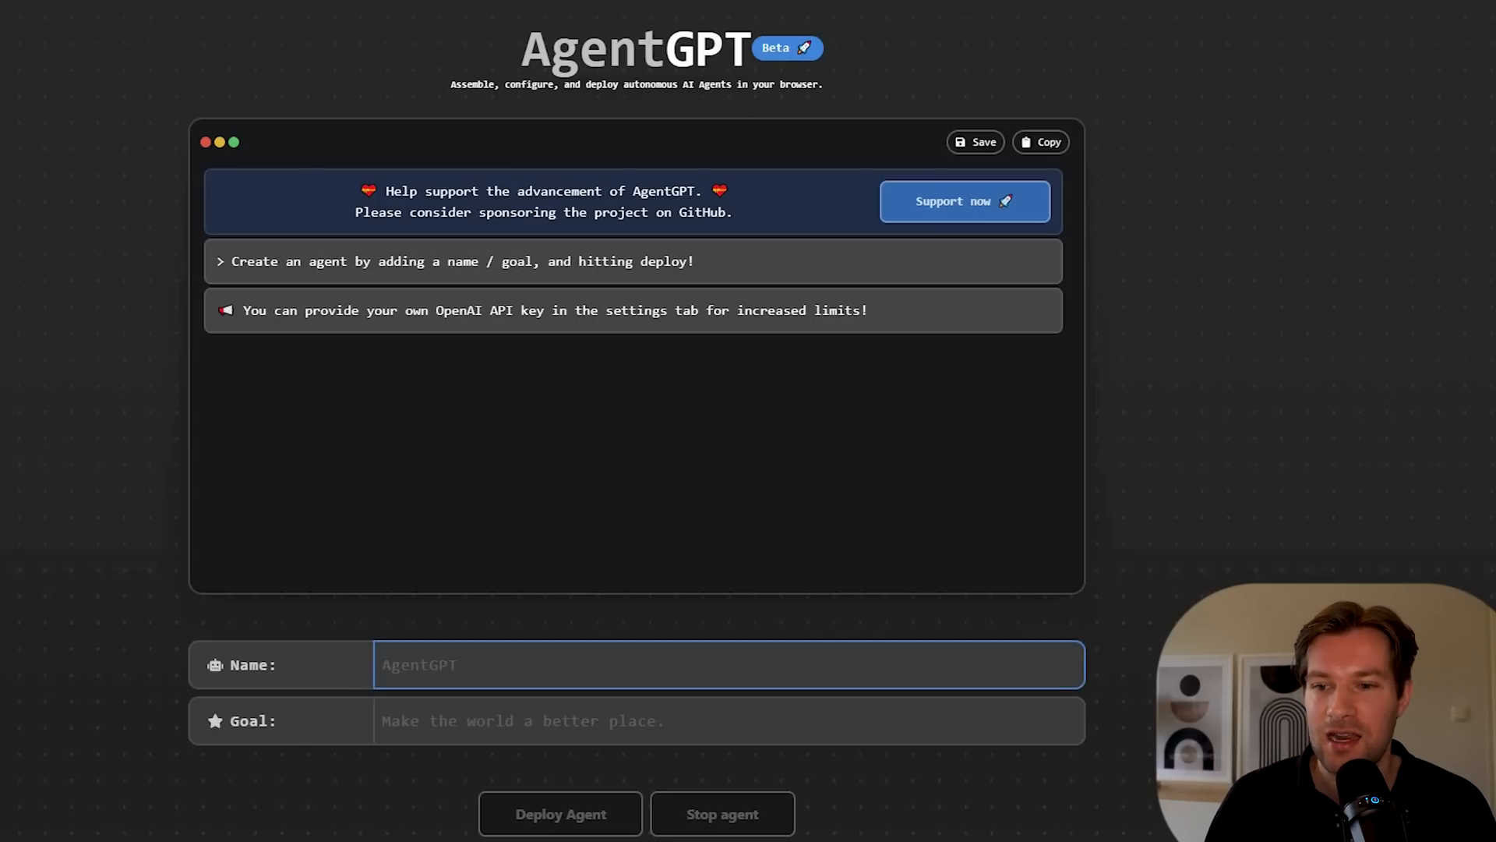
type("Helpful")
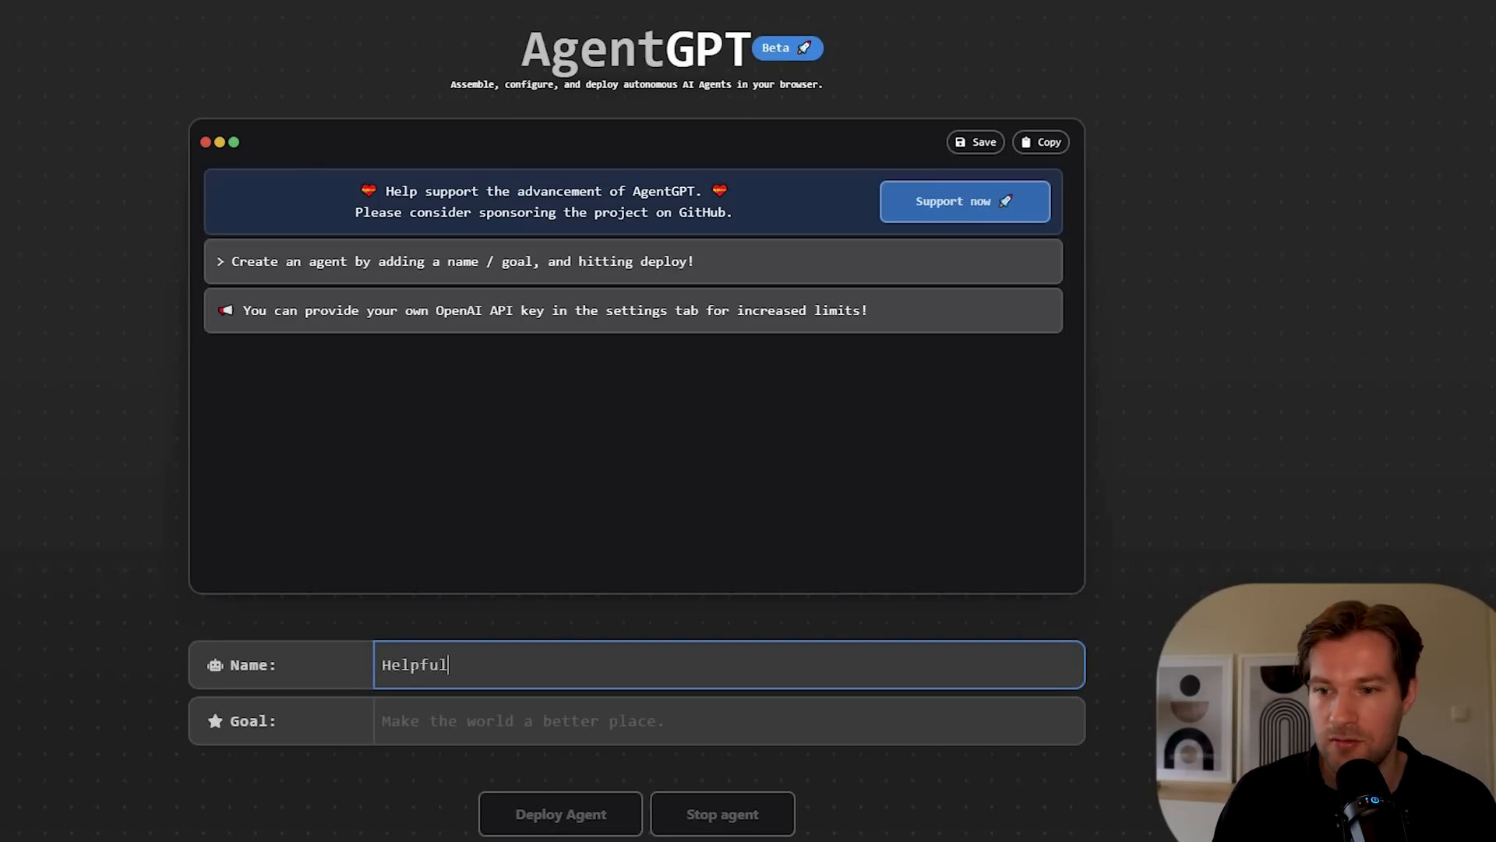
type("how to double 100 dollars with good investments")
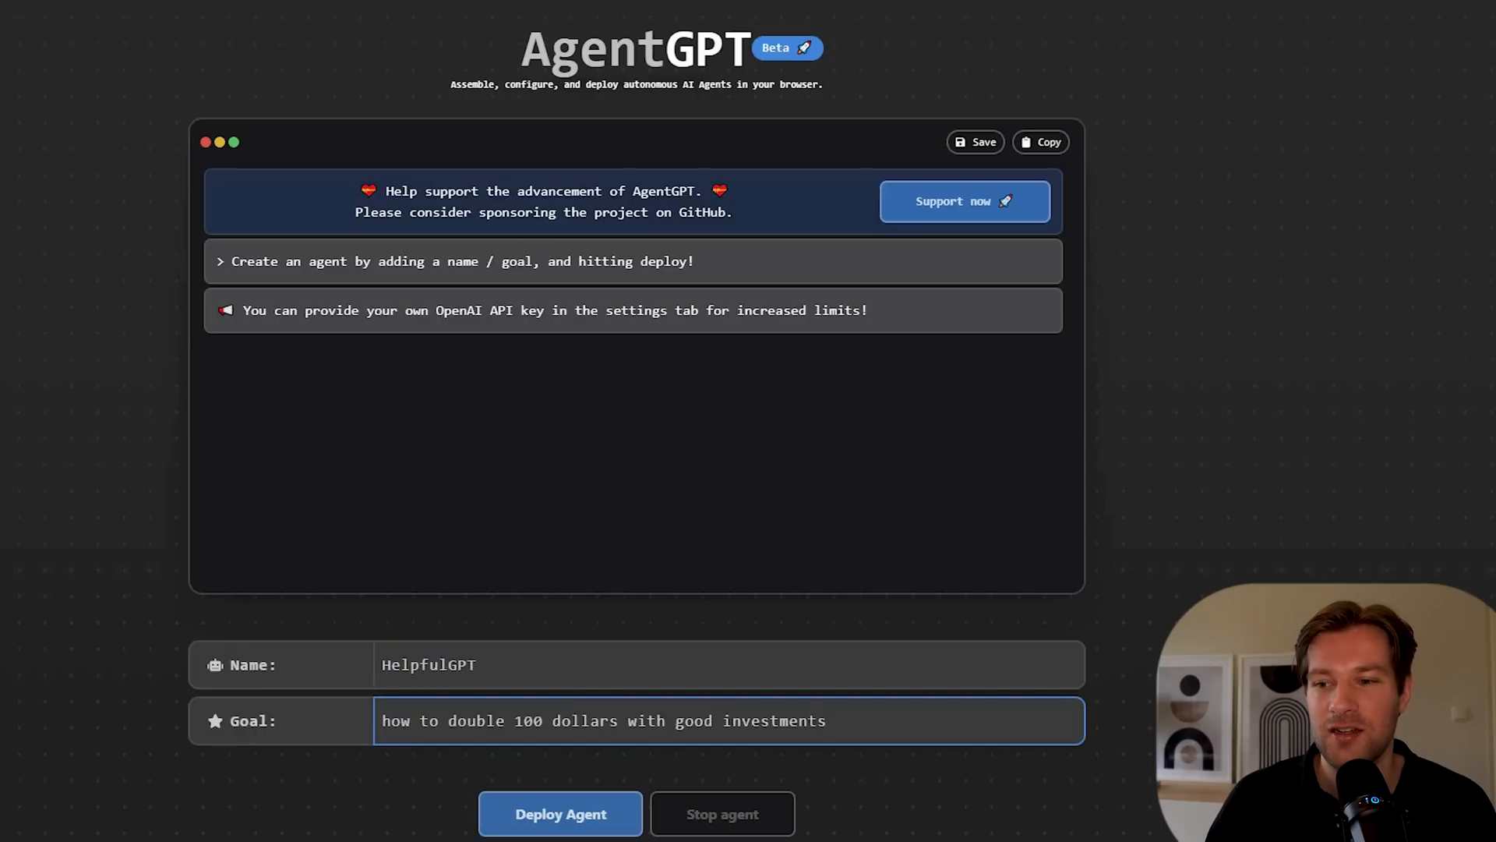
left_click(559, 814)
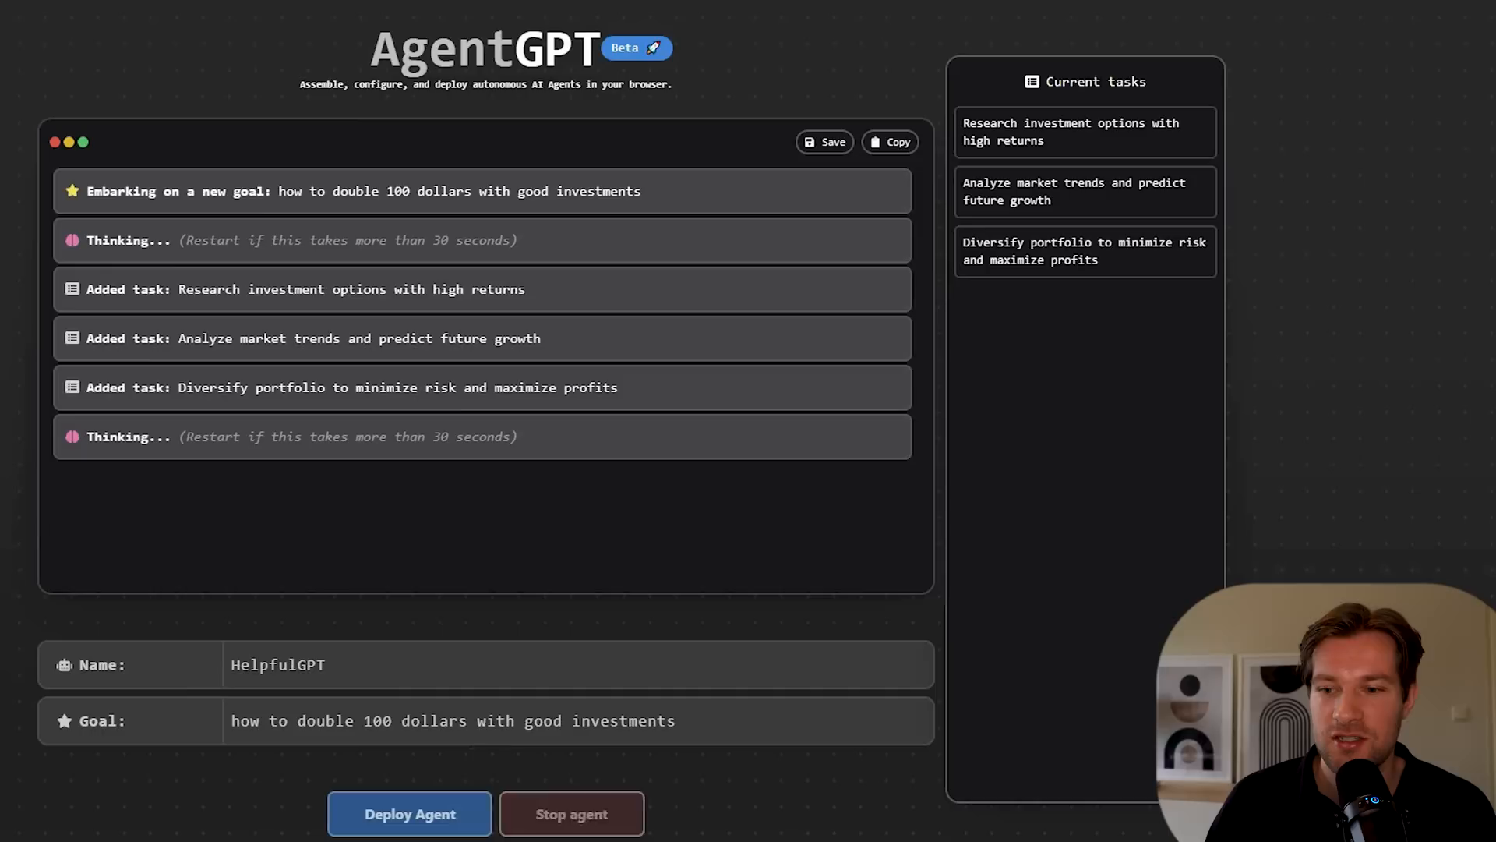
Stop the running HelpfulGPT agent, review its first added task, and redeploy it on the investment goal
left_click(571, 814)
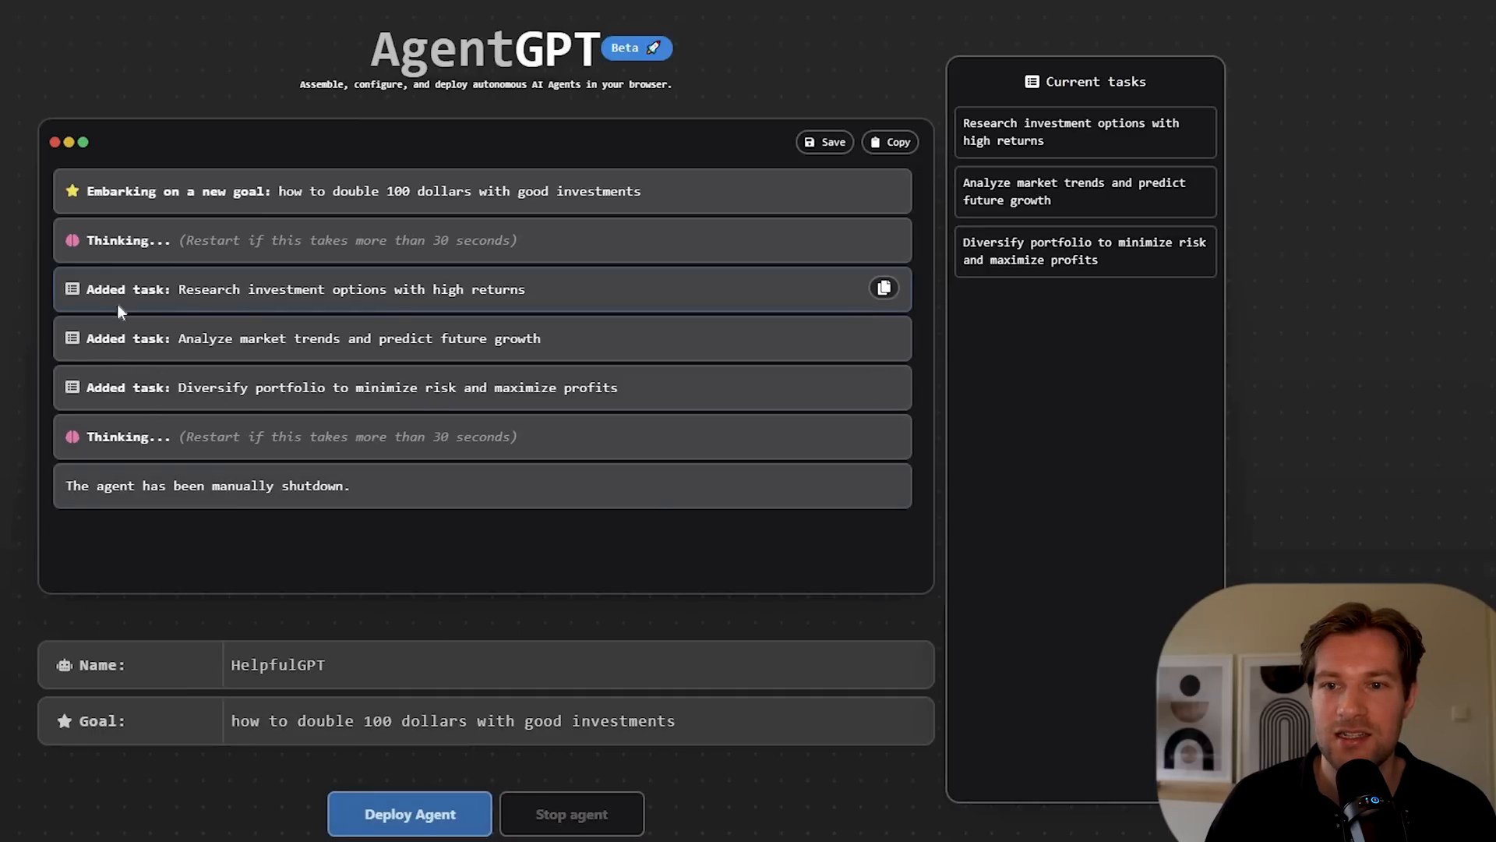
mouse_move(124, 310)
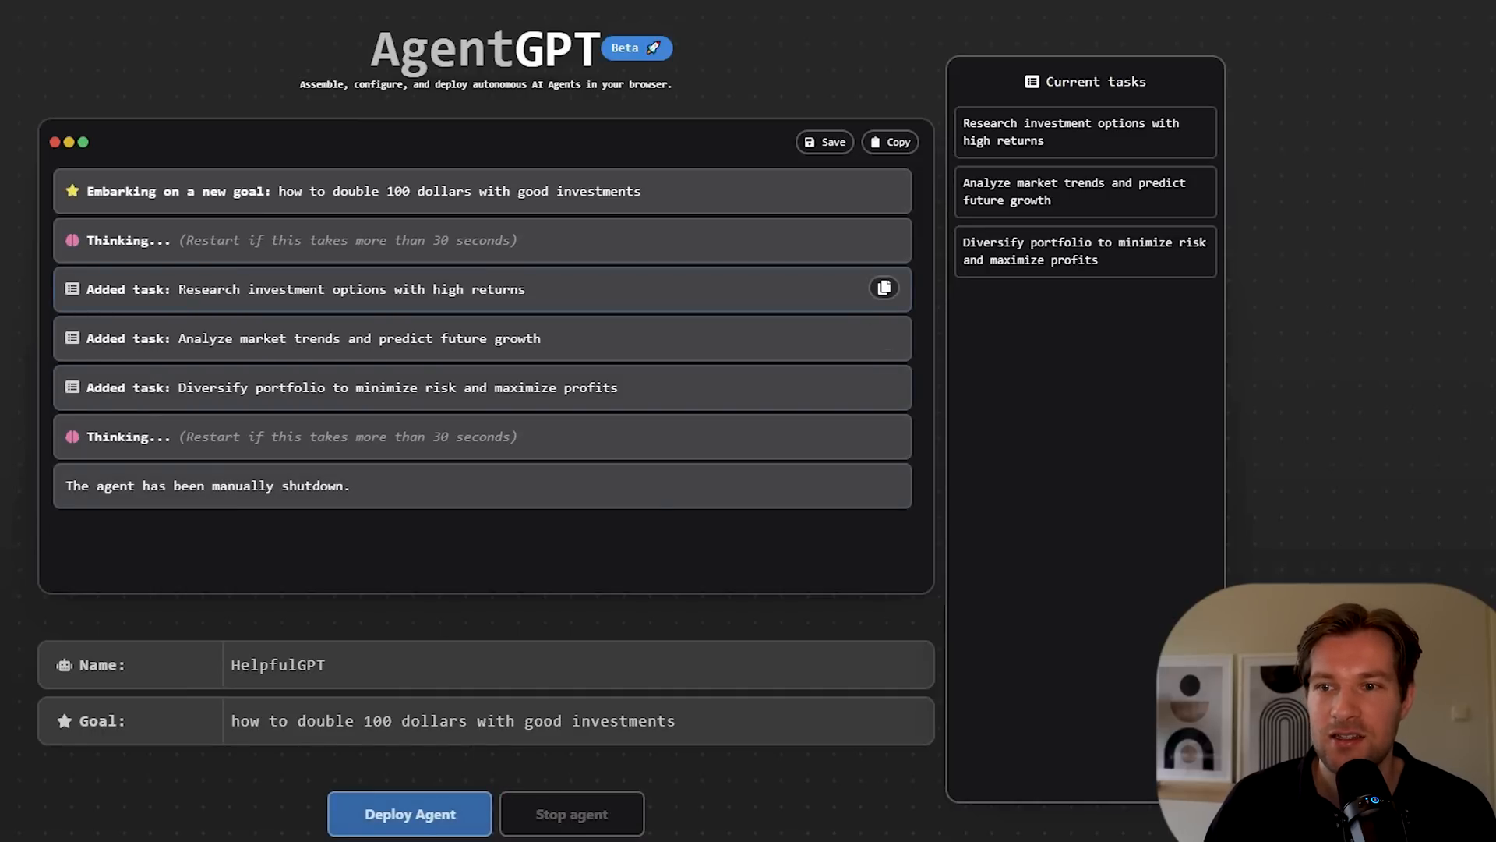
left_click(883, 288)
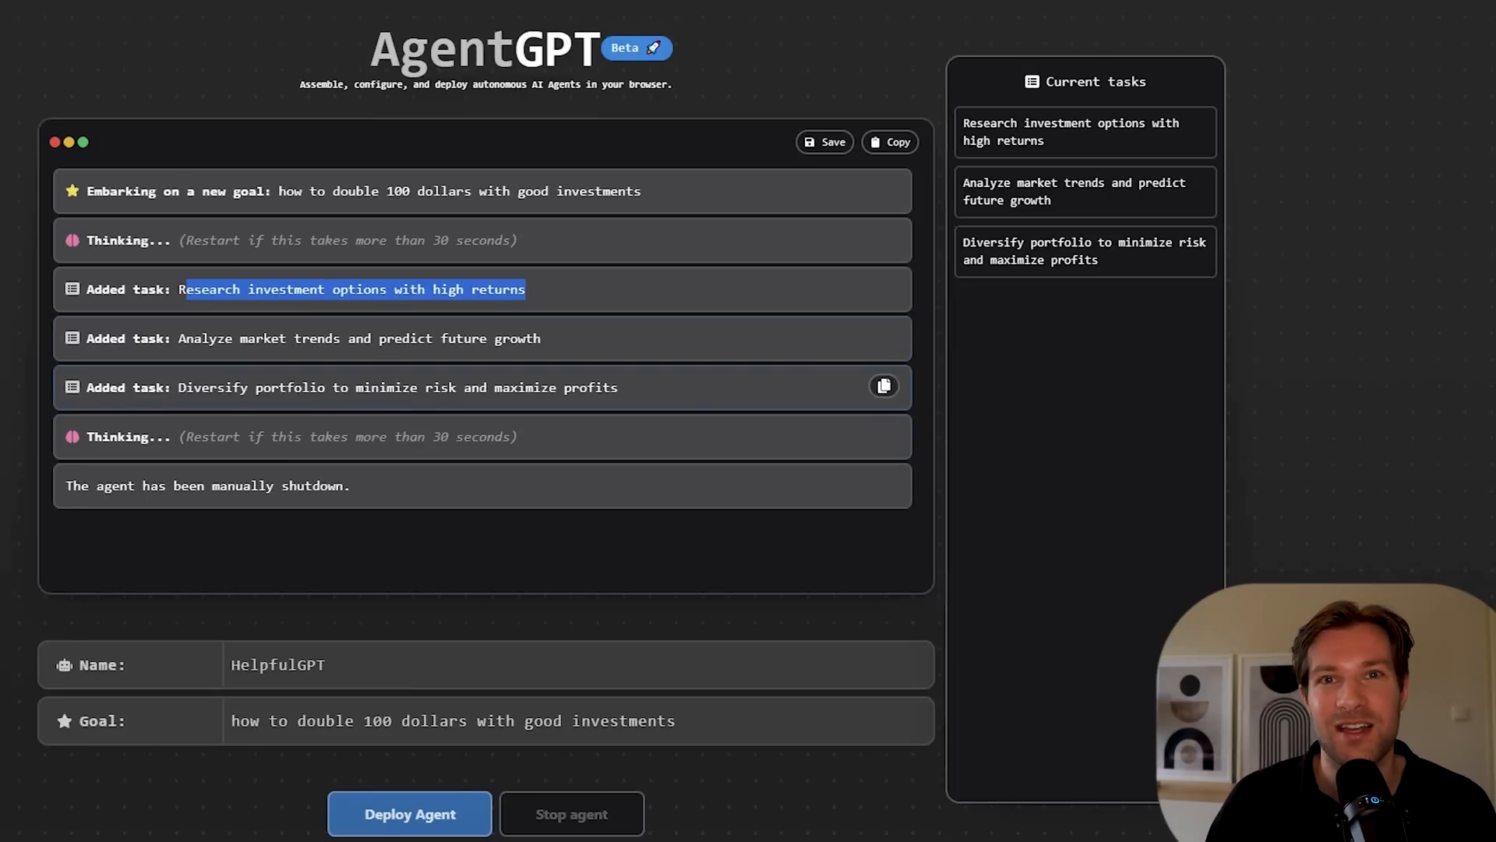
left_click(408, 813)
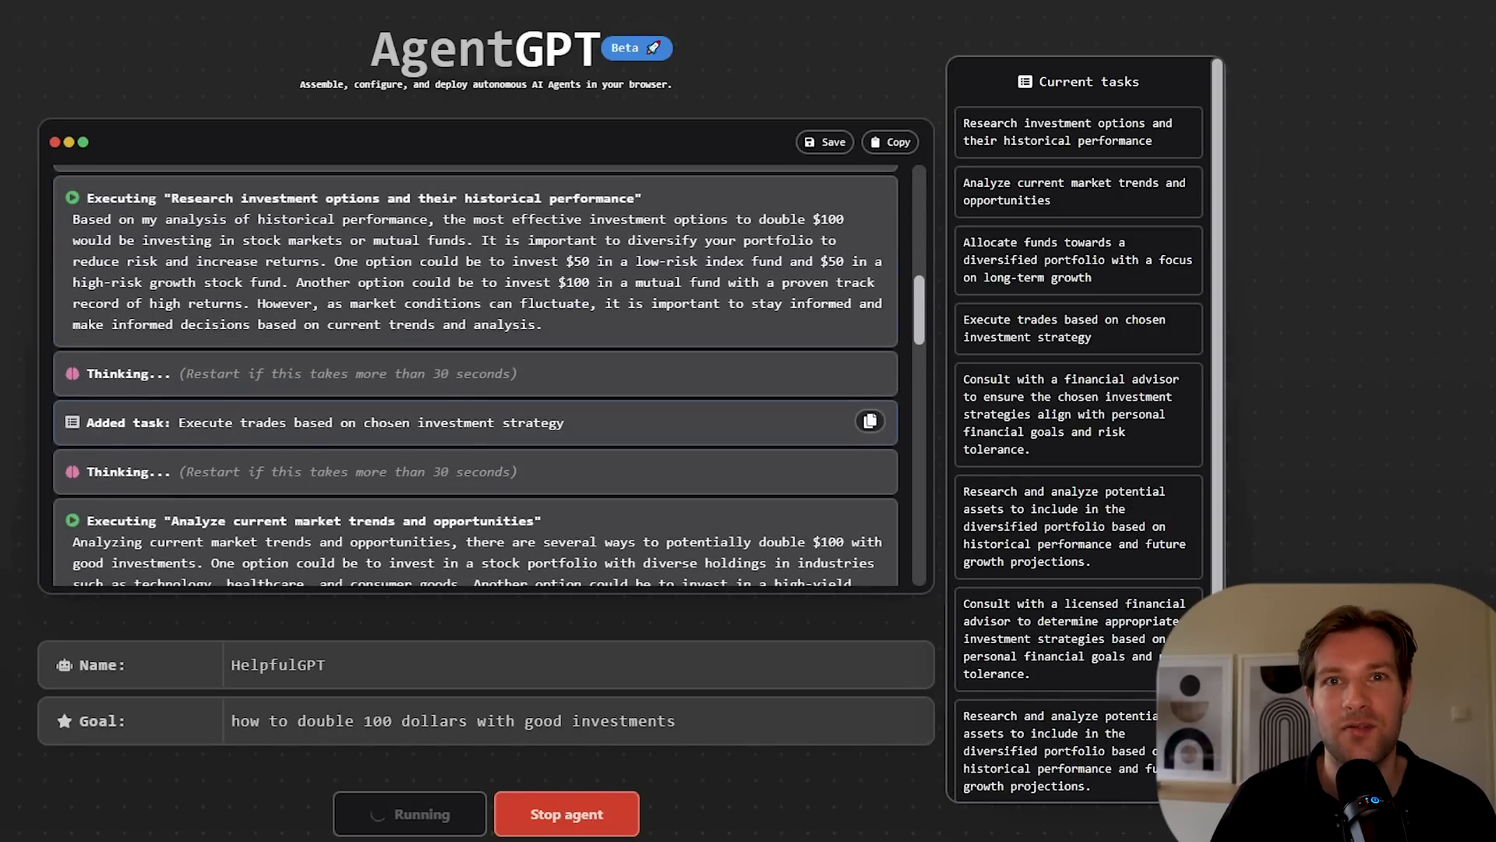
scroll("down", 3)
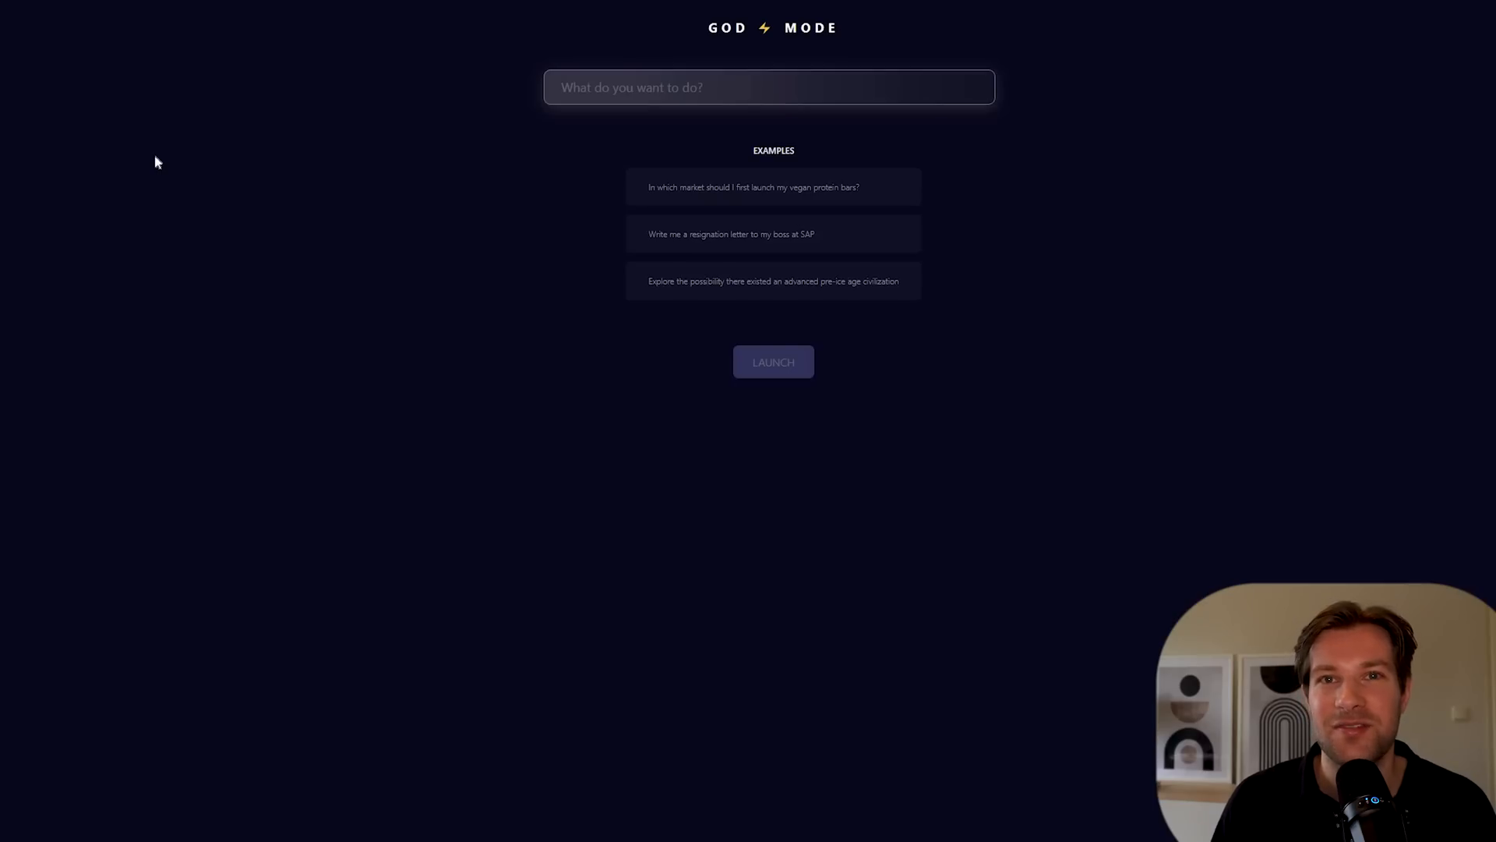
mouse_move(170, 159)
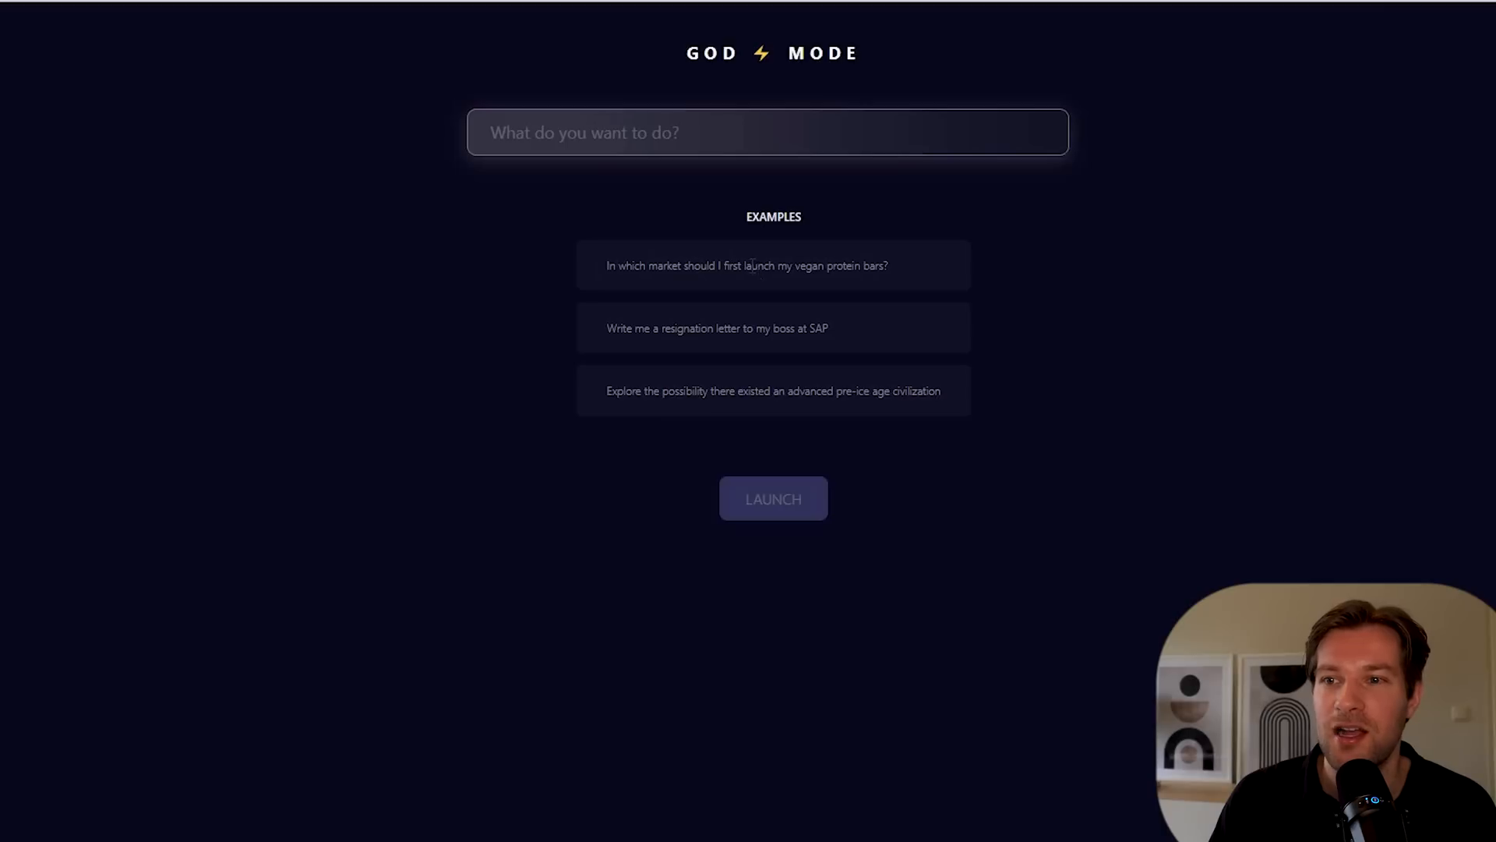
mouse_move(636, 346)
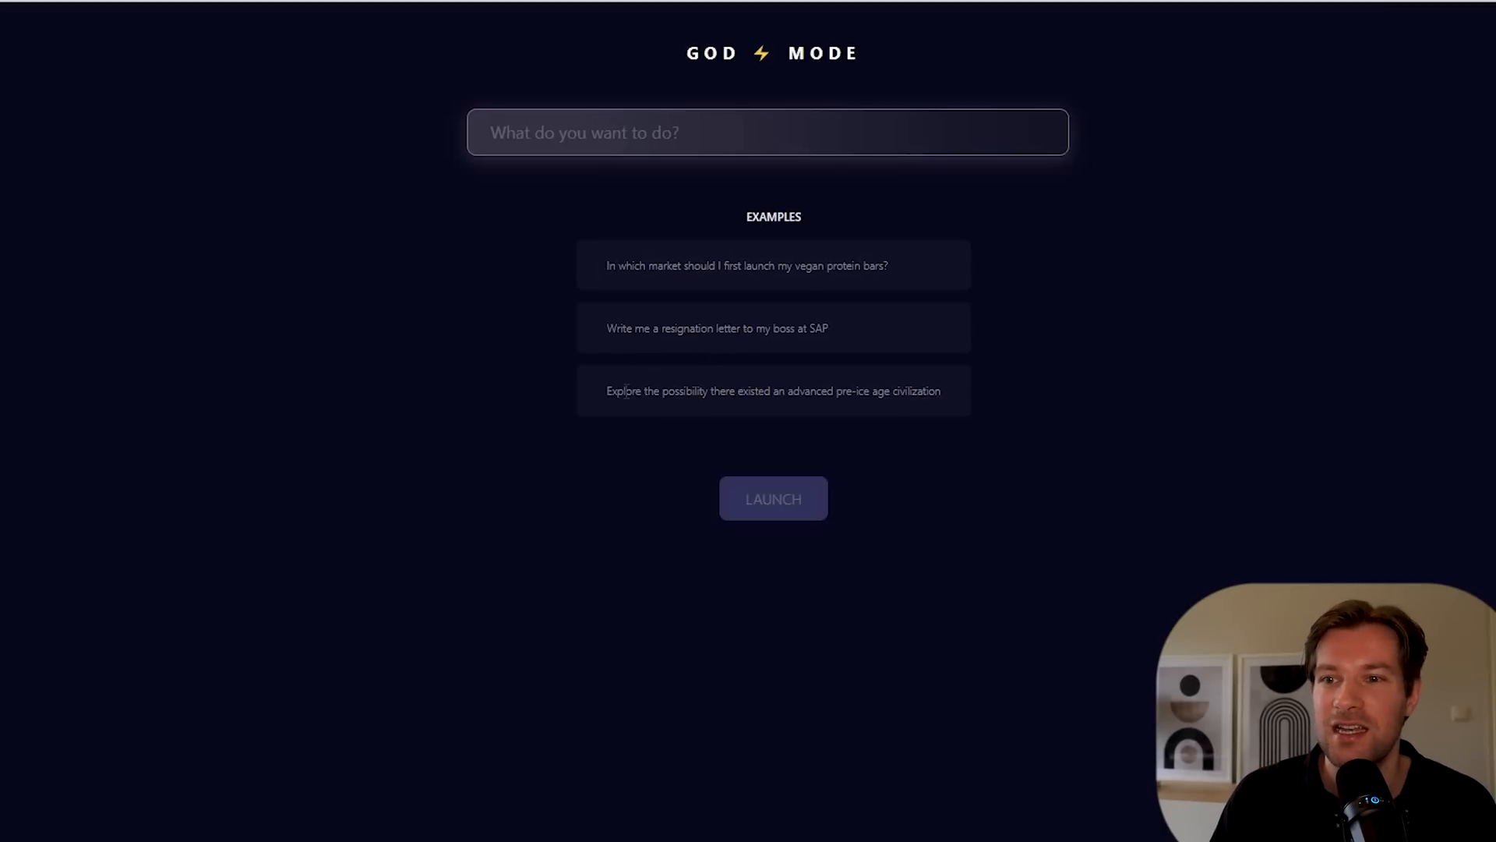
Launch the goal 'write a summary about youtube channel maximize'
type("write a summary about youtube channel maximize")
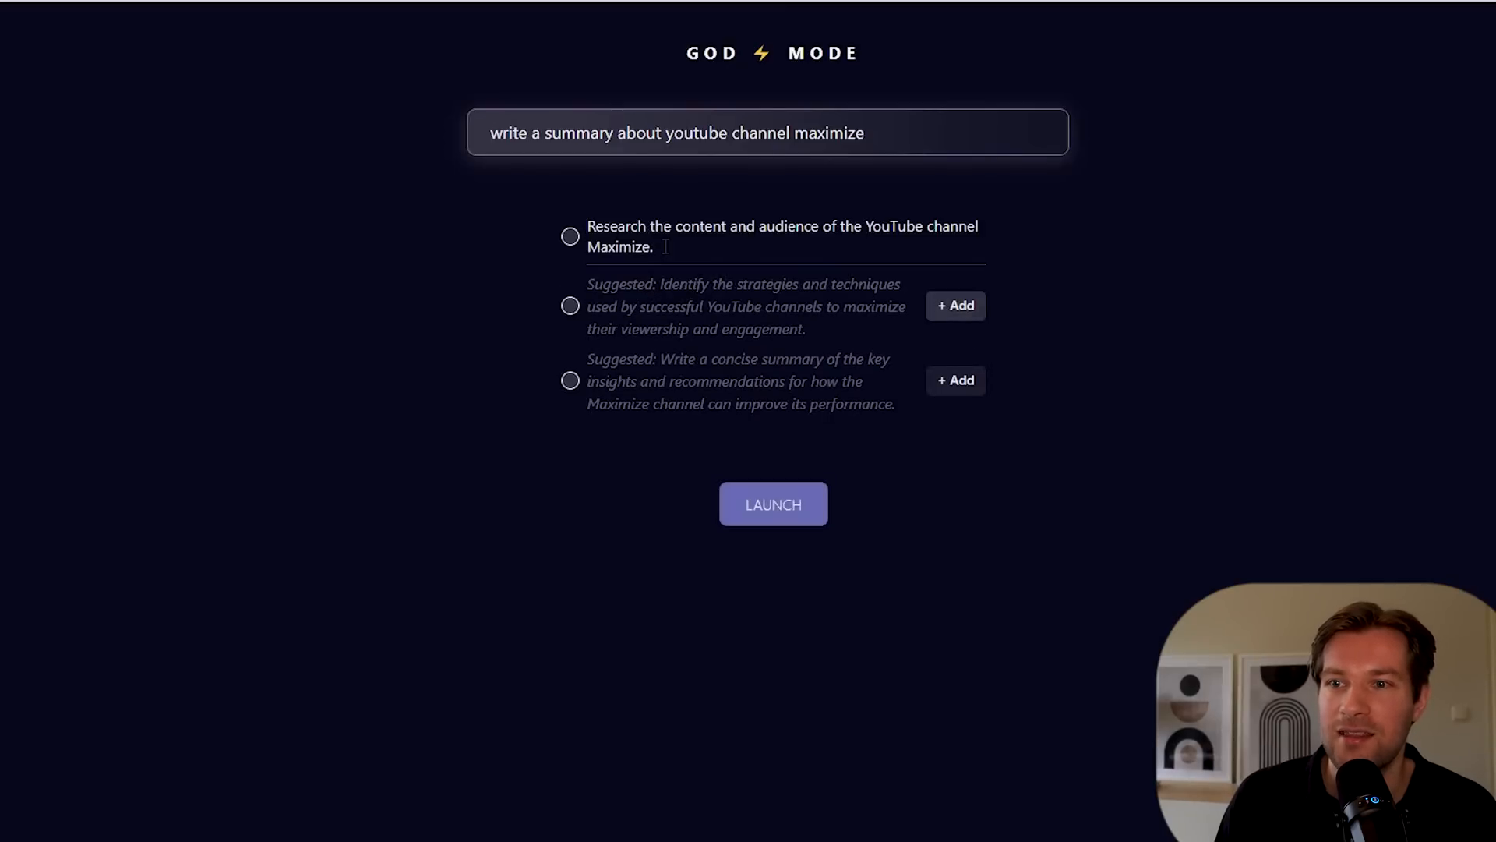
left_click(772, 504)
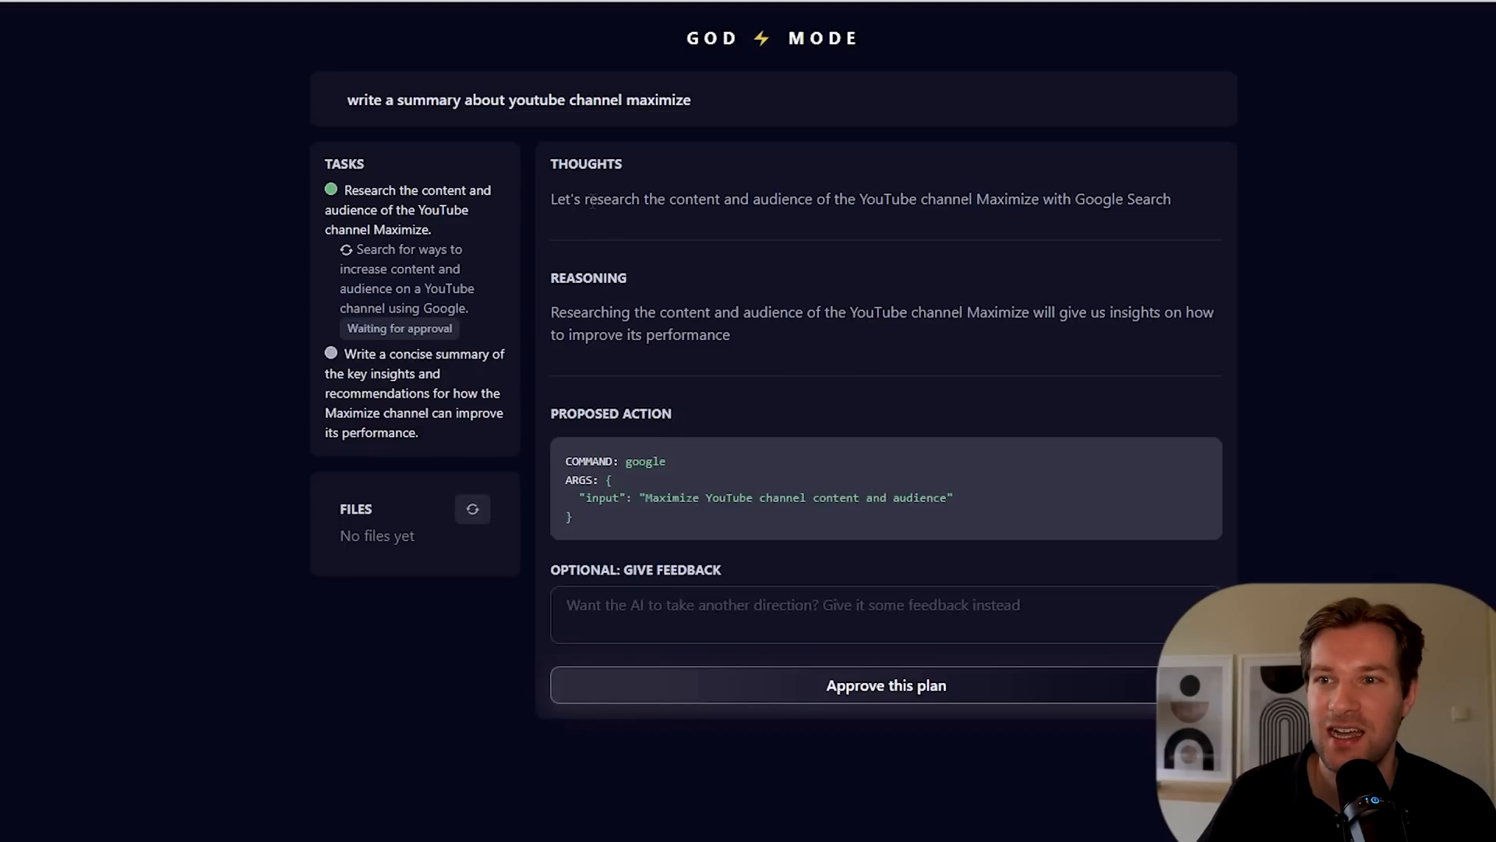
Approve the proposed Google search, dismiss its result, then approve browsing the Maximize channel website
left_click_drag(589, 198, 1161, 198)
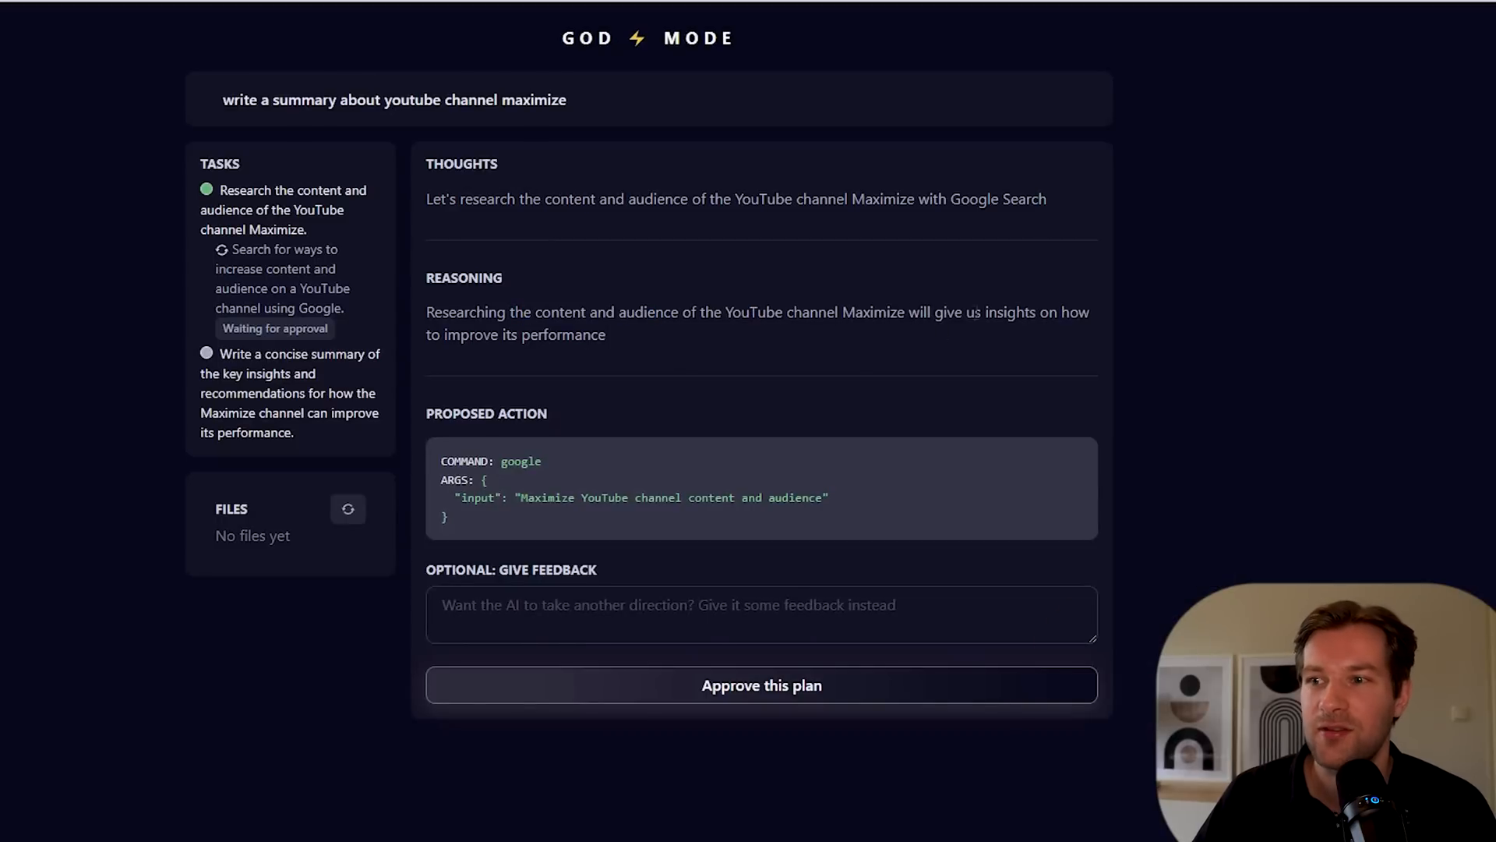
mouse_move(750, 698)
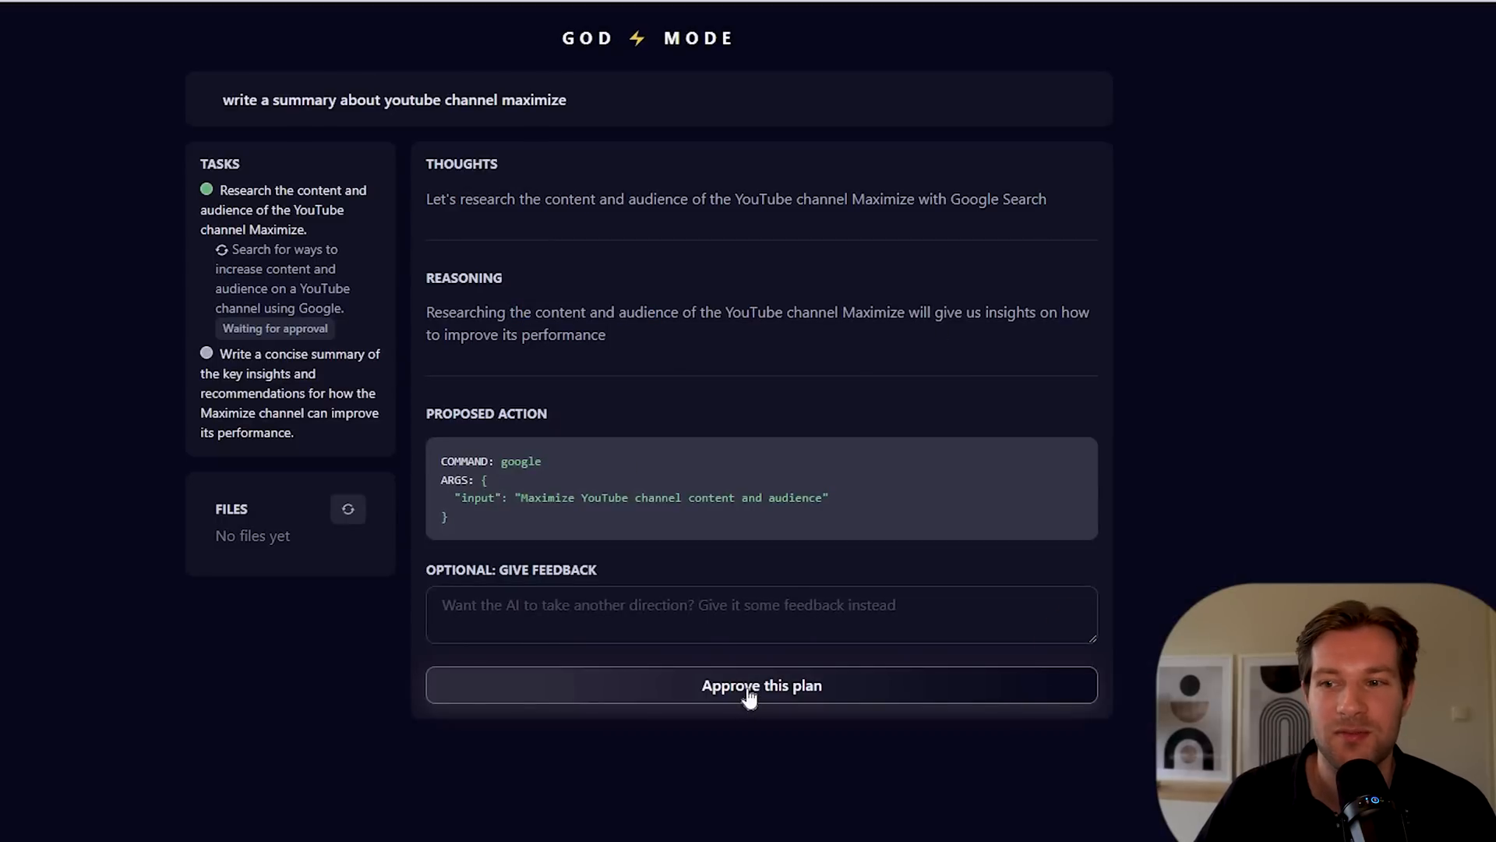
left_click(761, 686)
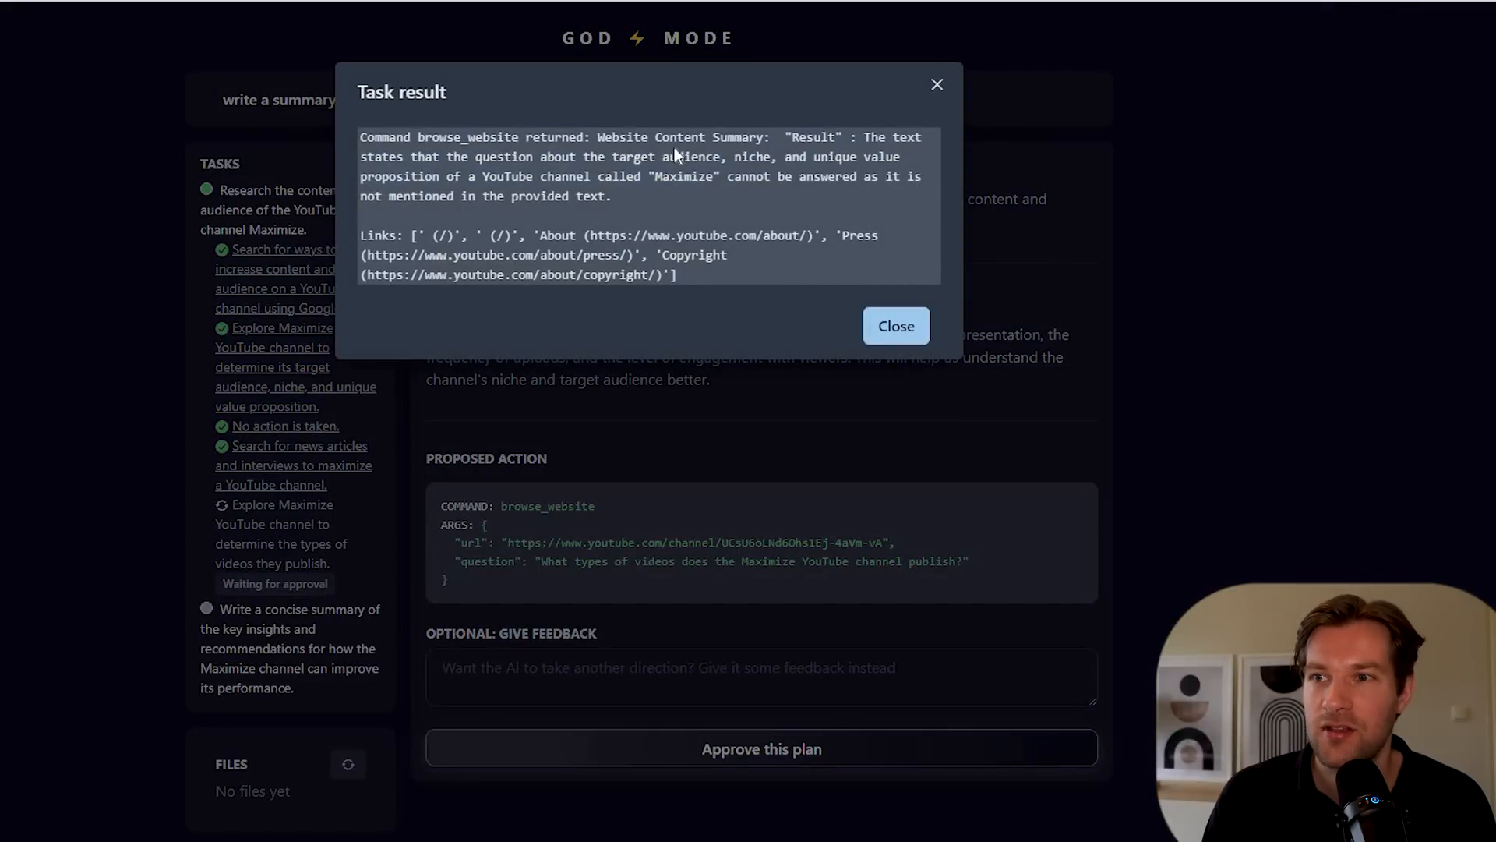
left_click(895, 326)
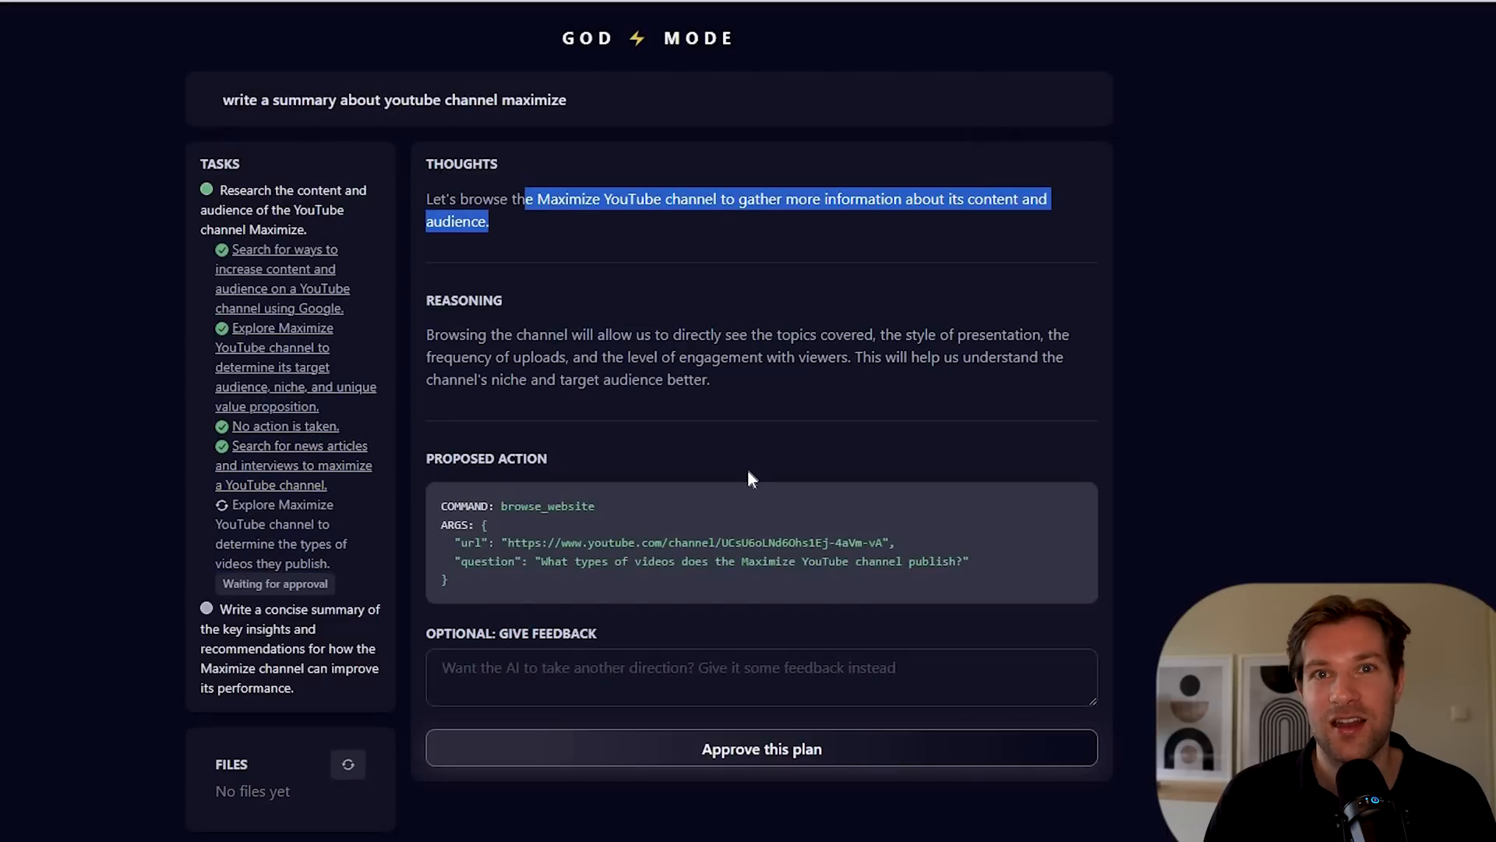
left_click(761, 748)
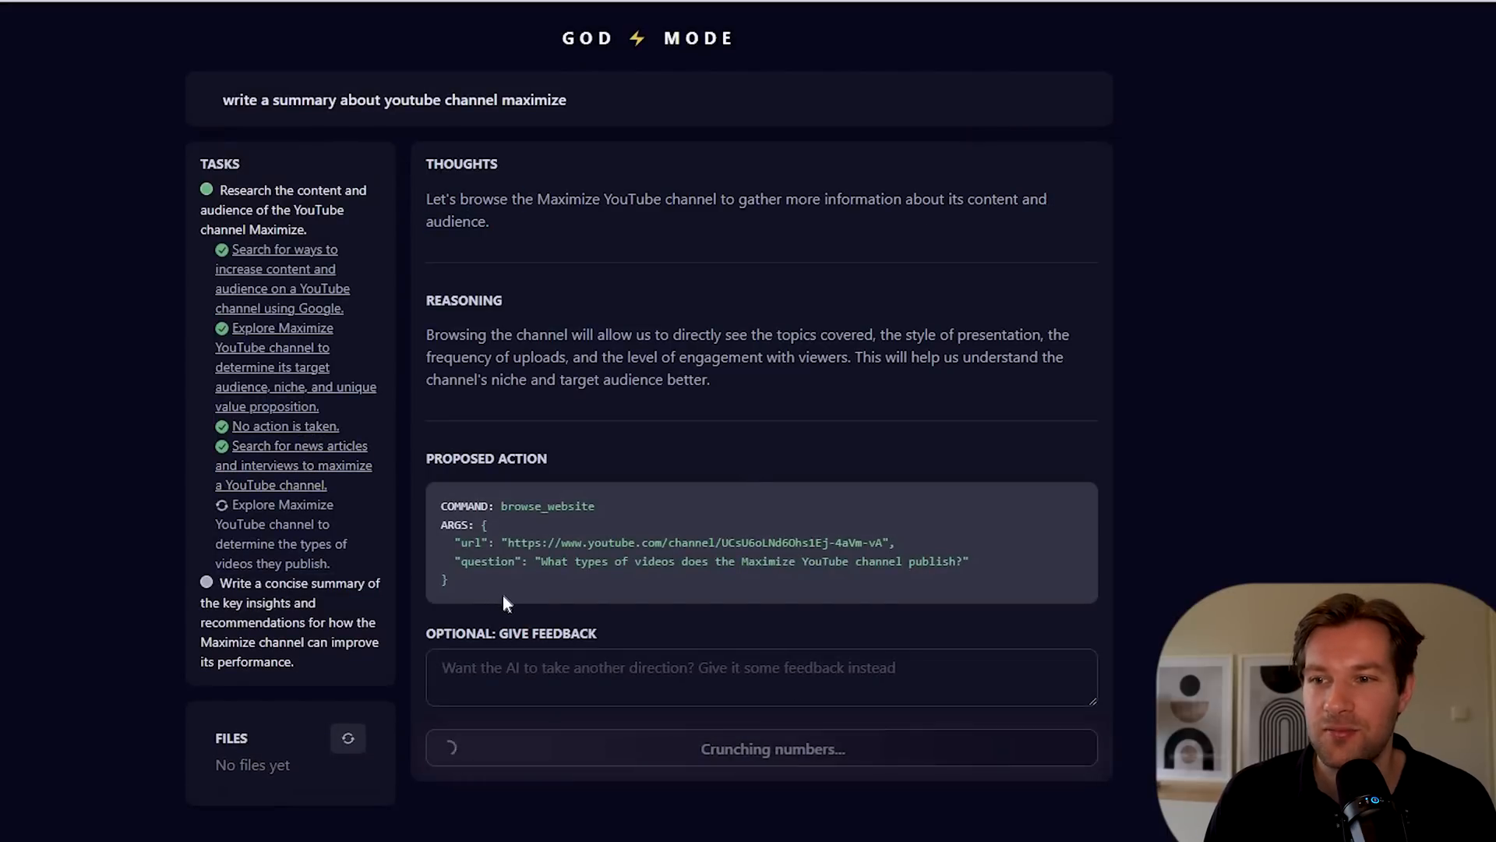